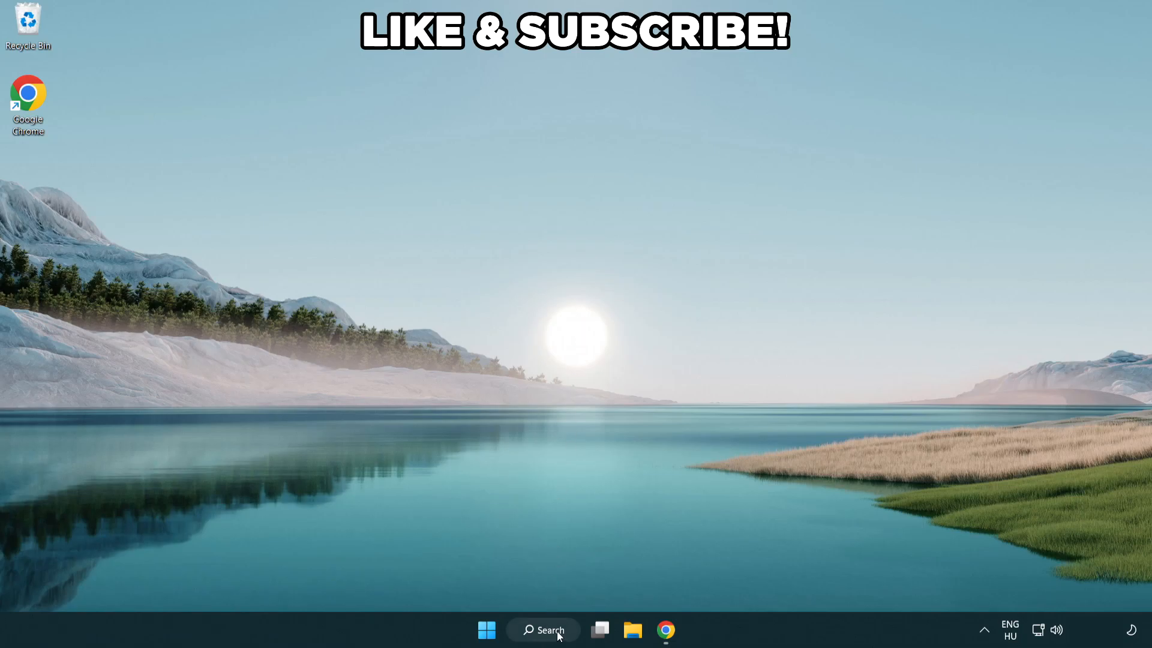
Step: Find 'edit power plan' via search and make High performance the active plan in Power Options
{"action": "left_click", "coordinate": [543, 630]}
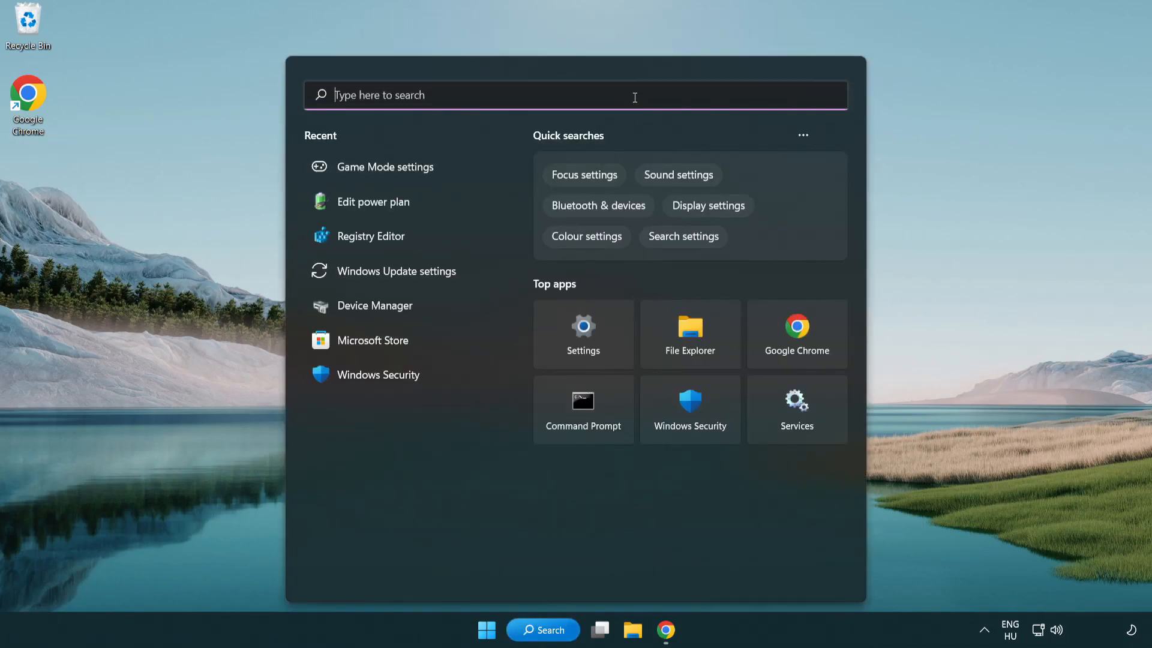
{"action": "type", "text": "edit power"}
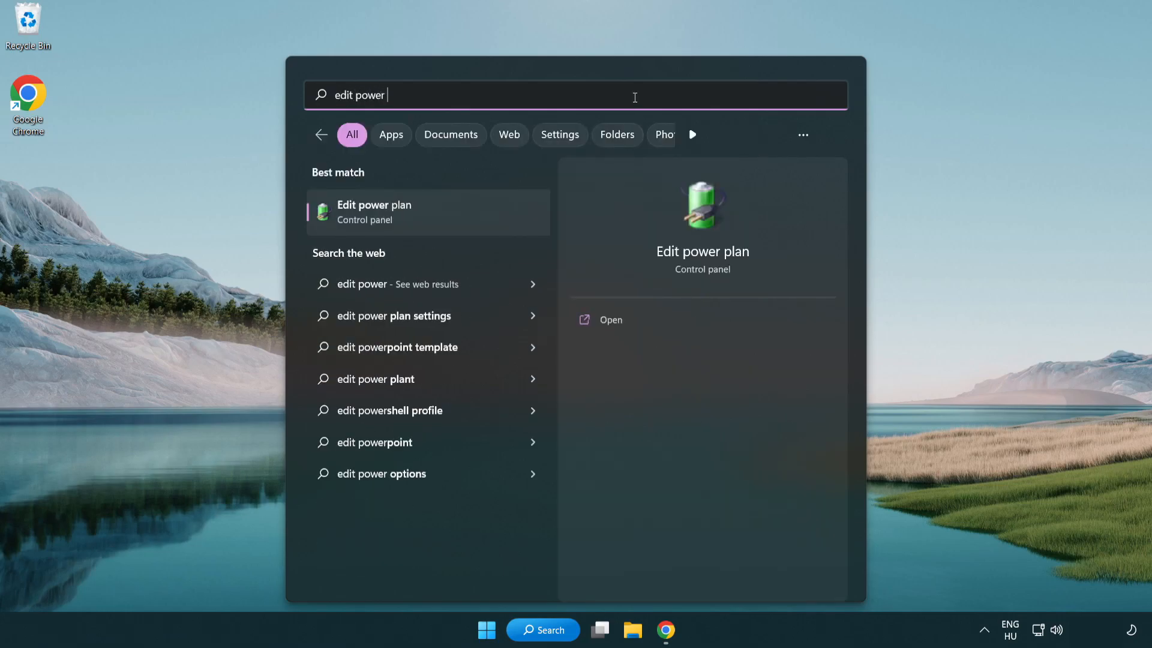
{"action": "type", "text": "plan"}
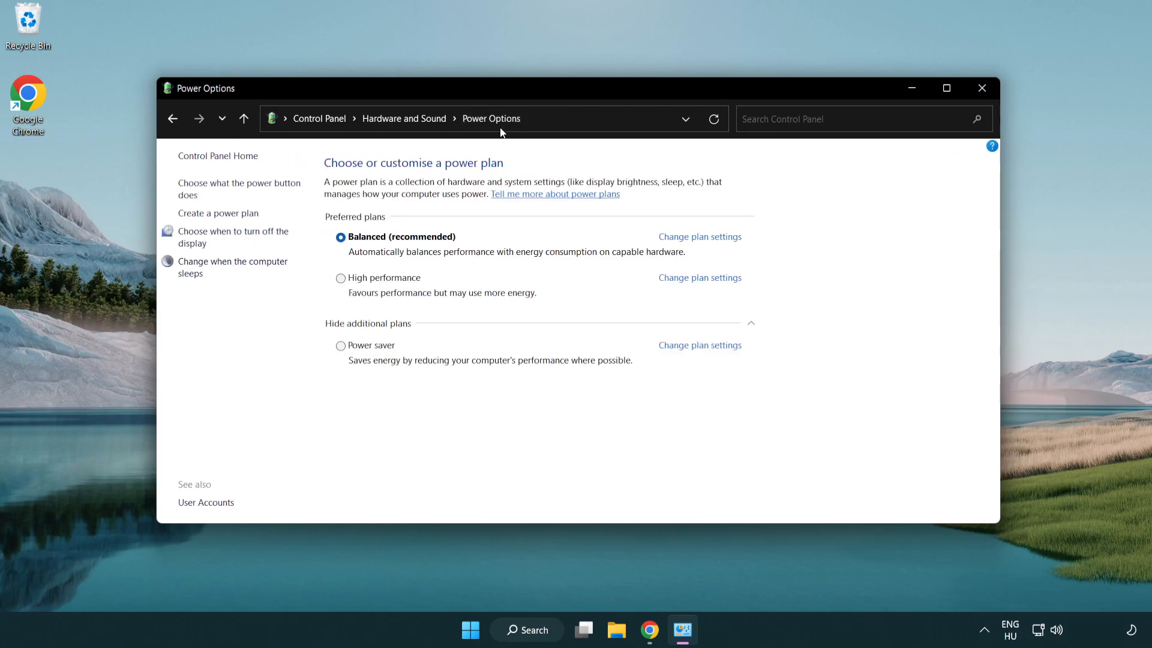
{"action": "mouse_move", "coordinate": [392, 285]}
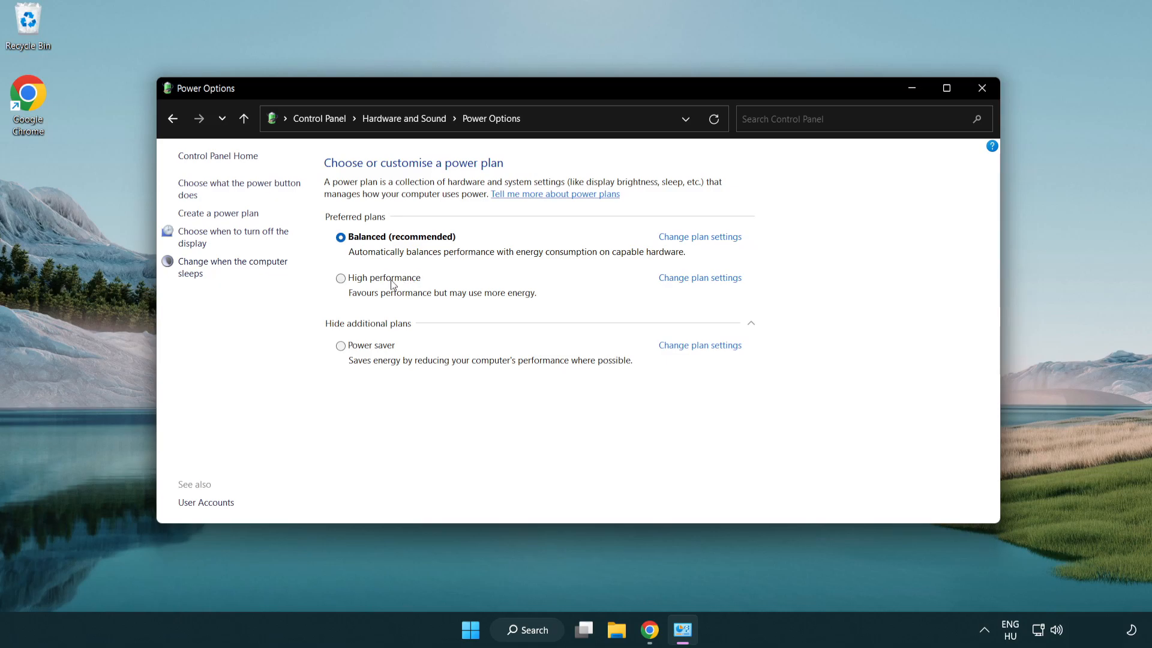
{"action": "mouse_move", "coordinate": [357, 283]}
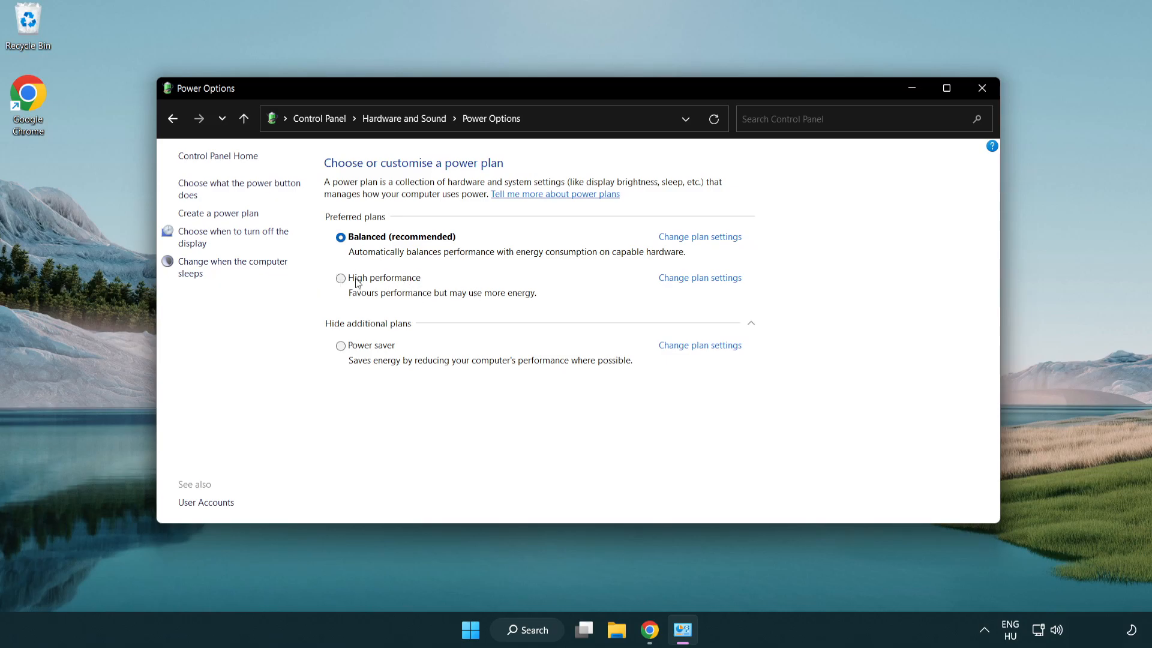
{"action": "left_click", "coordinate": [341, 277]}
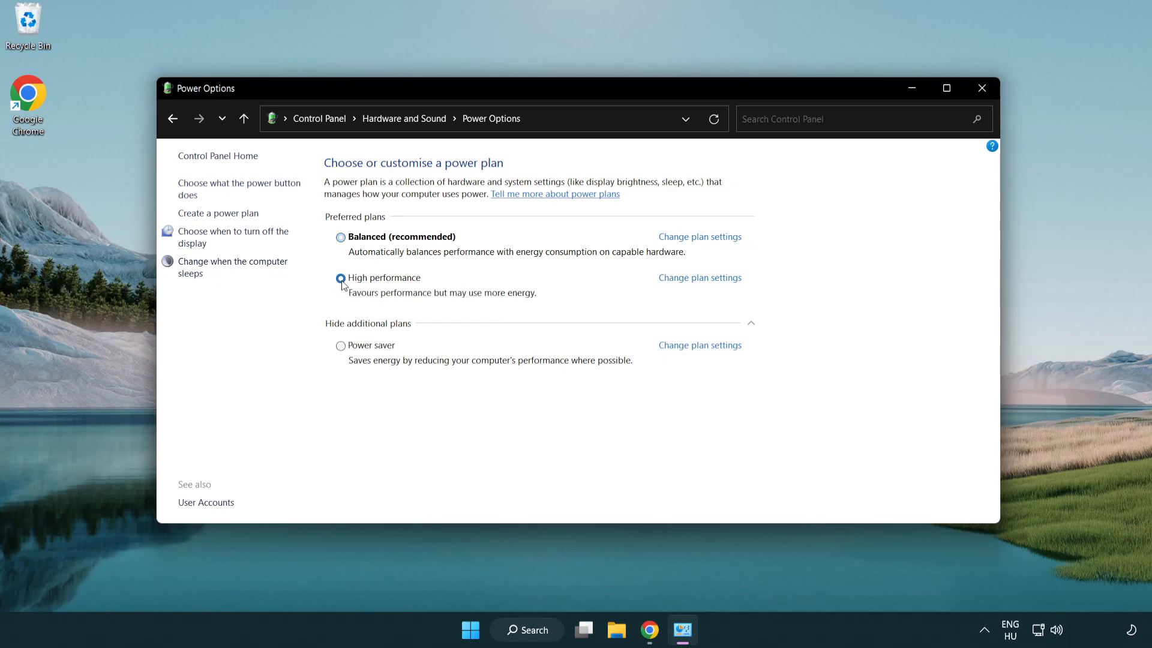
{"action": "left_click", "coordinate": [339, 277]}
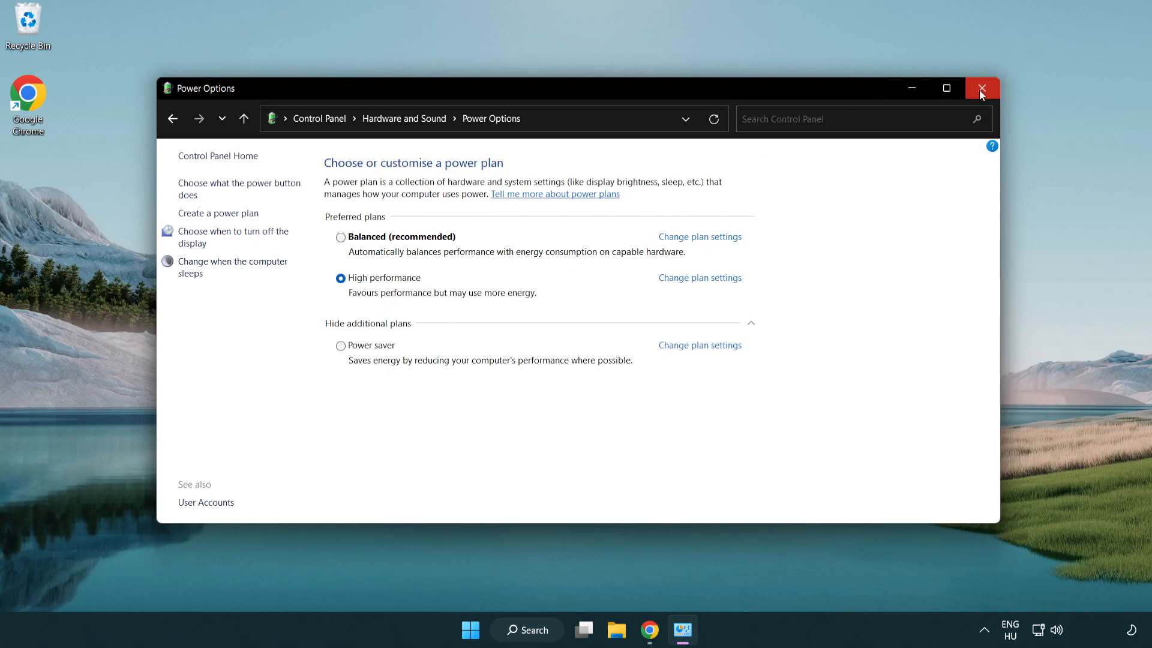
{"action": "left_click", "coordinate": [981, 87]}
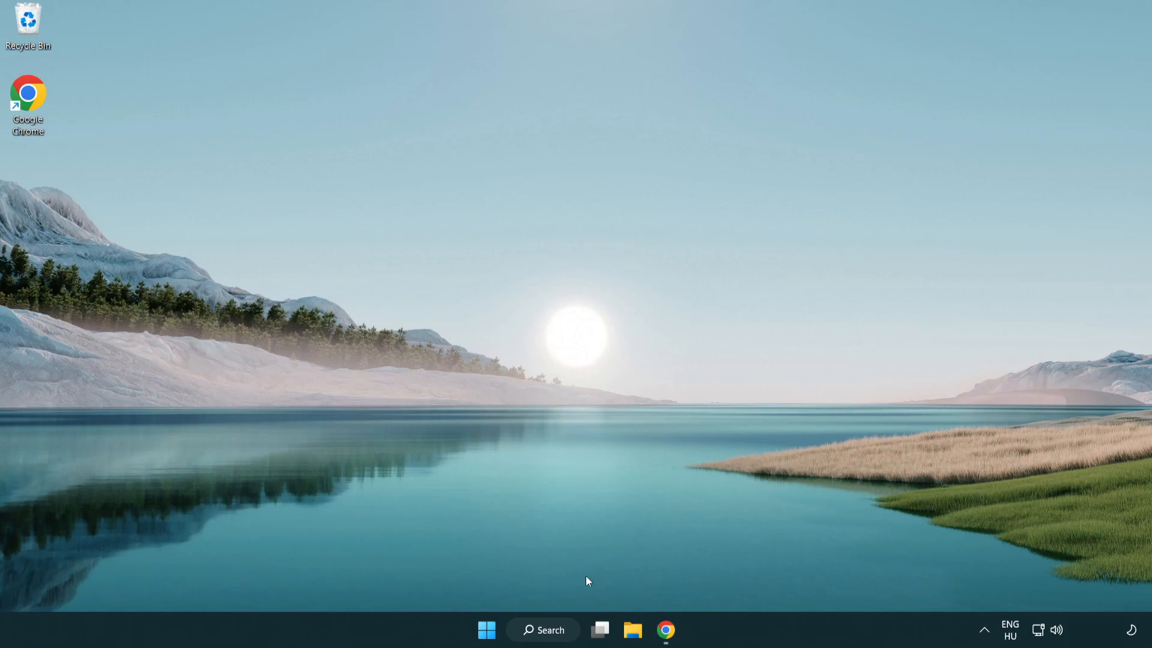
Step: Launch Device Manager from search and expand the Display adapters category
{"action": "left_click", "coordinate": [542, 630]}
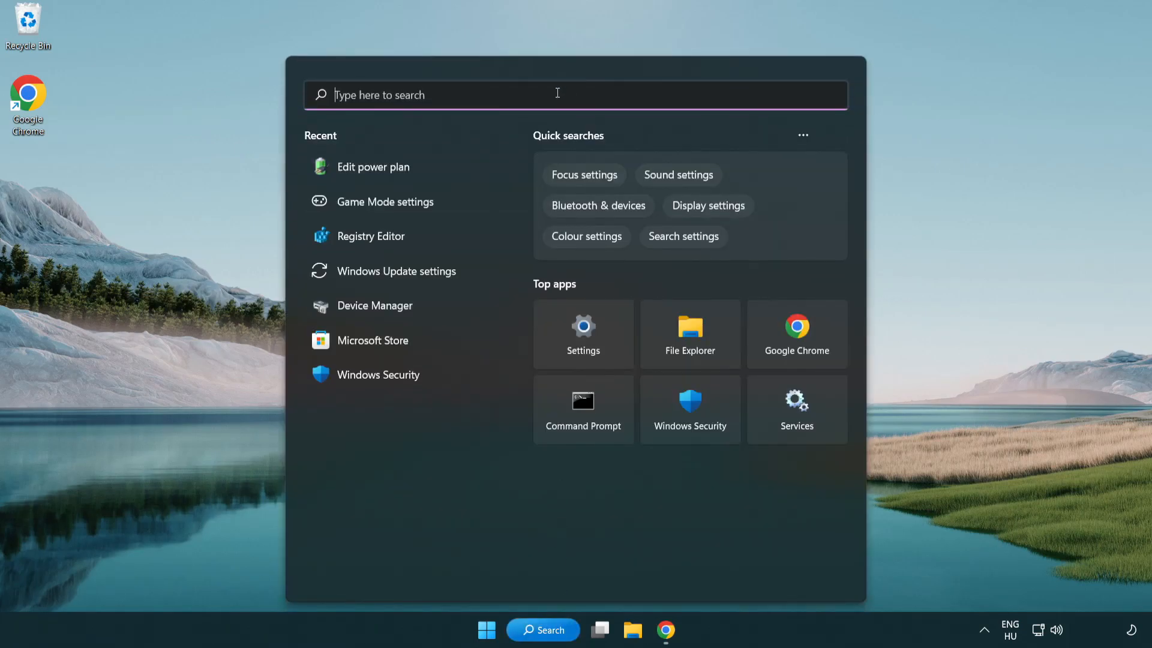
{"action": "type", "text": "device manager"}
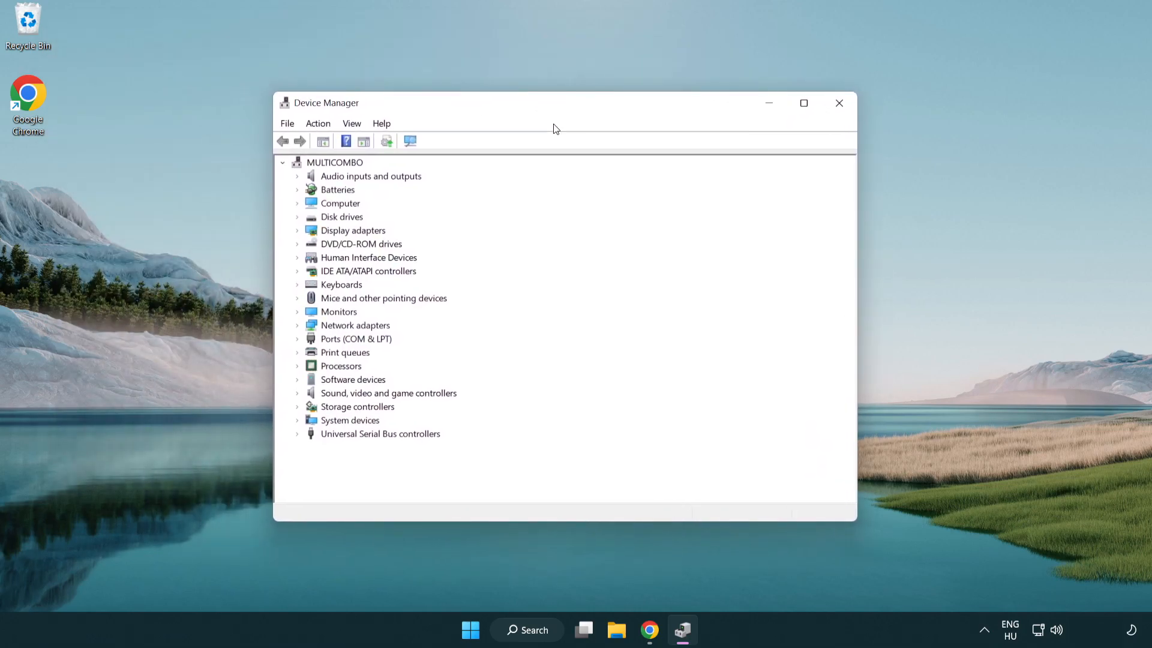
{"action": "left_click", "coordinate": [352, 230]}
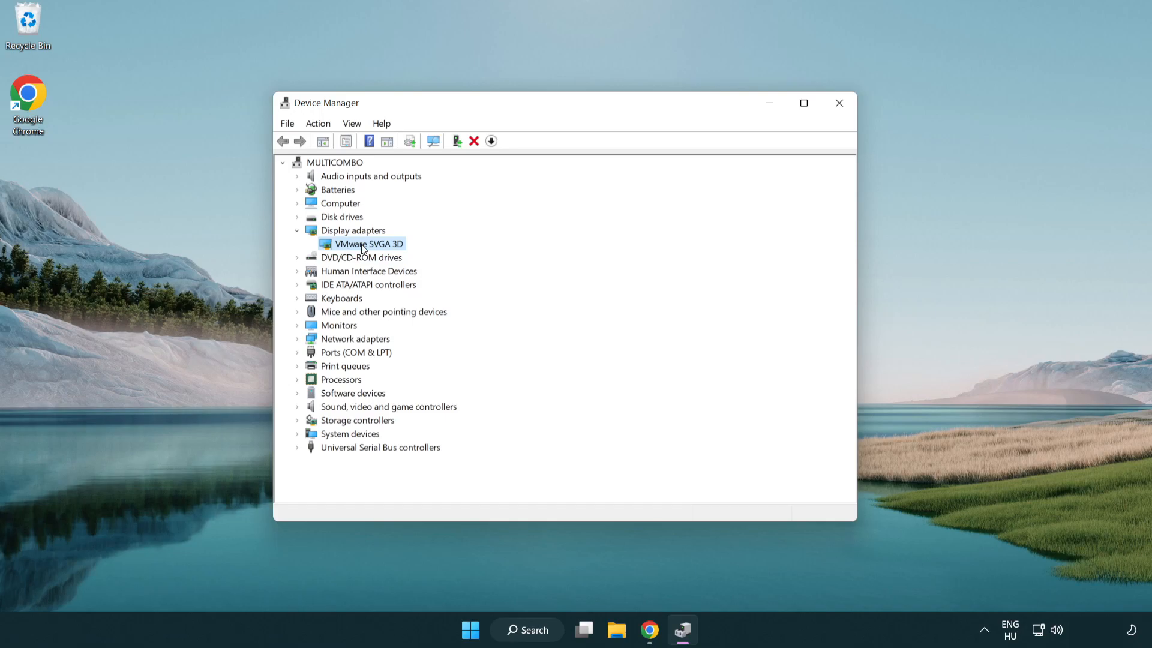
Step: Update the VMware SVGA 3D driver with automatic search, accept the best-driver result and close Device Manager
{"action": "right_click", "coordinate": [365, 243]}
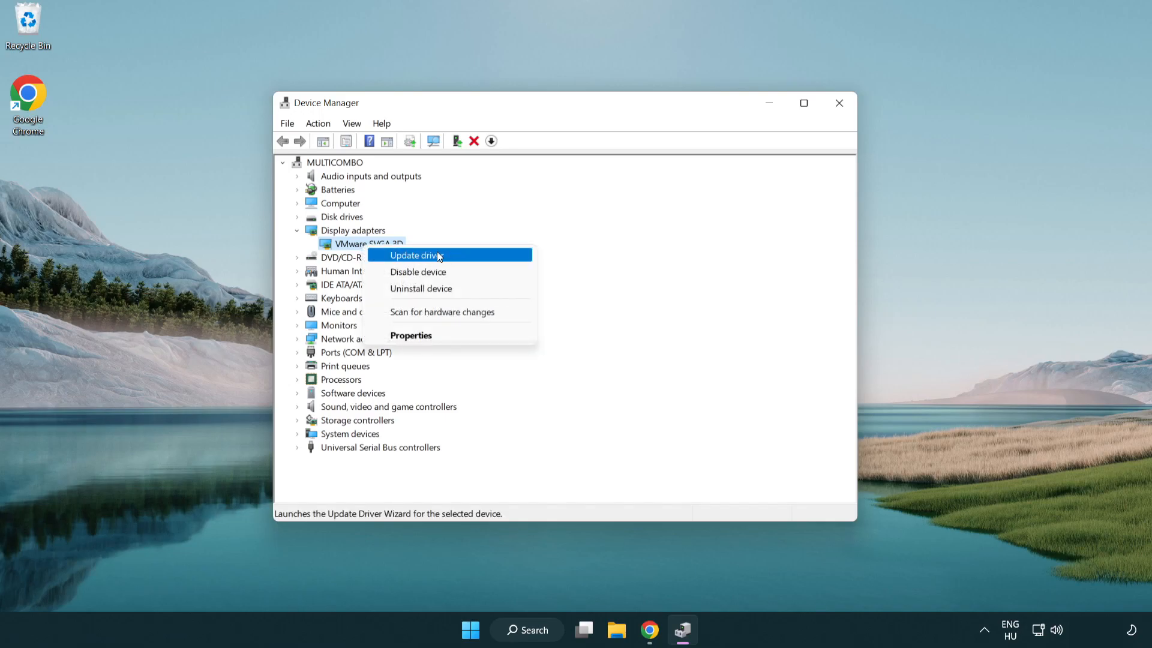
{"action": "left_click", "coordinate": [416, 254]}
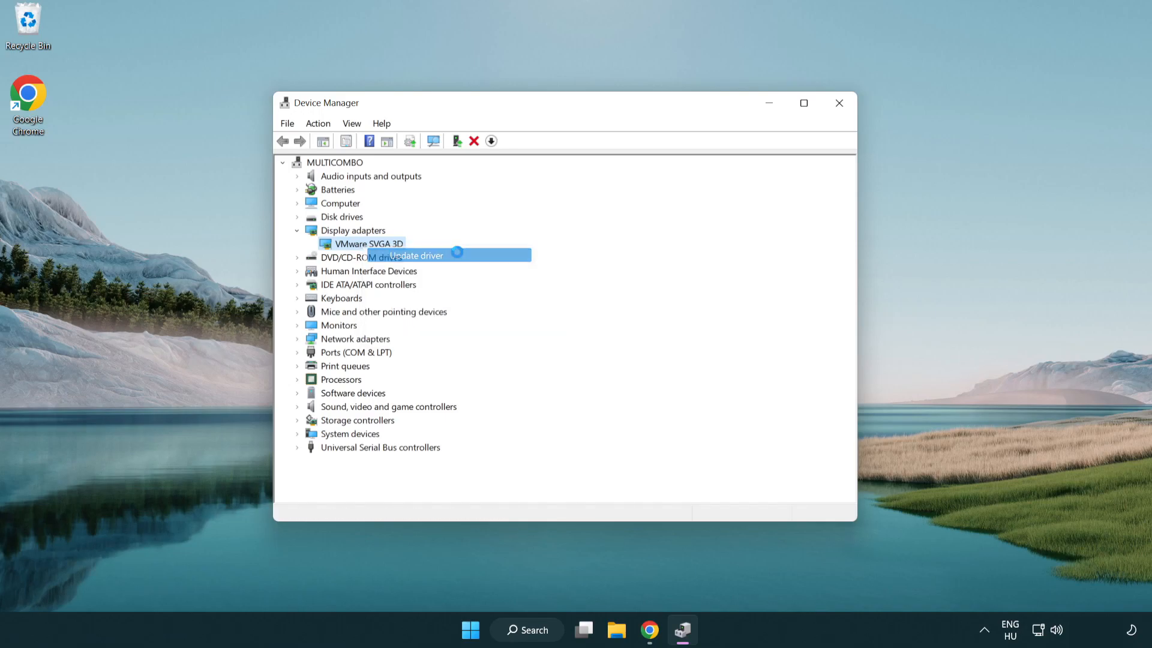
{"action": "left_click", "coordinate": [414, 255]}
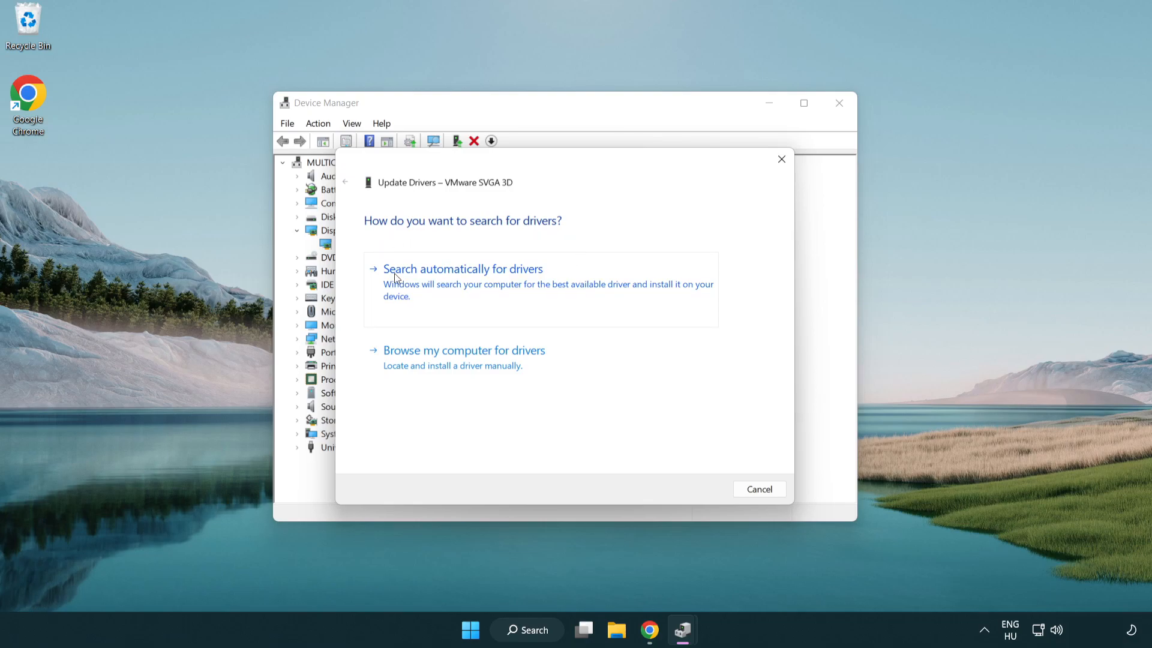
{"action": "mouse_move", "coordinate": [474, 283]}
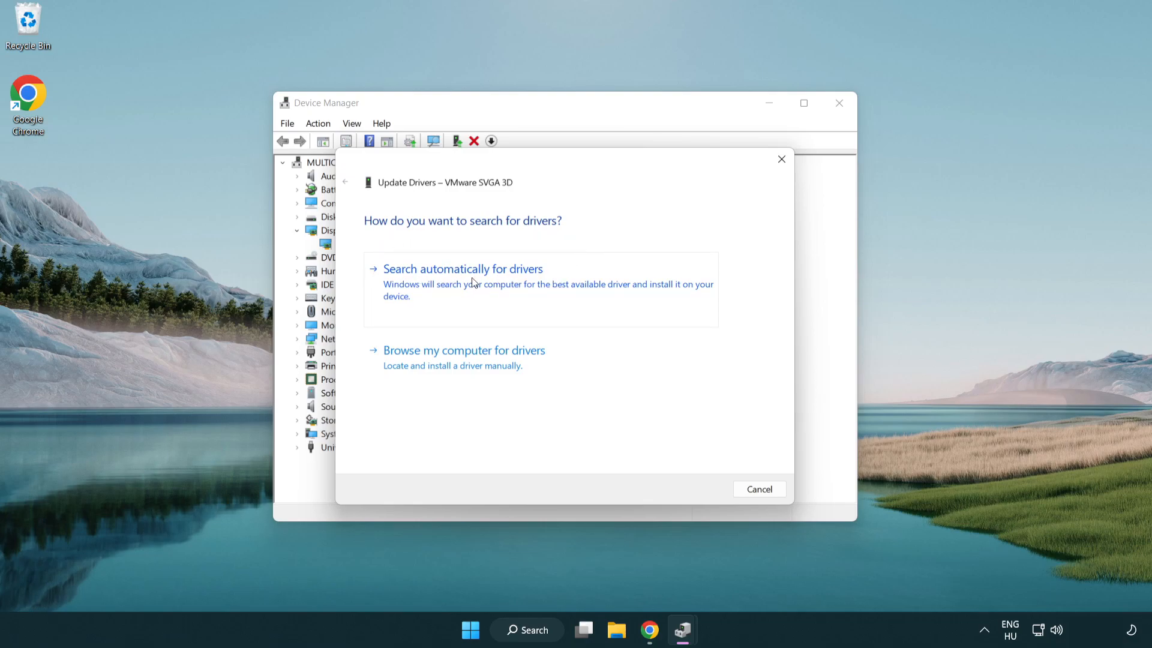
{"action": "left_click", "coordinate": [464, 267]}
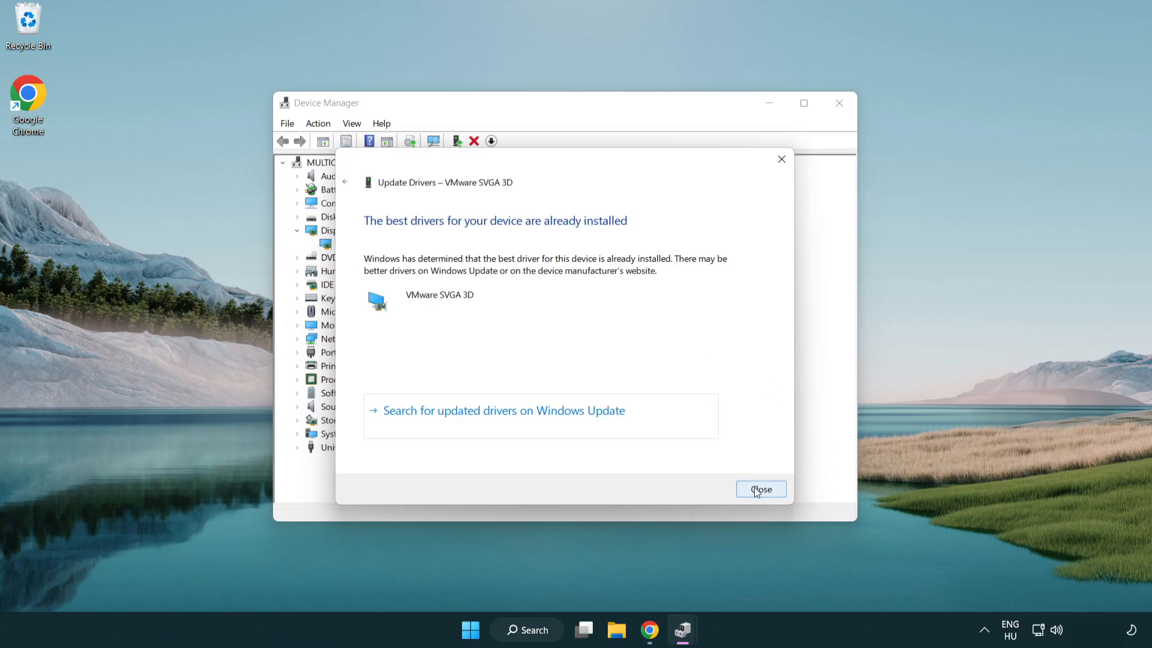
{"action": "left_click", "coordinate": [761, 490]}
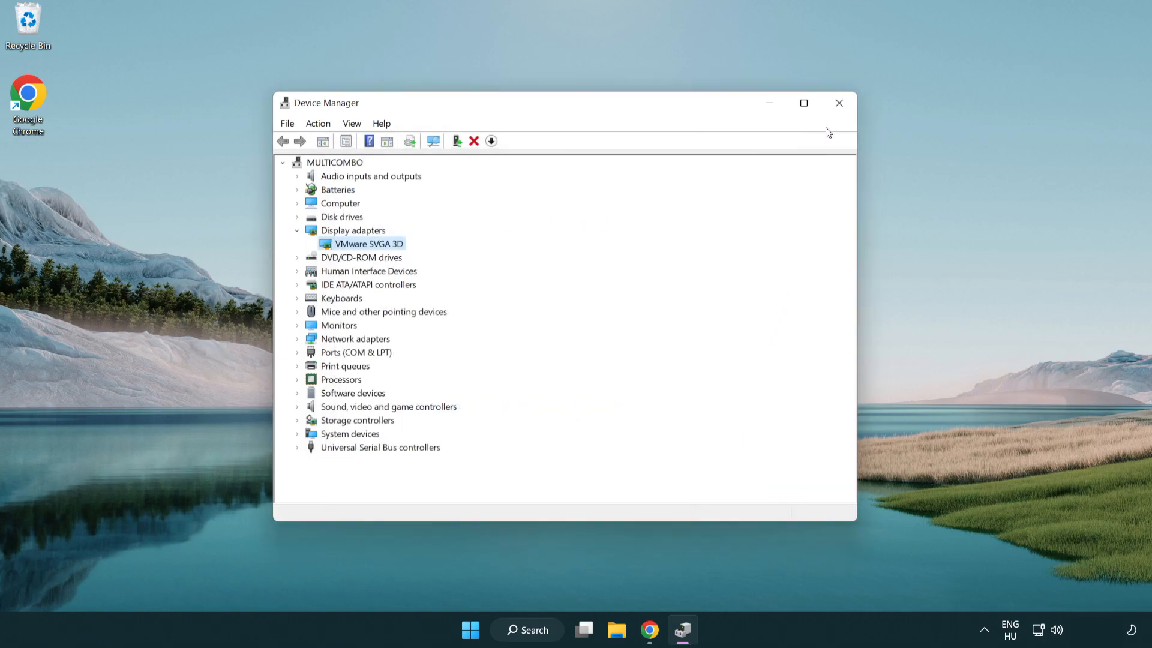
{"action": "mouse_move", "coordinate": [838, 103]}
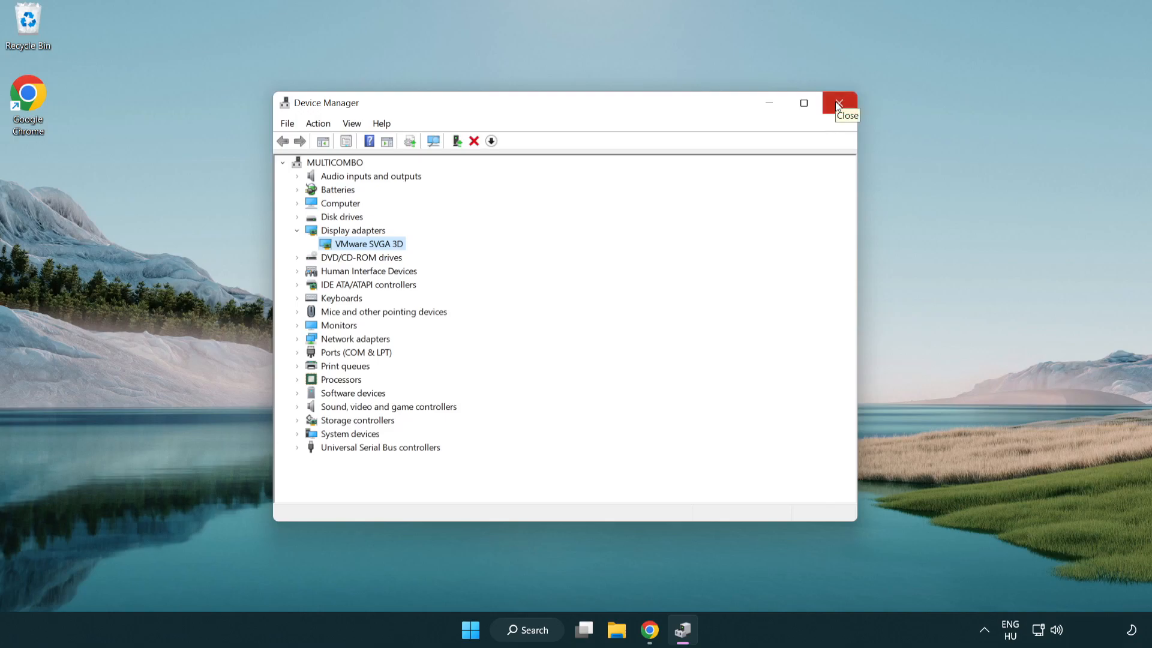
{"action": "left_click", "coordinate": [838, 103]}
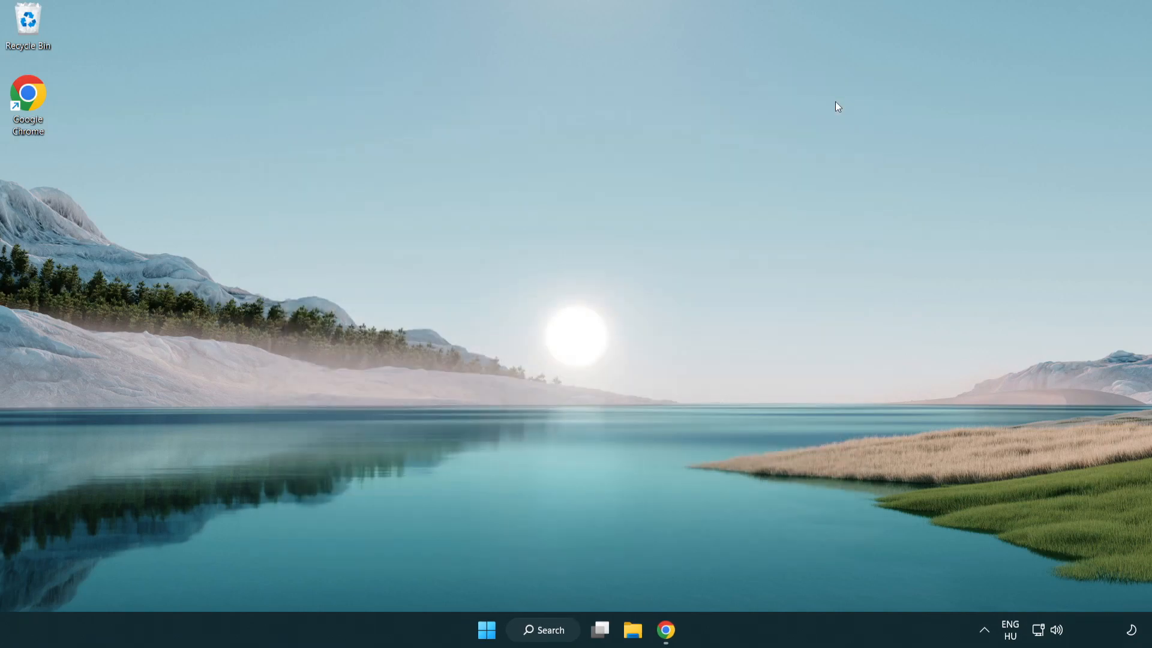
{"action": "mouse_move", "coordinate": [547, 630]}
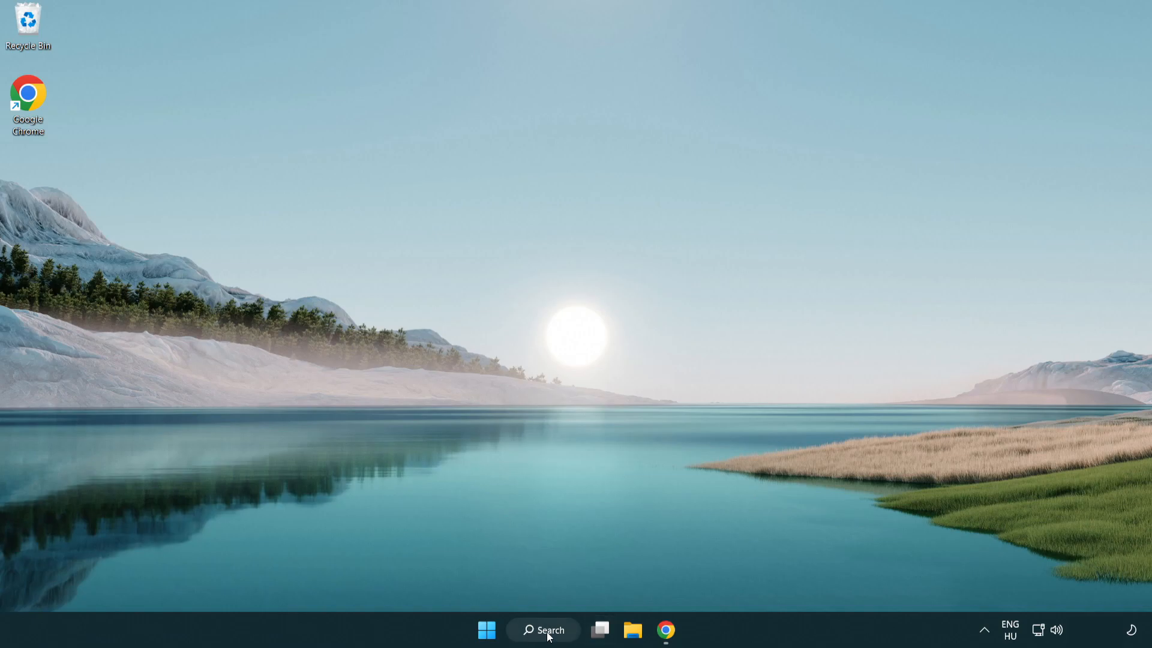
Step: In Game Mode settings turn Game Mode on and switch off the controller button opening Xbox Game Bar
{"action": "left_click", "coordinate": [543, 630]}
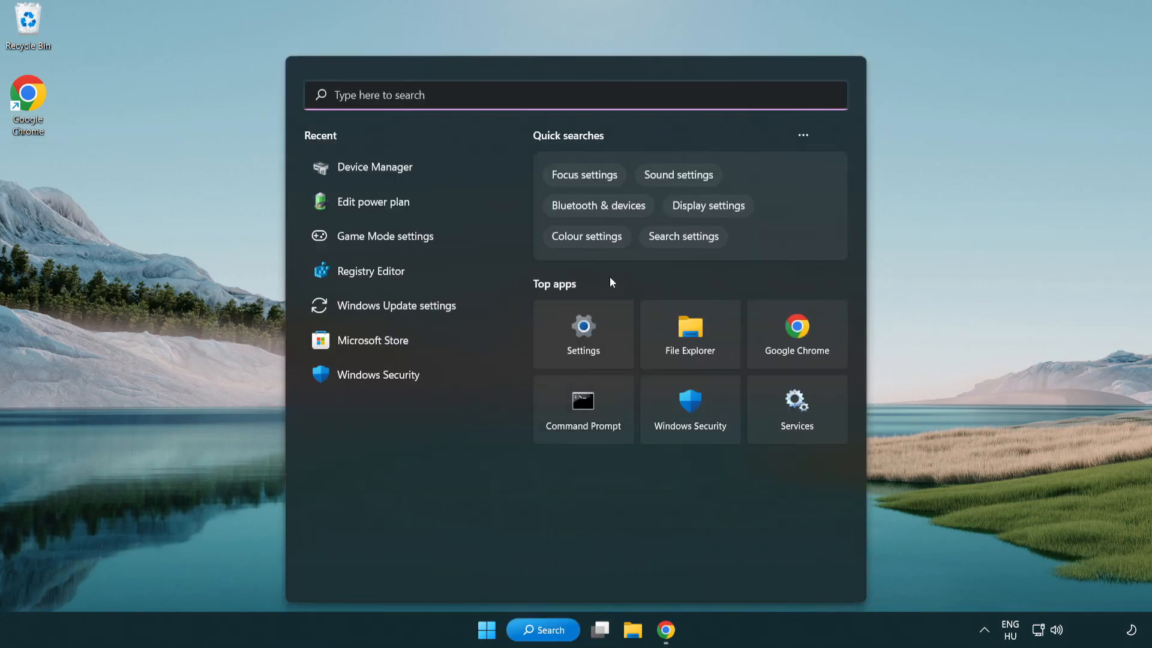
{"action": "type", "text": "game Mode settings"}
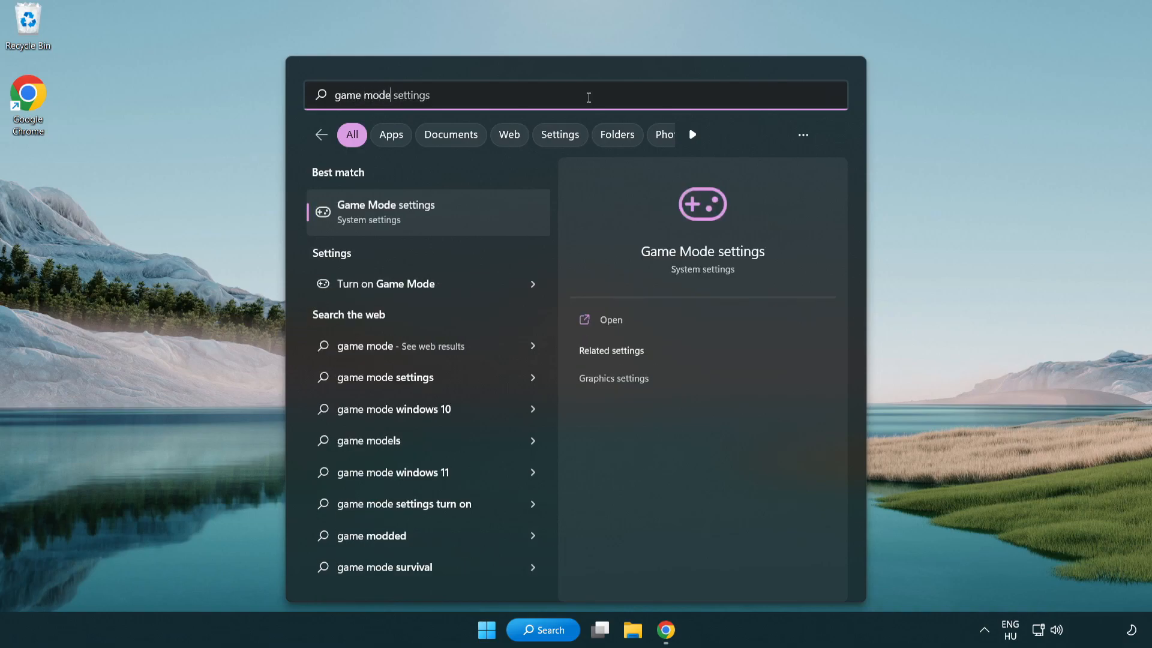
{"action": "mouse_move", "coordinate": [438, 225]}
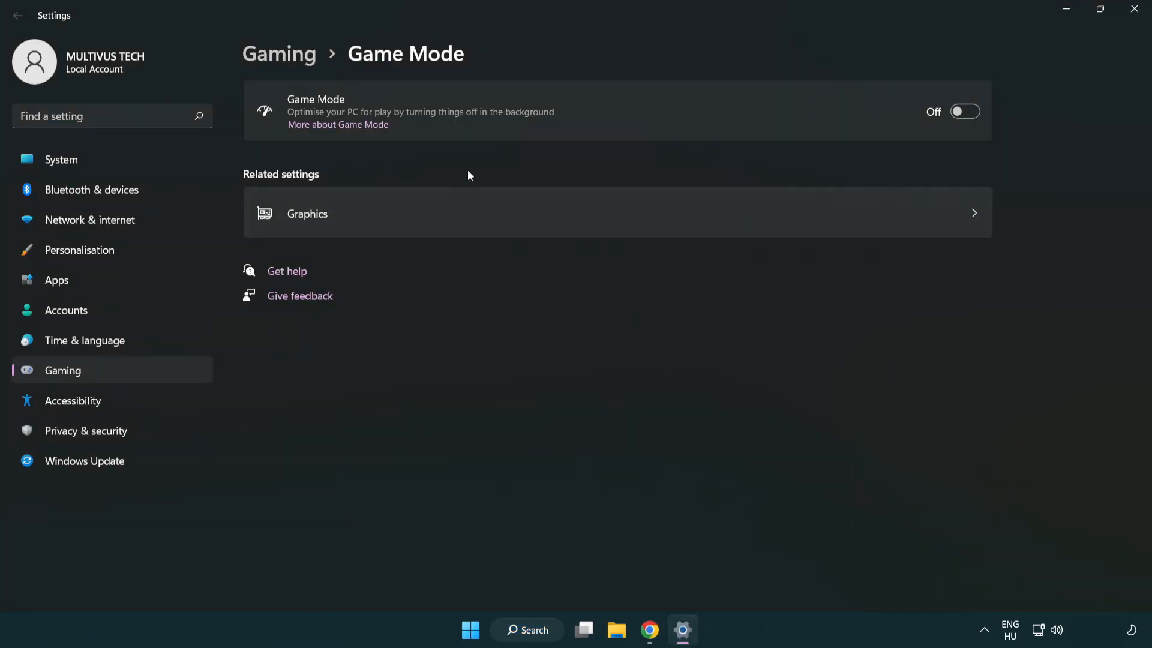
{"action": "mouse_move", "coordinate": [969, 115]}
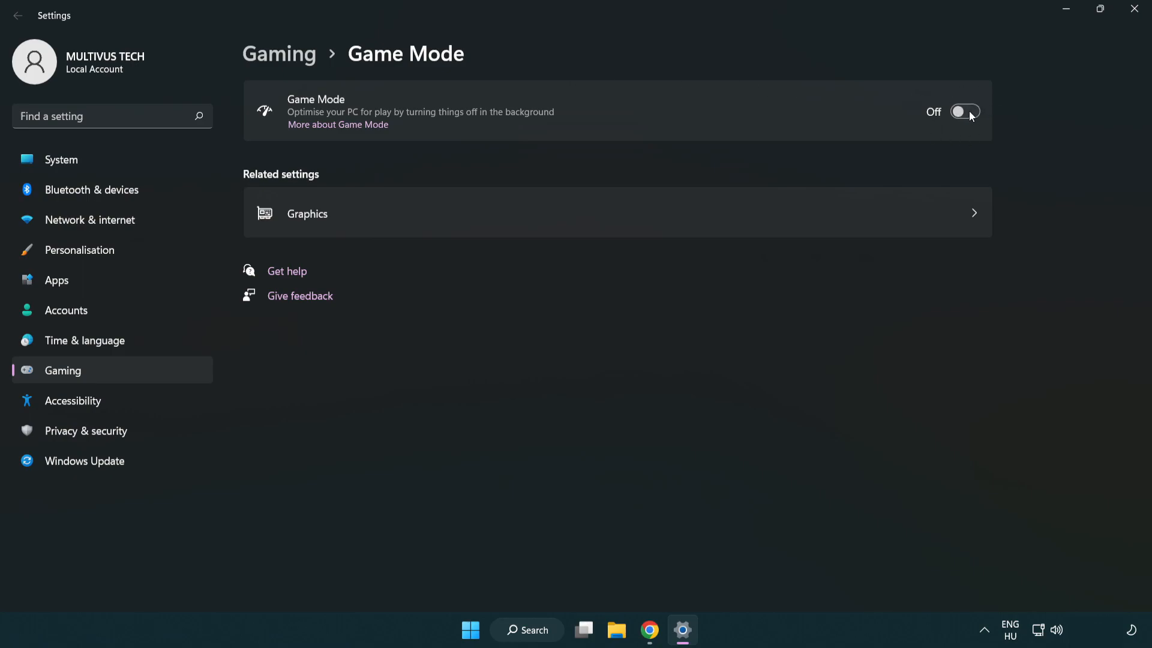
{"action": "left_click", "coordinate": [964, 111]}
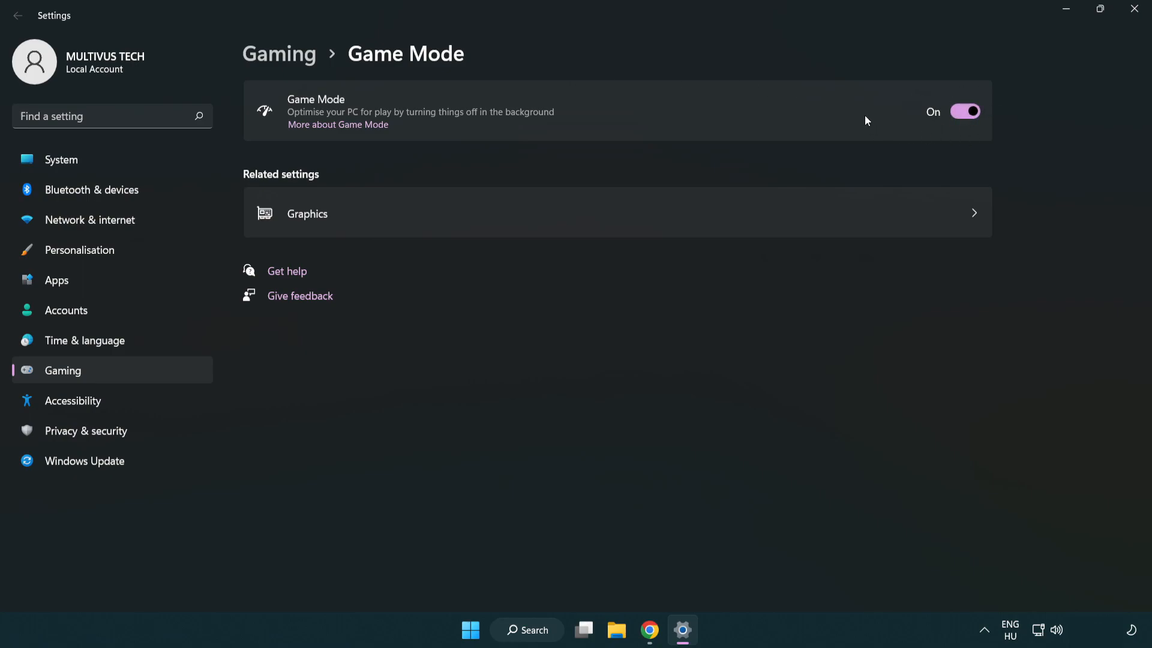
{"action": "mouse_move", "coordinate": [443, 116]}
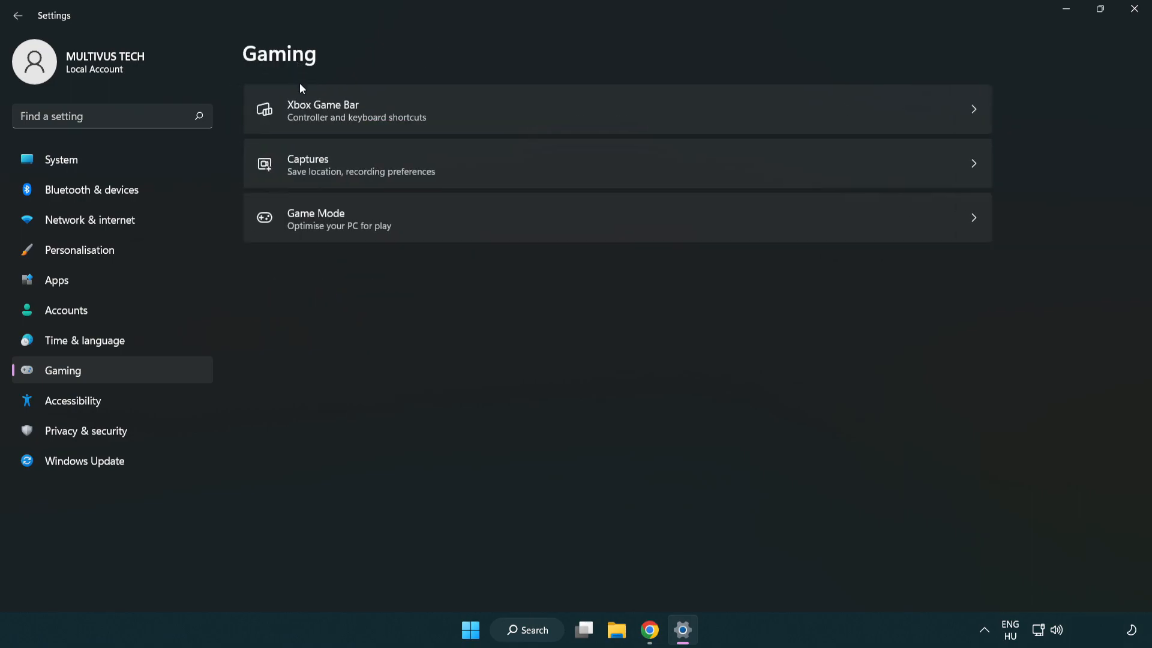
{"action": "mouse_move", "coordinate": [510, 110]}
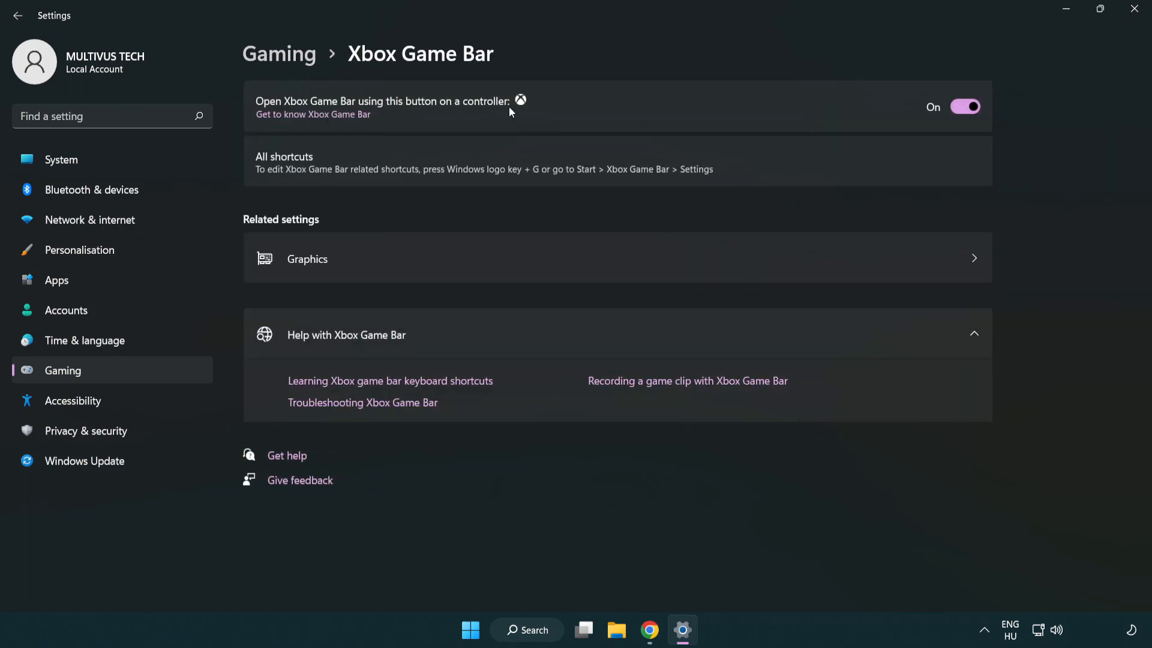
{"action": "mouse_move", "coordinate": [416, 110]}
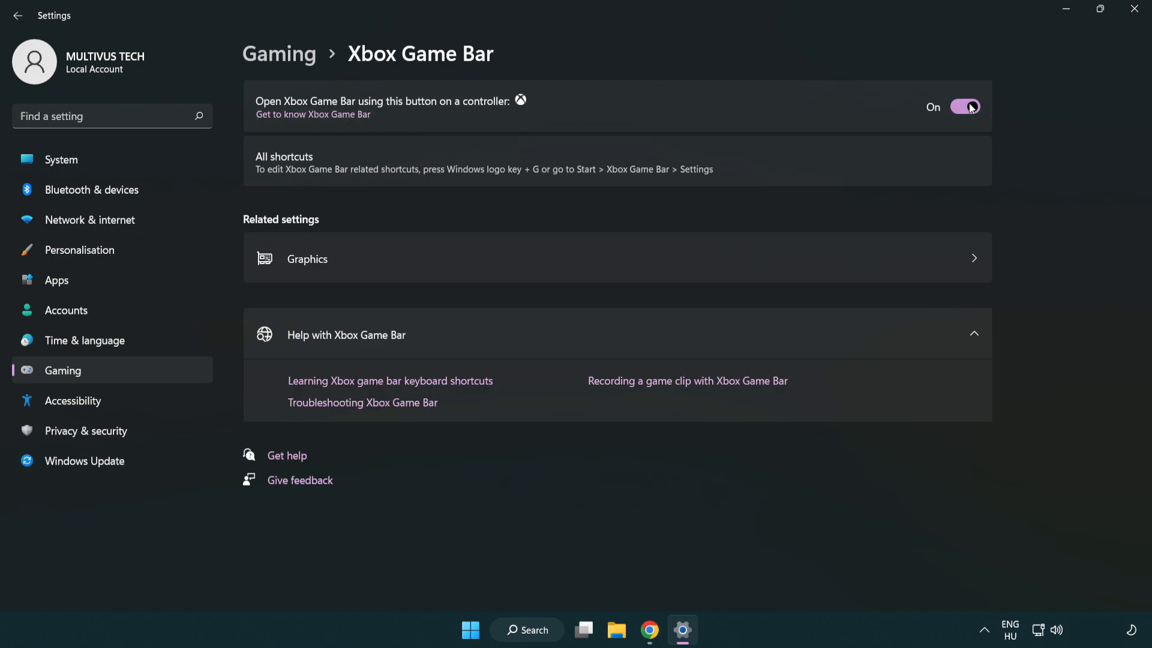
{"action": "left_click", "coordinate": [964, 107]}
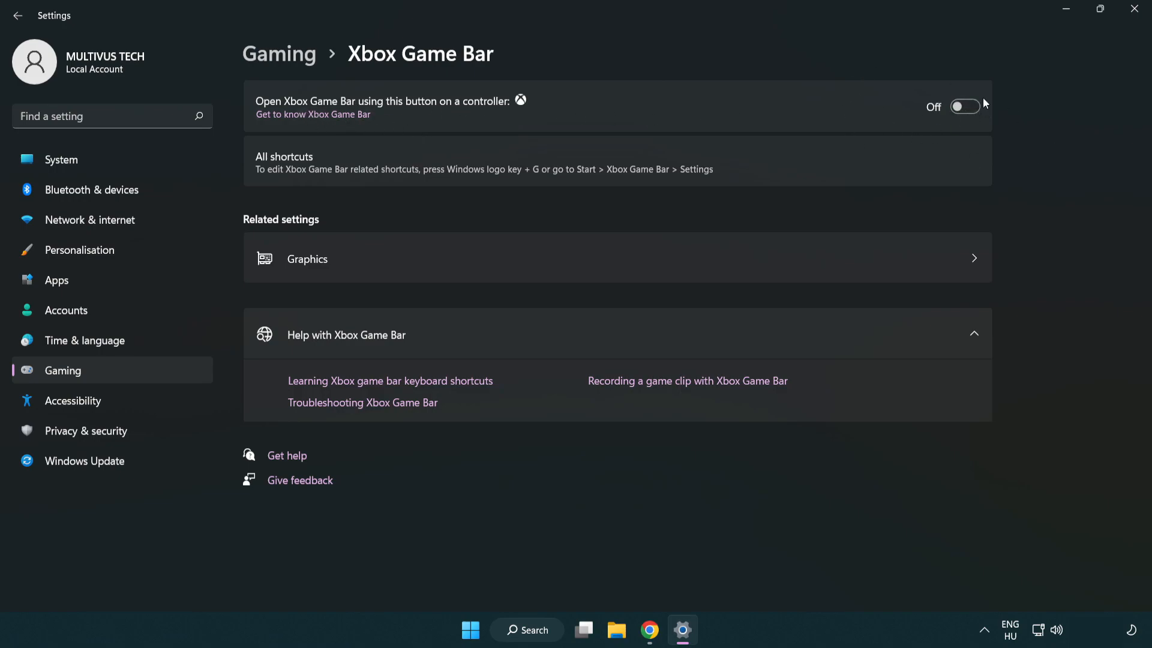
{"action": "mouse_move", "coordinate": [1120, 29]}
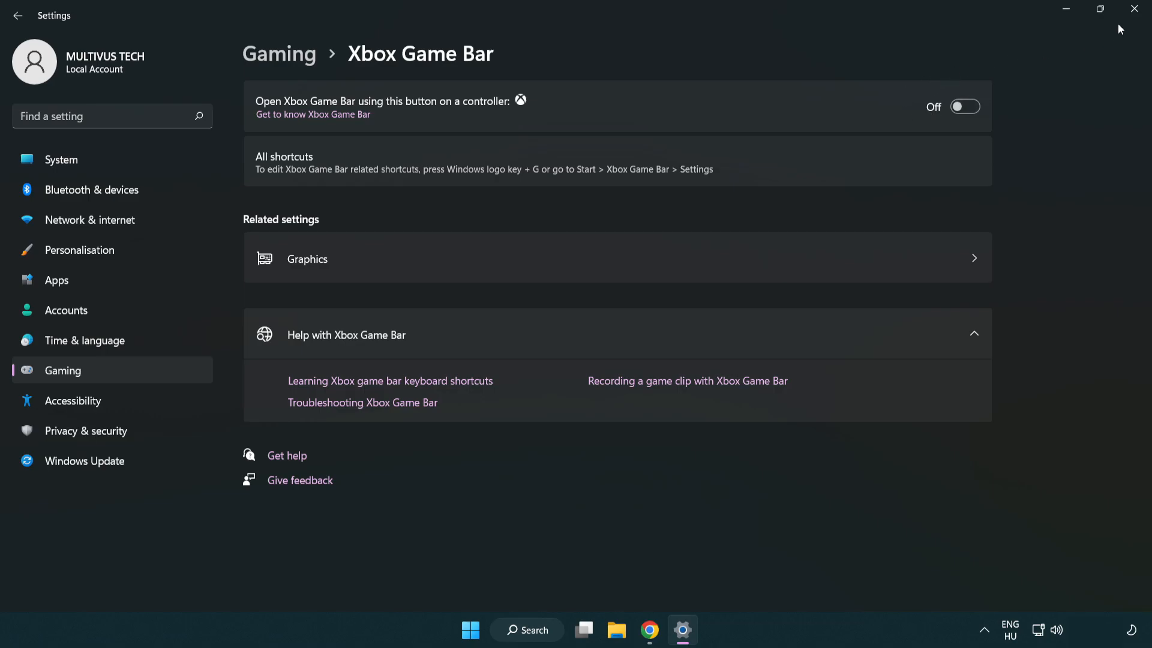
{"action": "mouse_move", "coordinate": [1134, 9]}
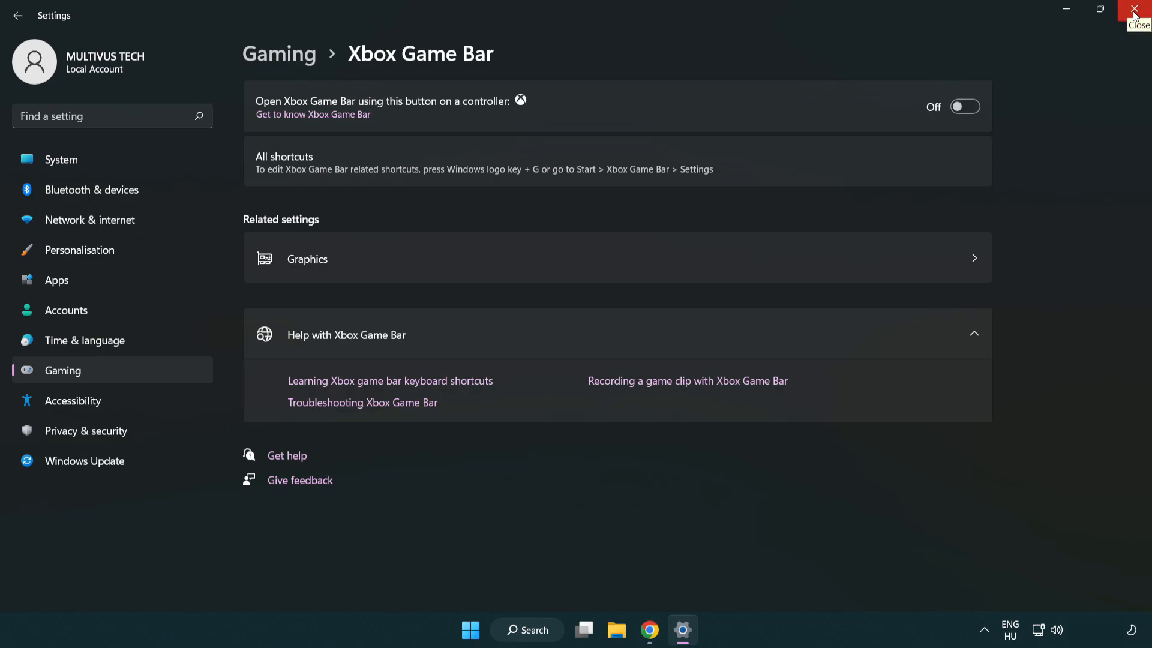
{"action": "left_click", "coordinate": [1137, 11]}
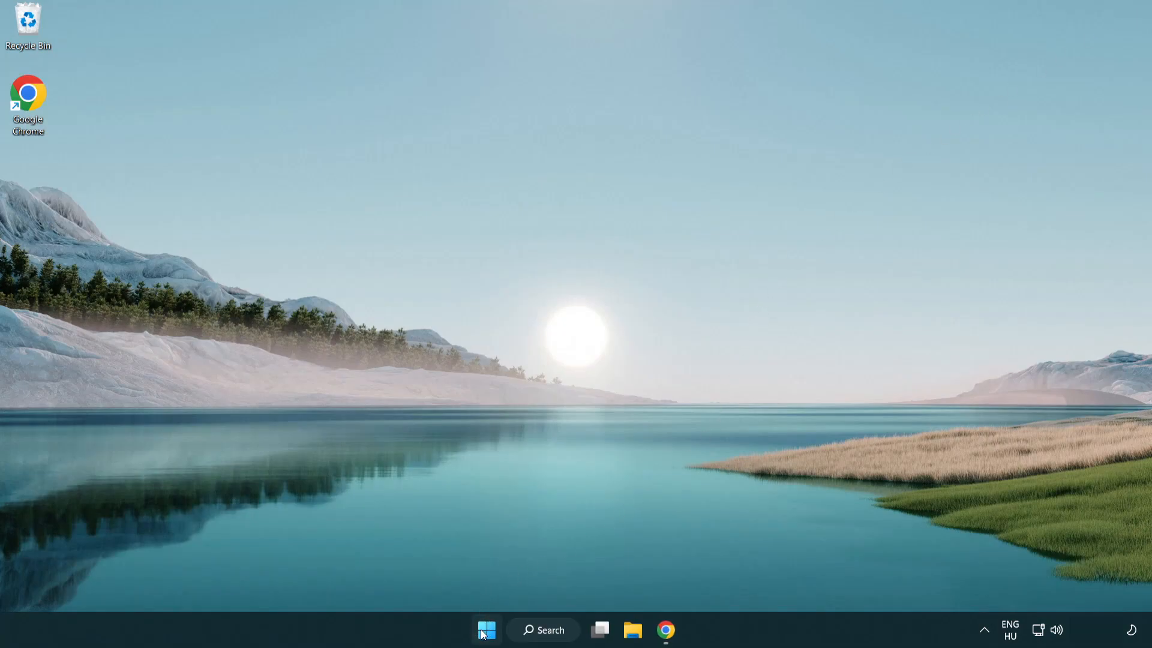
Step: Launch Task Manager from the Start menu and end the Google Chrome (8) process group
{"action": "right_click", "coordinate": [485, 630]}
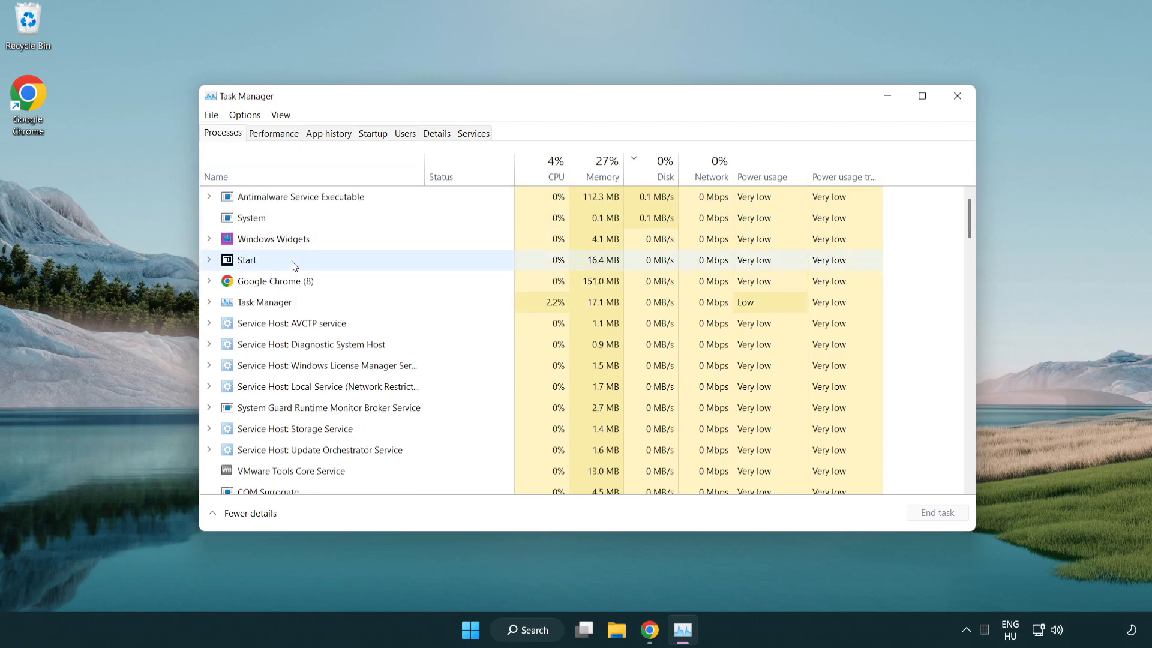
{"action": "left_click", "coordinate": [273, 281]}
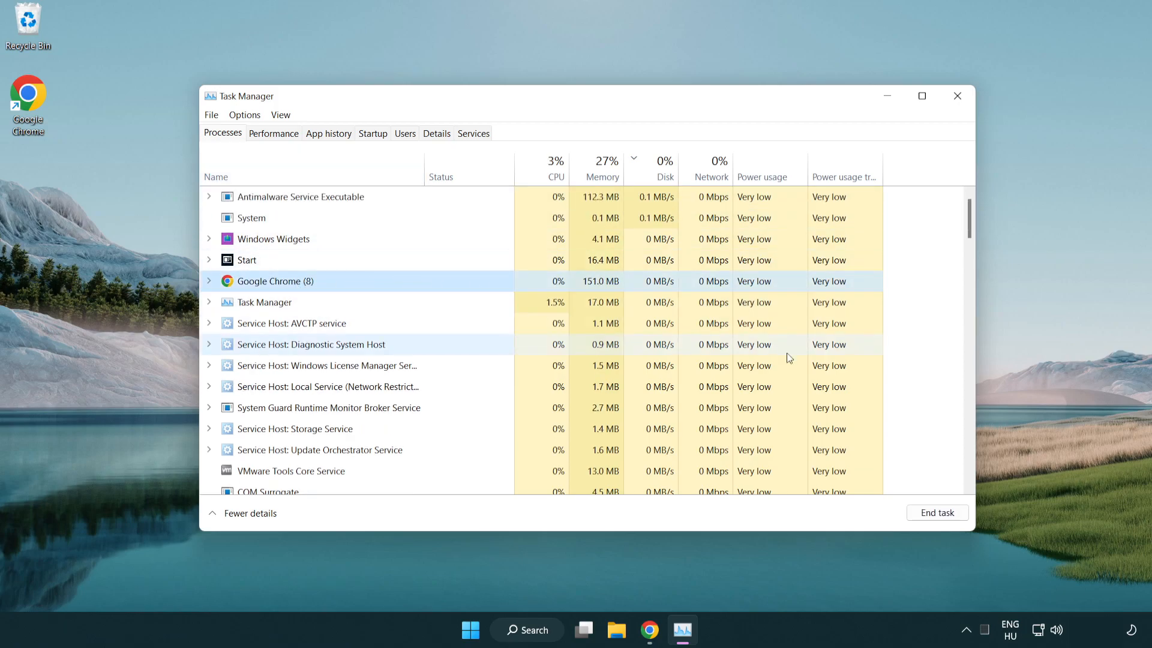
{"action": "mouse_move", "coordinate": [937, 513]}
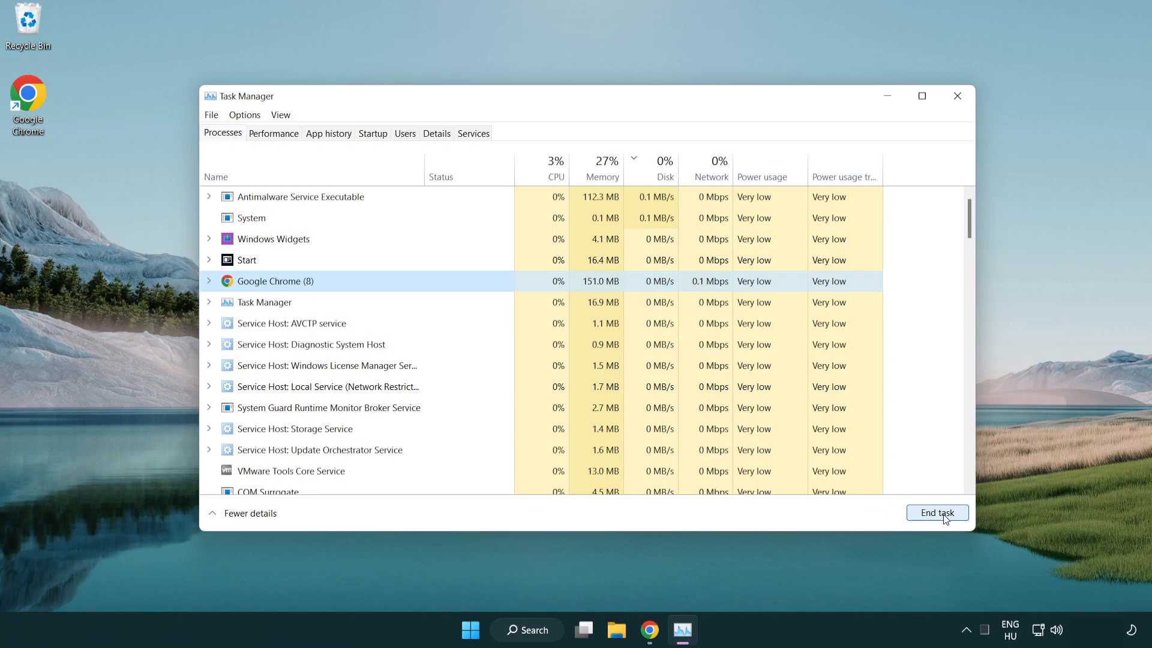
{"action": "left_click", "coordinate": [937, 512]}
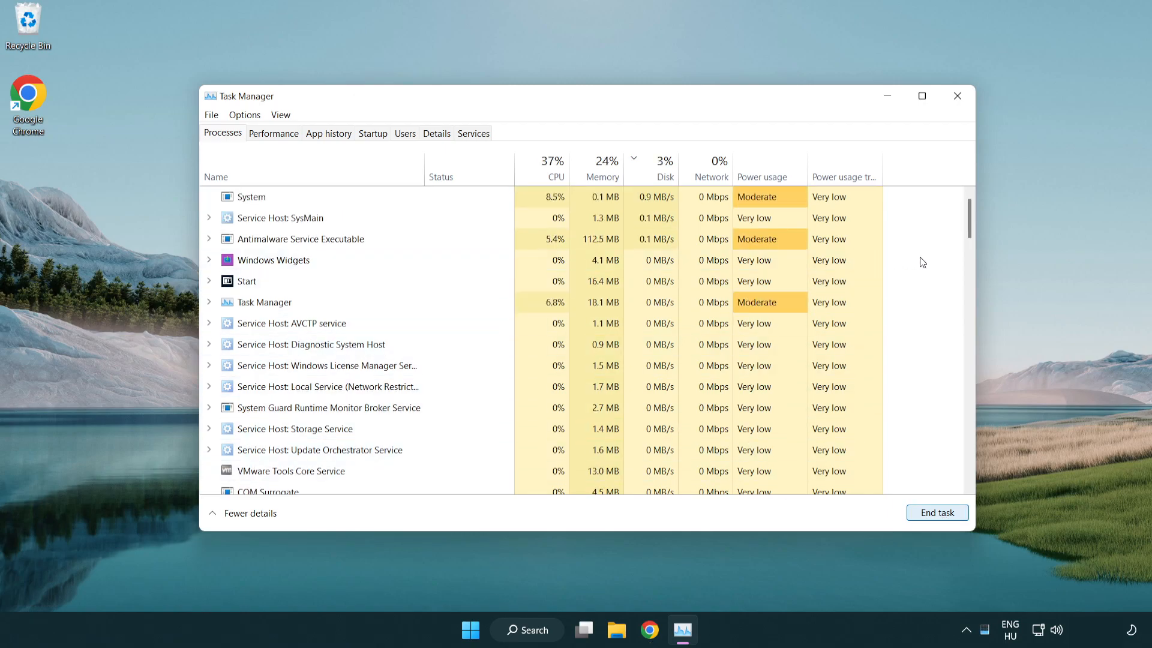
{"action": "scroll", "scroll_direction": "down", "scroll_amount": 3}
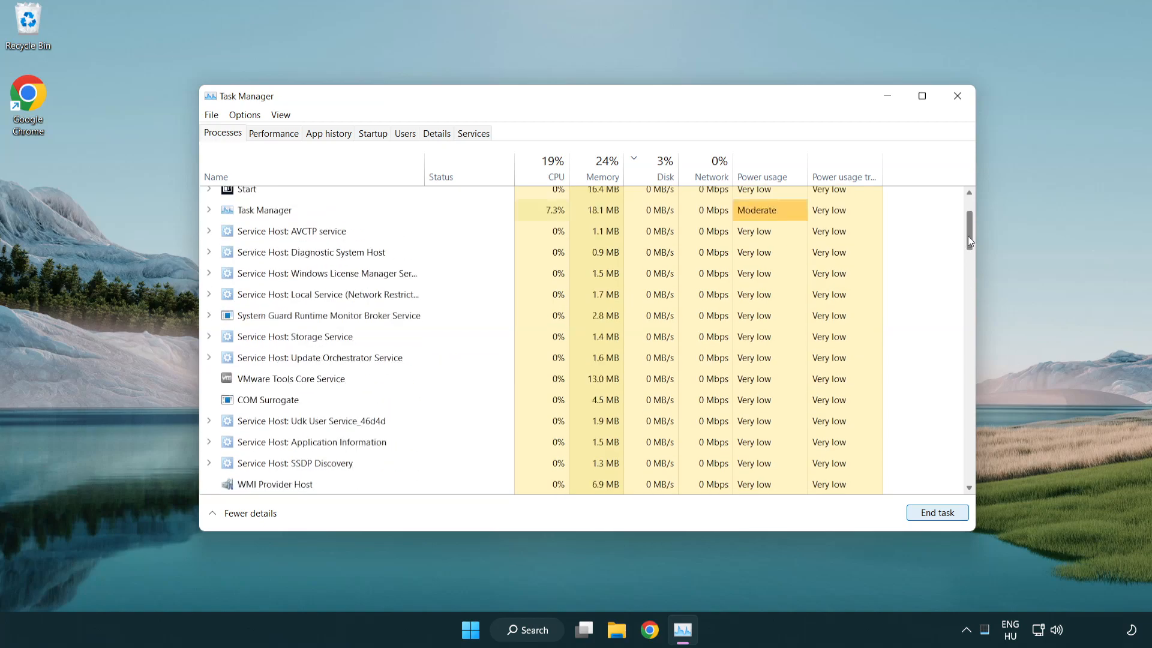
{"action": "scroll", "scroll_direction": "up", "scroll_amount": 3}
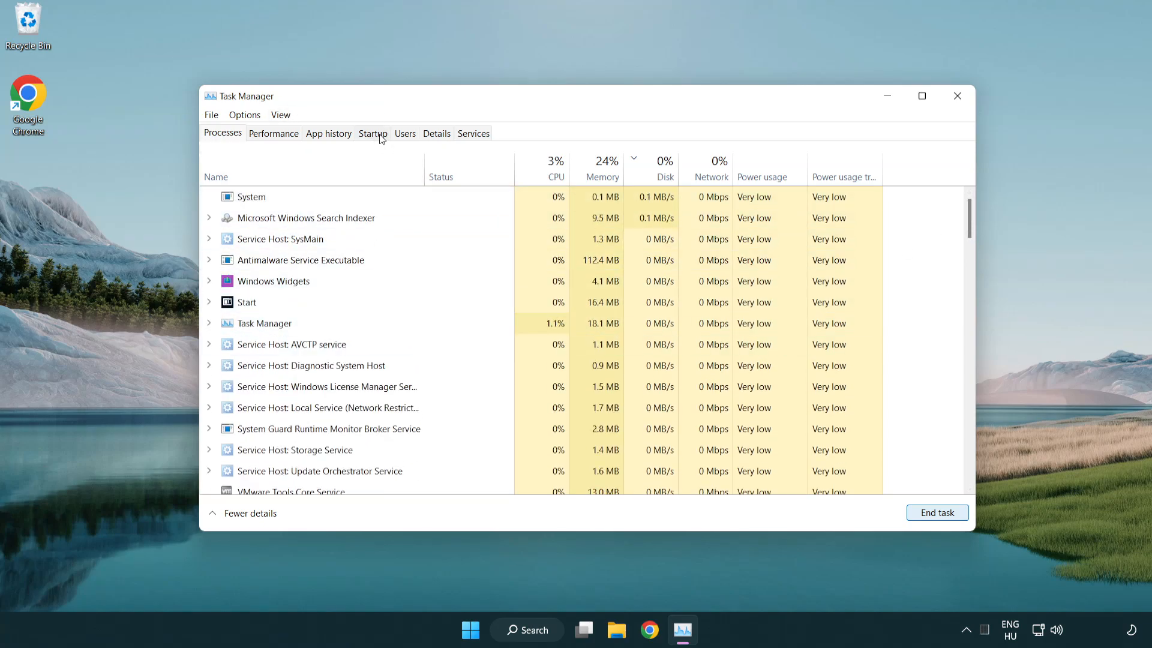
Step: On the Startup tab disable Cortana, Phone Link and Terminal, then close Task Manager
{"action": "left_click", "coordinate": [372, 133]}
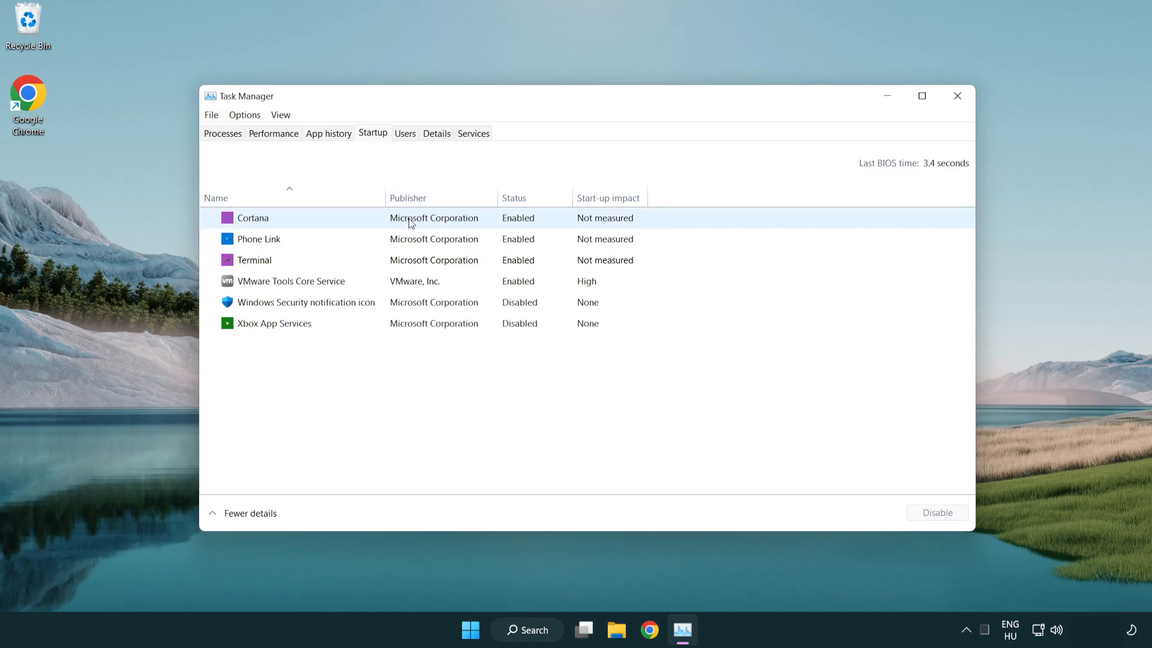
{"action": "left_click", "coordinate": [253, 217]}
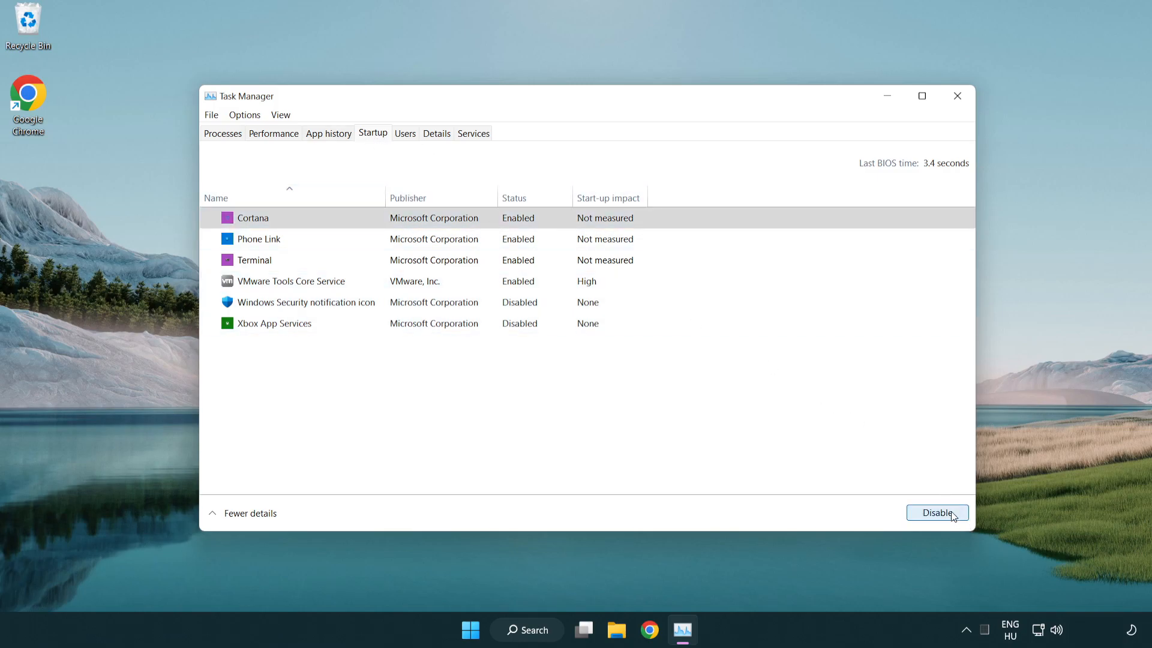
{"action": "left_click", "coordinate": [937, 512]}
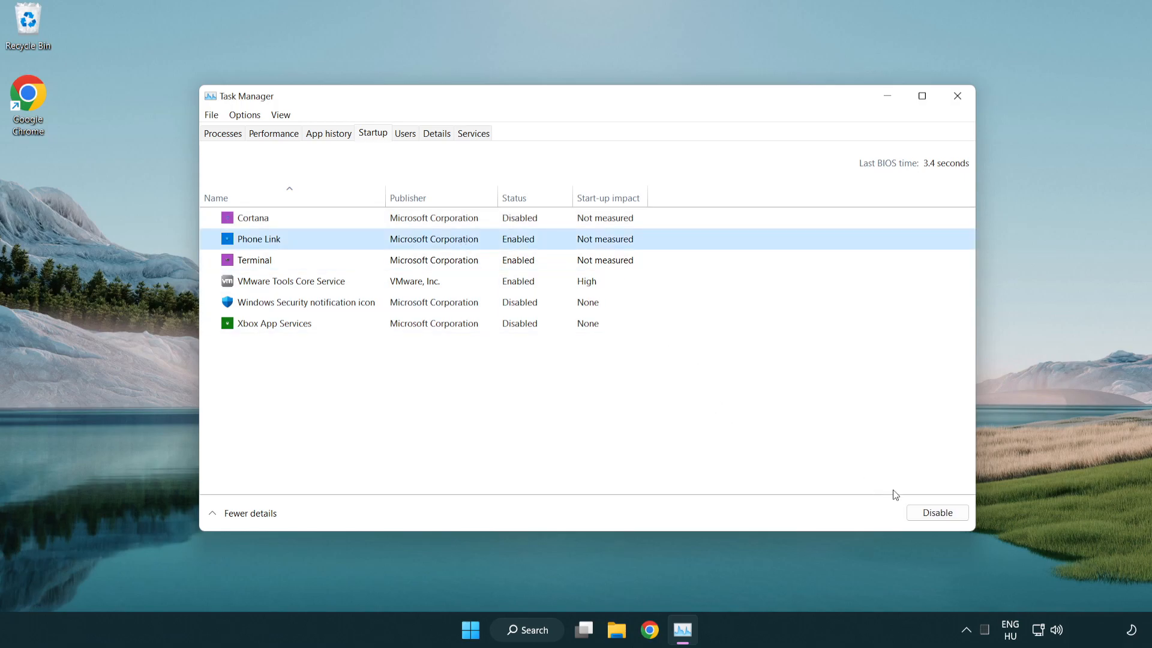
{"action": "left_click", "coordinate": [937, 512]}
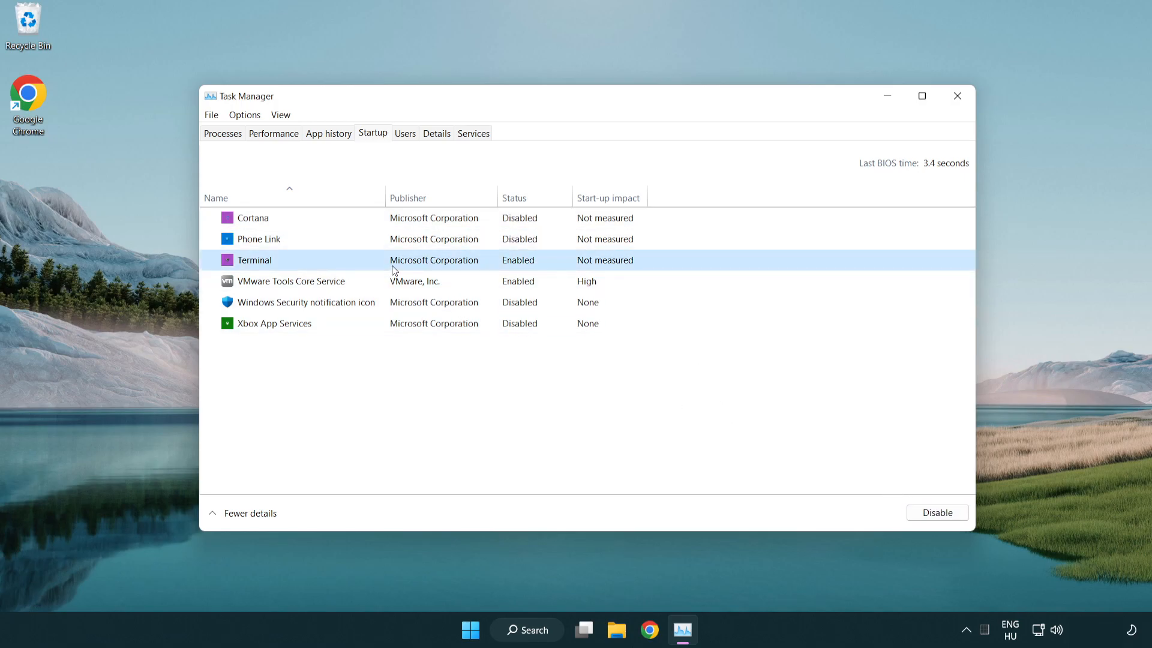
{"action": "left_click", "coordinate": [937, 512]}
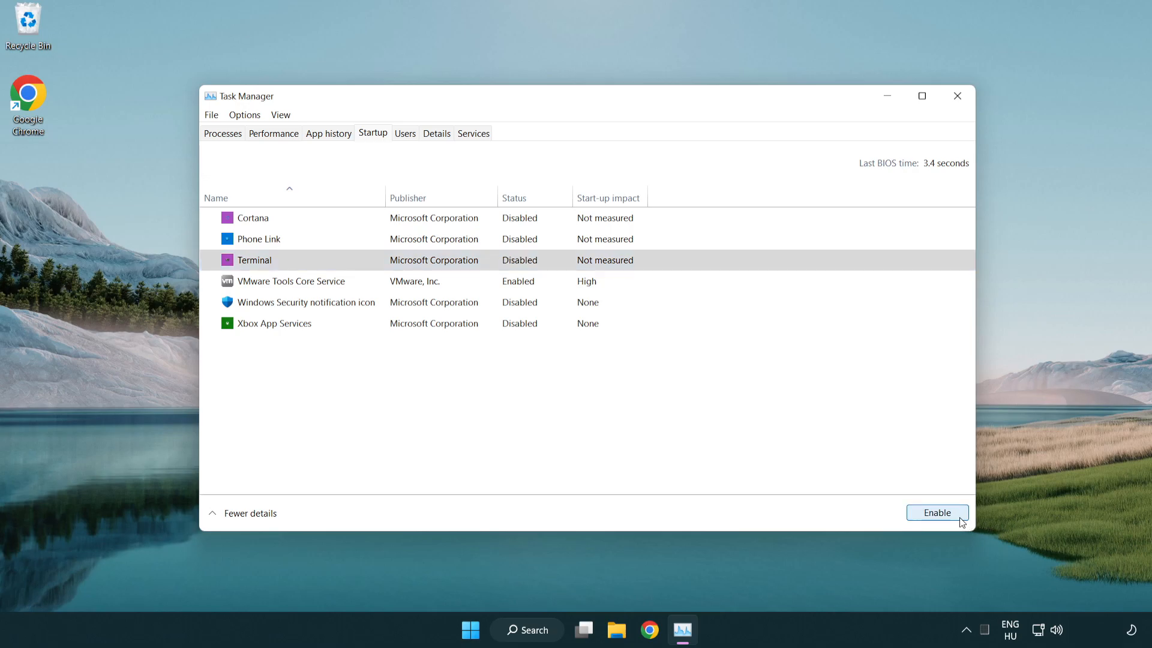
{"action": "mouse_move", "coordinate": [837, 66]}
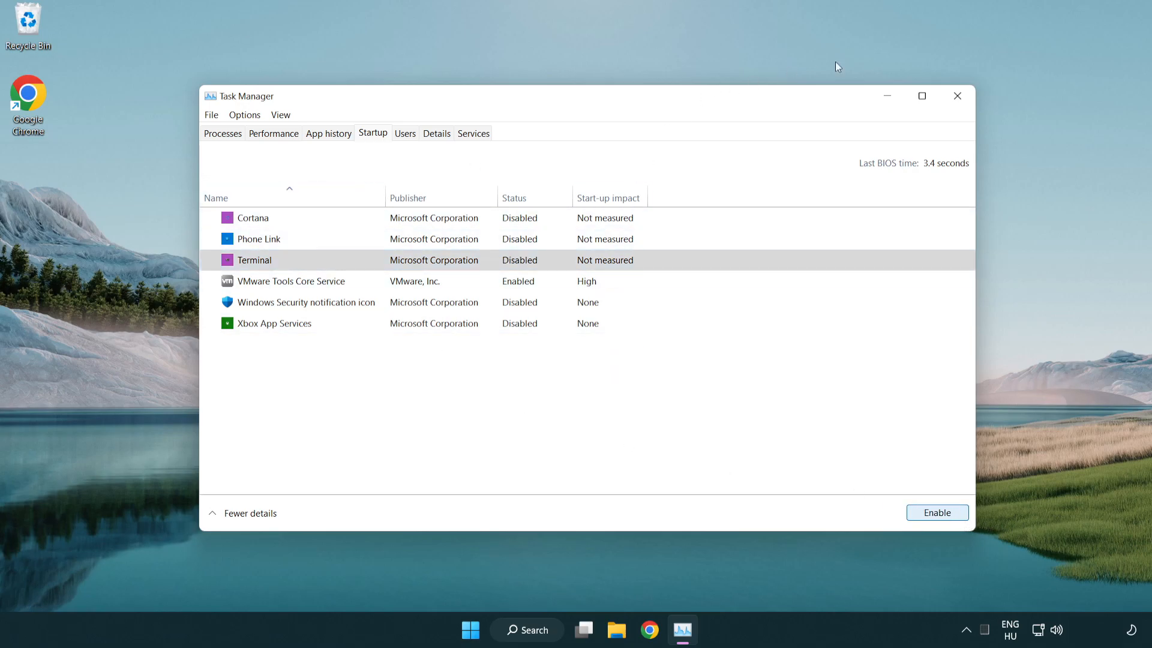
{"action": "mouse_move", "coordinate": [957, 96]}
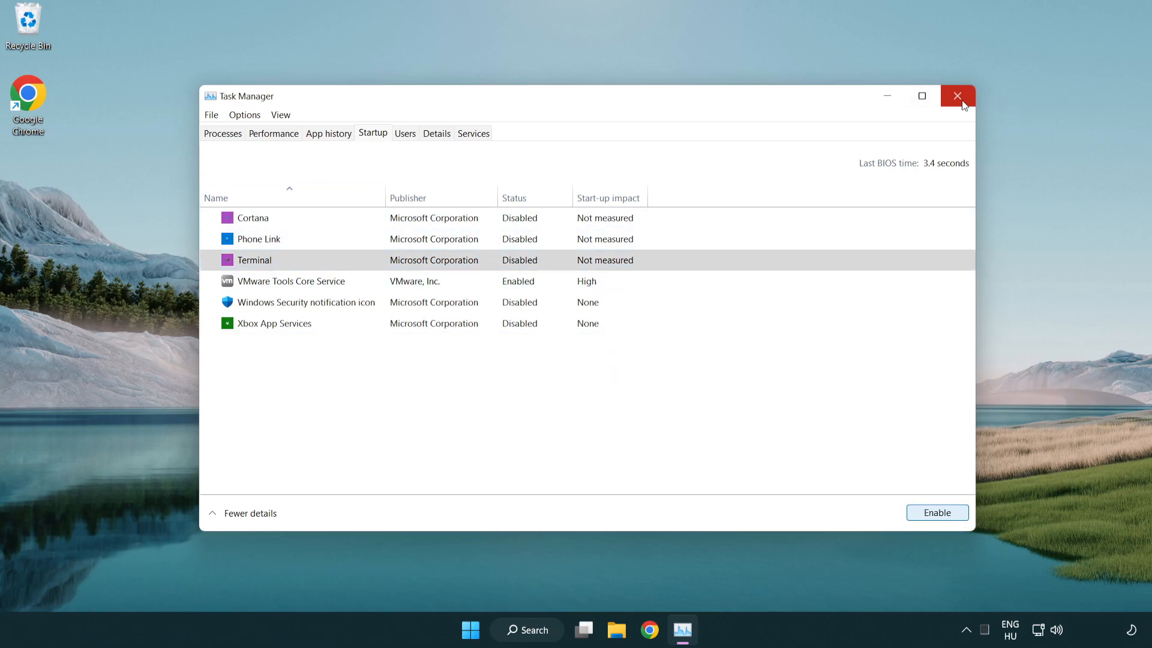
{"action": "left_click", "coordinate": [956, 96]}
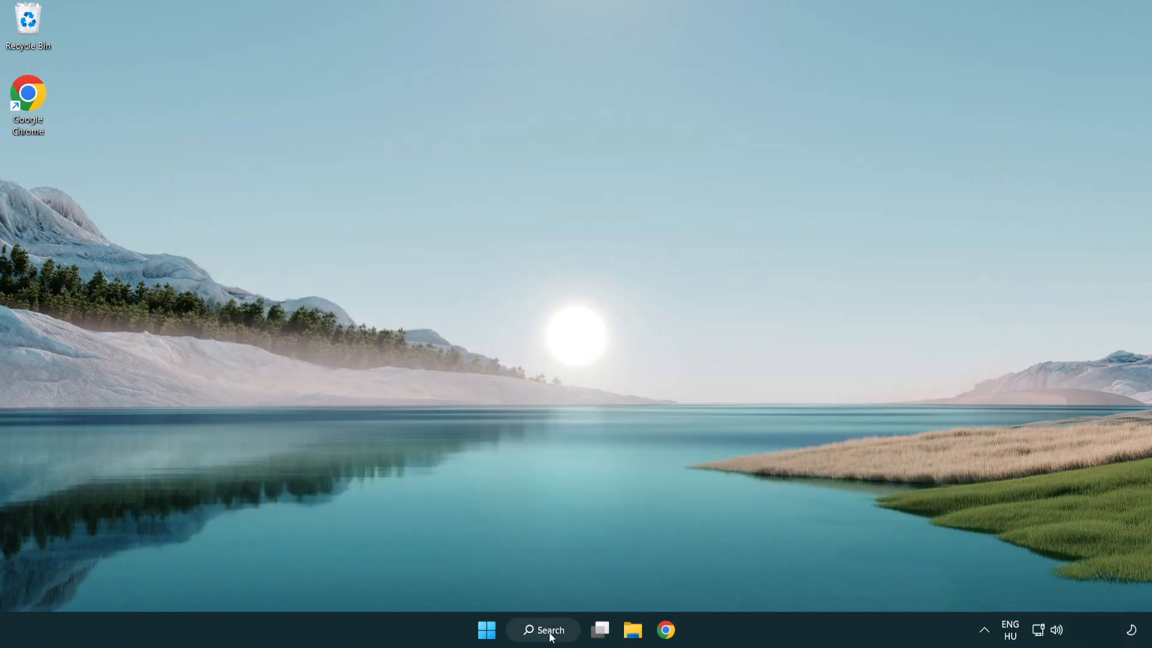
Step: Check for updates on the Windows Update page, confirm 'You're up to date' and close Settings
{"action": "left_click", "coordinate": [543, 630]}
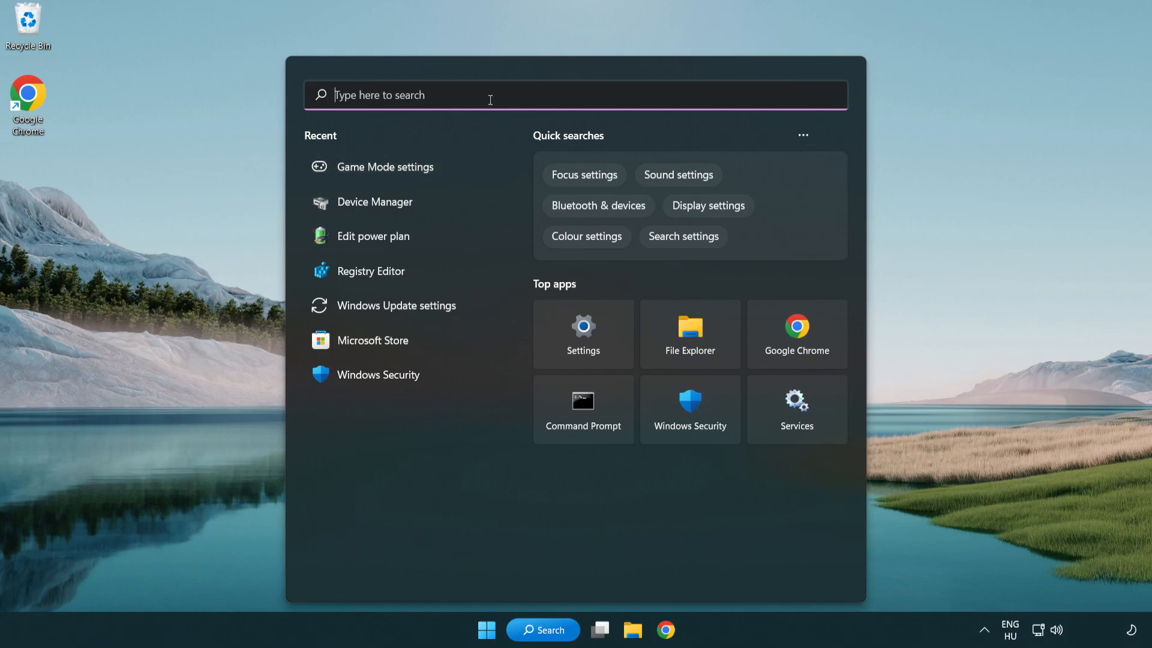
{"action": "type", "text": "update"}
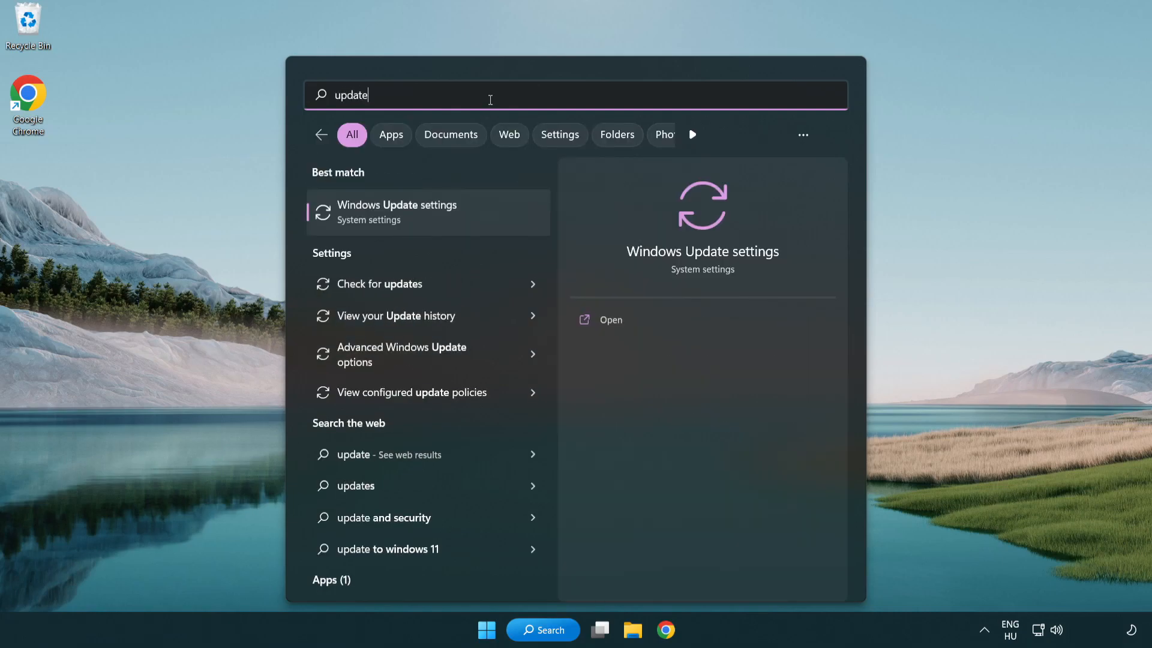
{"action": "mouse_move", "coordinate": [448, 224]}
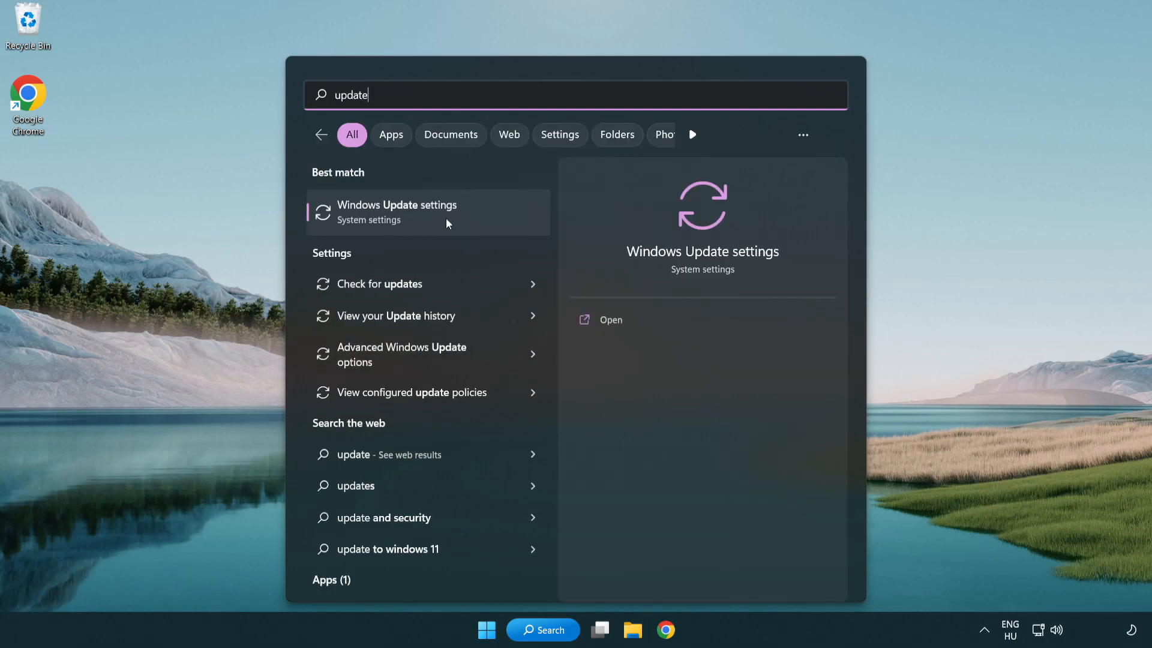
{"action": "left_click", "coordinate": [397, 212]}
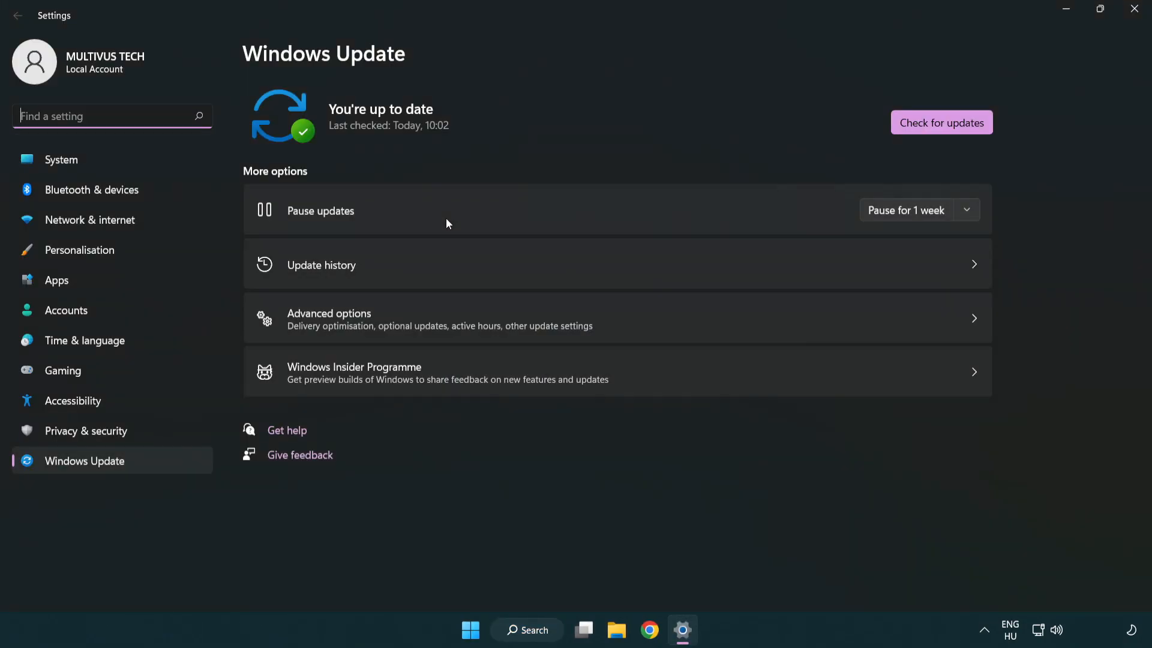
{"action": "mouse_move", "coordinate": [966, 131]}
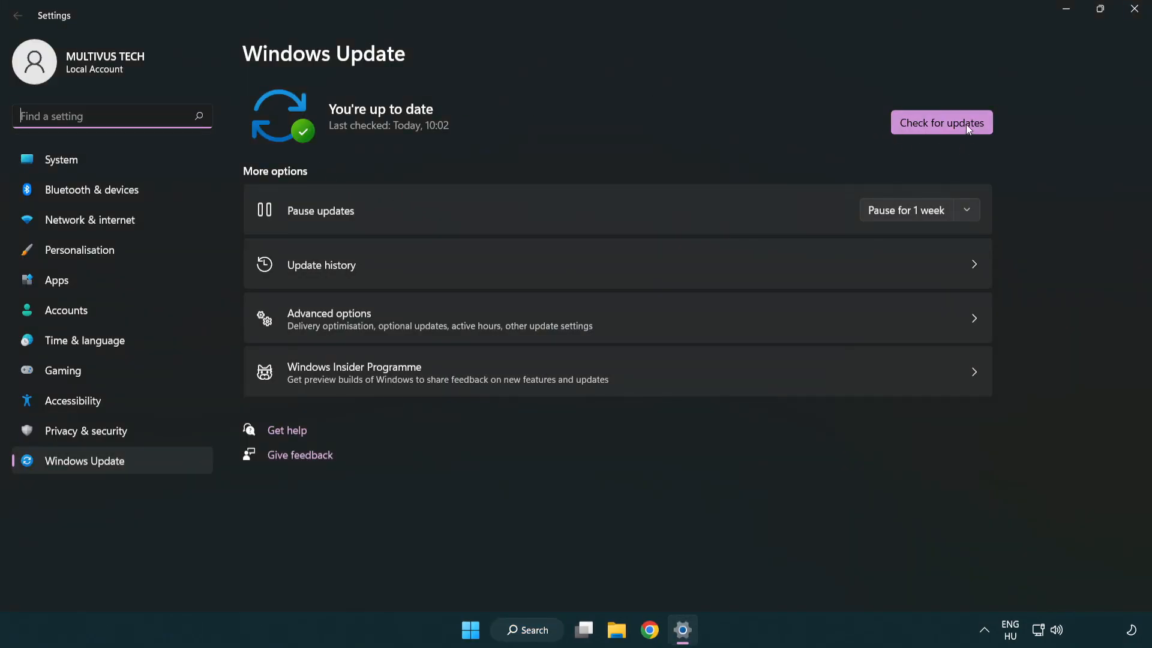
{"action": "left_click", "coordinate": [940, 122]}
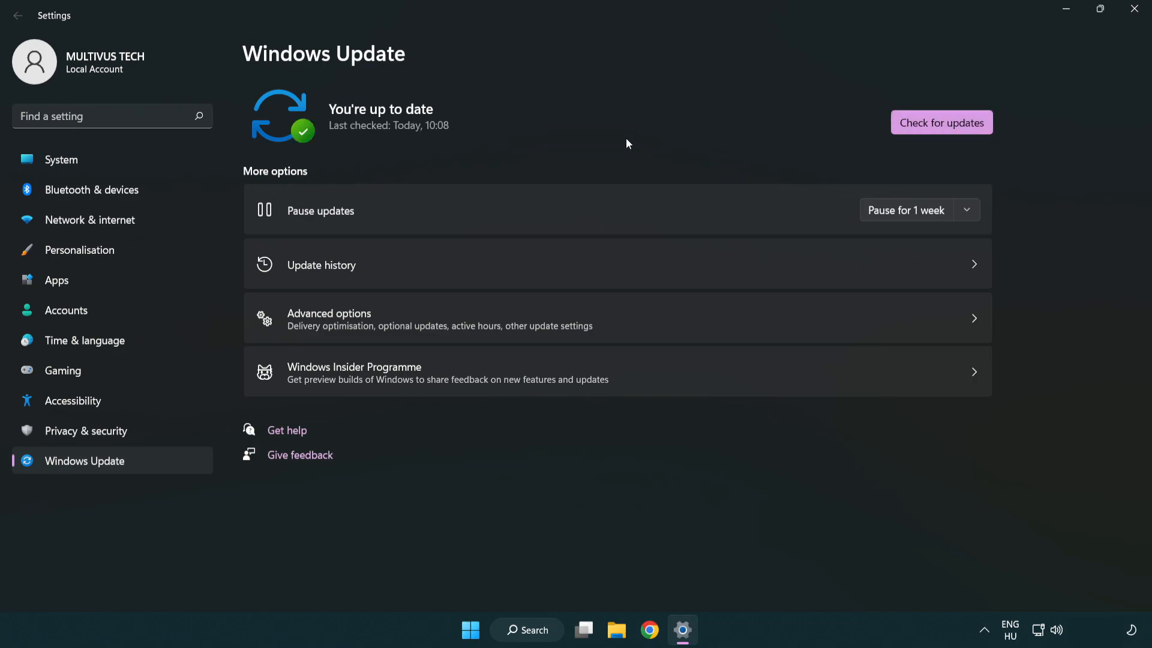
{"action": "mouse_move", "coordinate": [1134, 11]}
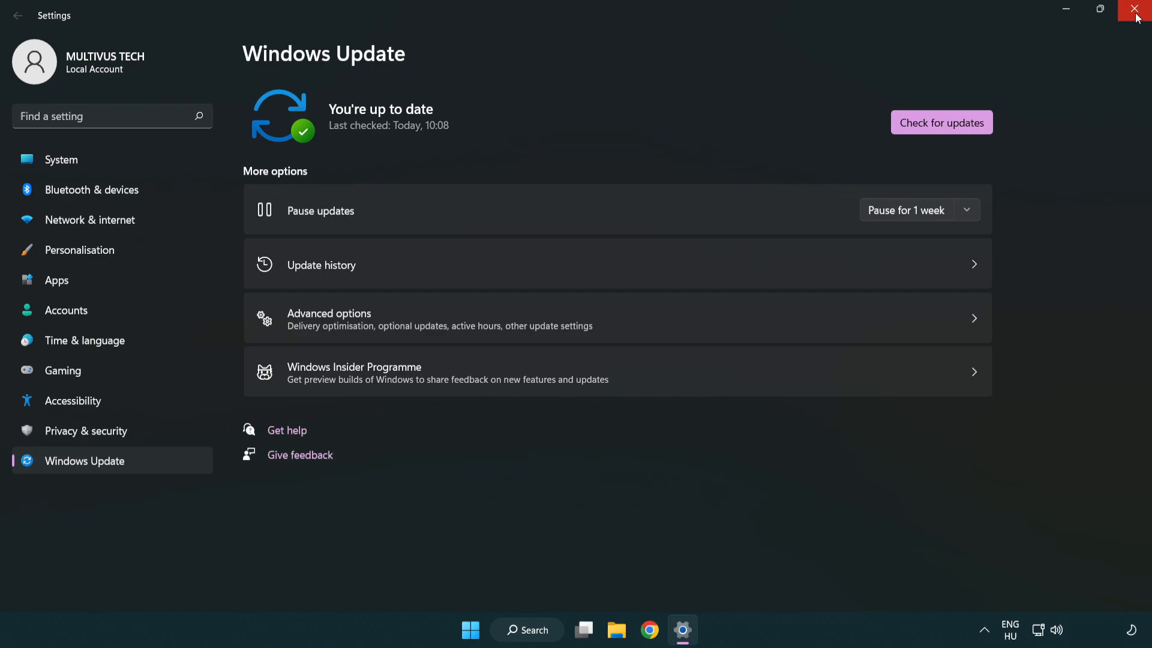
{"action": "left_click", "coordinate": [1134, 10]}
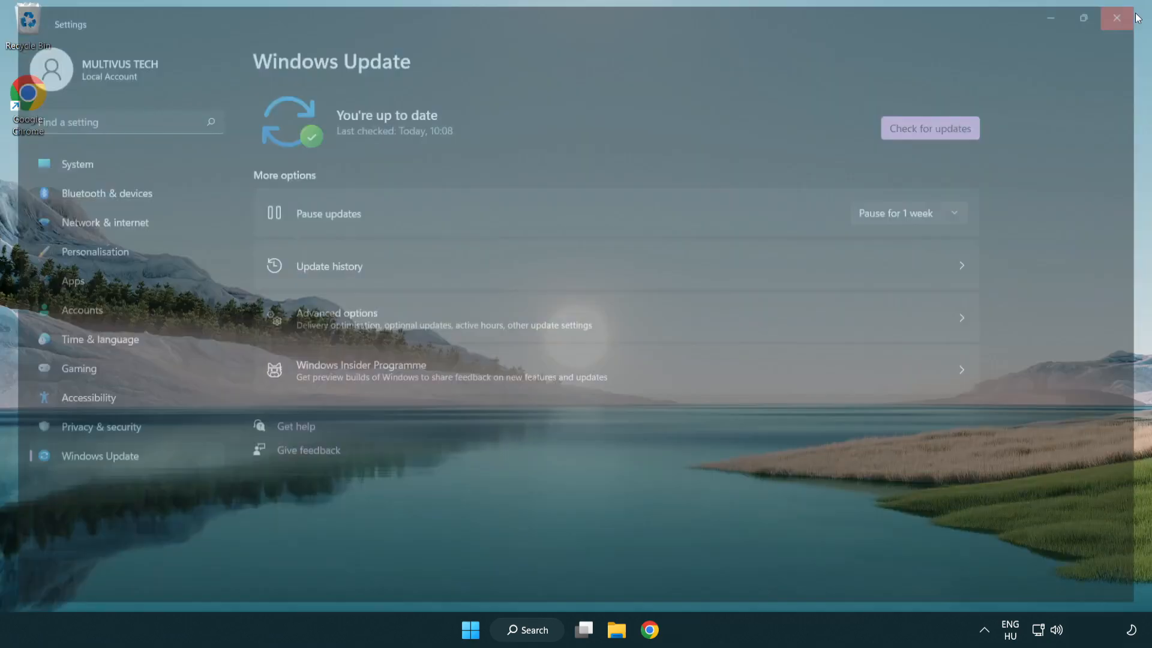
Step: Launch regedit and browse to HKEY_CURRENT_USER > System > GameConfigStore
{"action": "left_click", "coordinate": [1115, 18]}
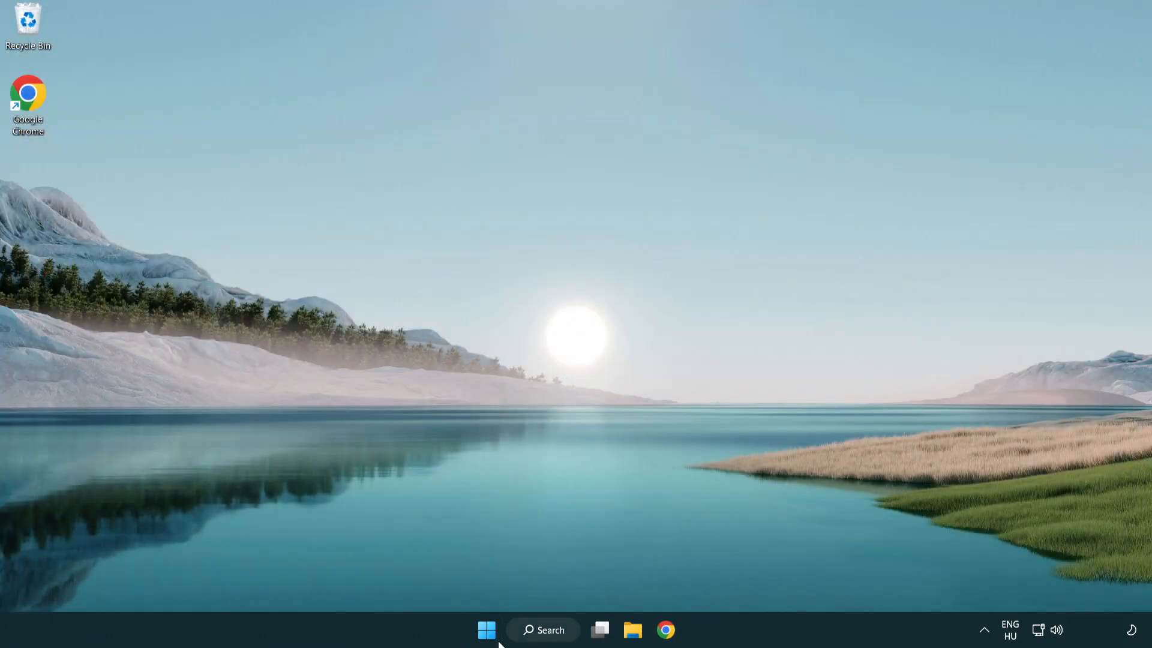
{"action": "left_click", "coordinate": [543, 630]}
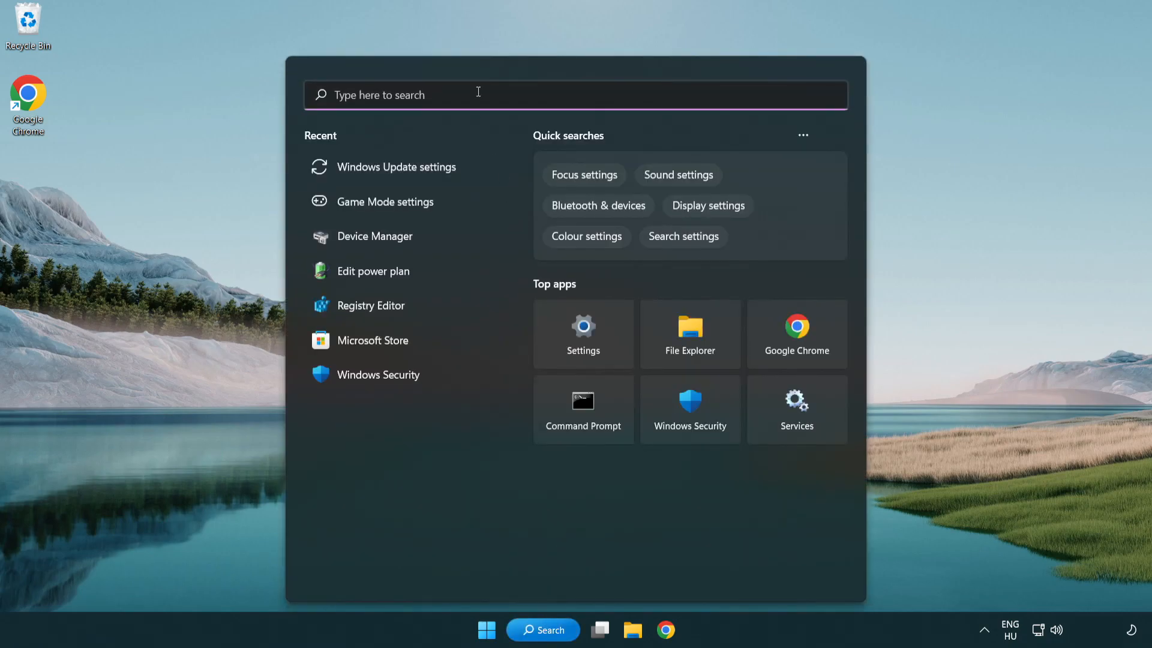
{"action": "type", "text": "regedit"}
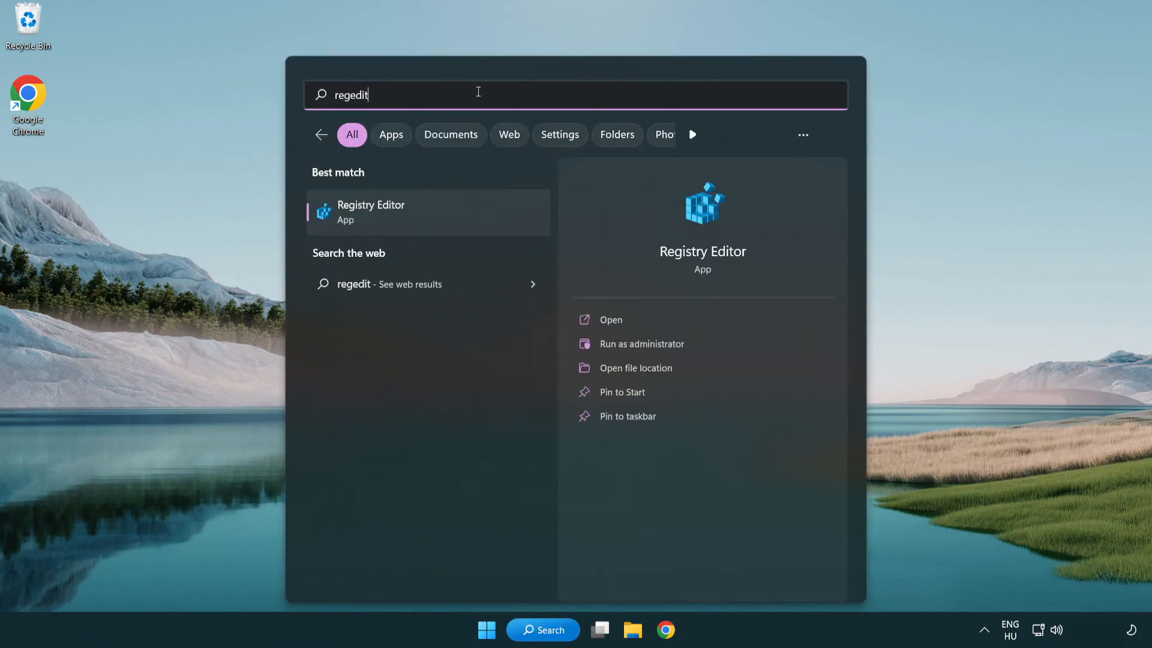
{"action": "mouse_move", "coordinate": [430, 216]}
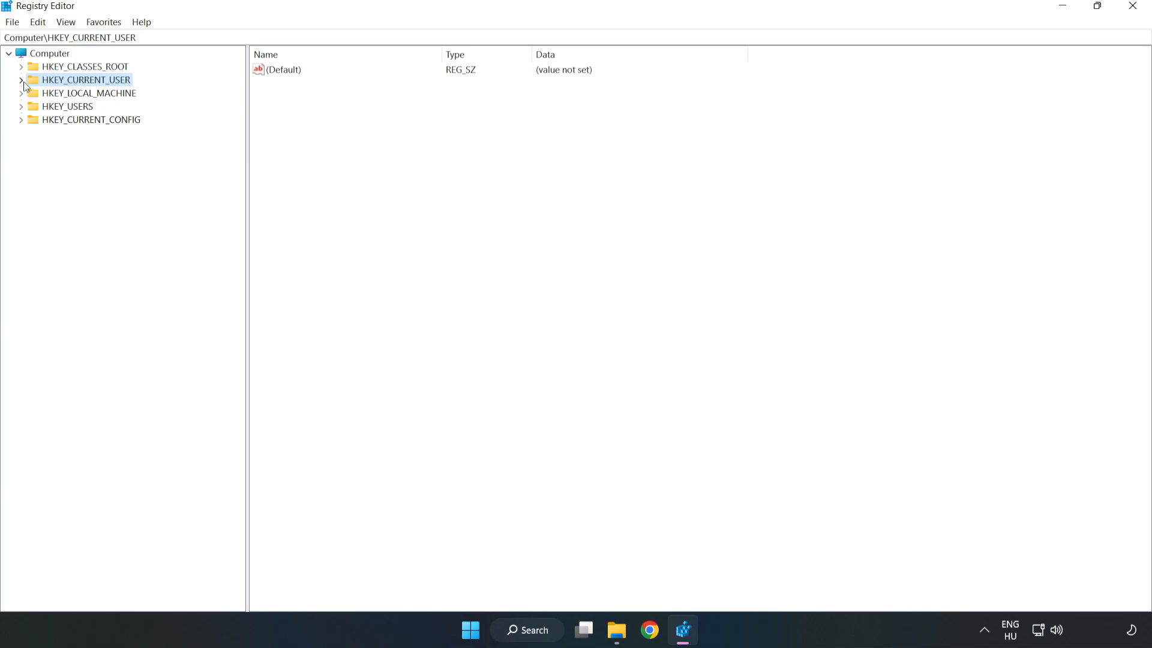
{"action": "left_click", "coordinate": [21, 80]}
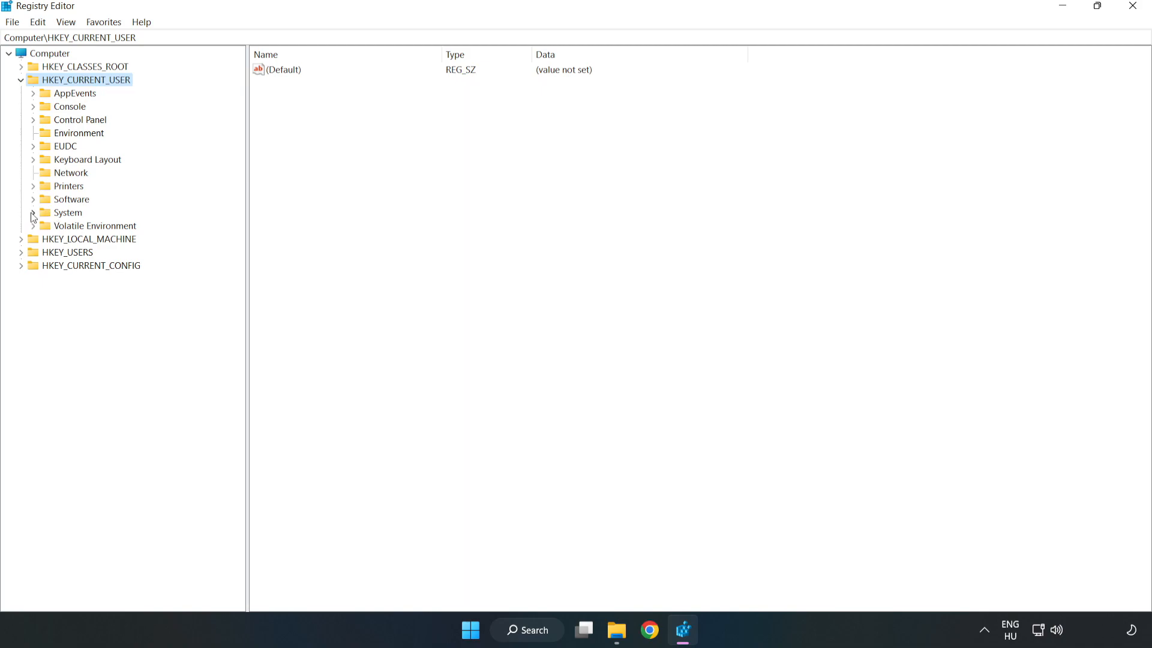
{"action": "left_click", "coordinate": [32, 212]}
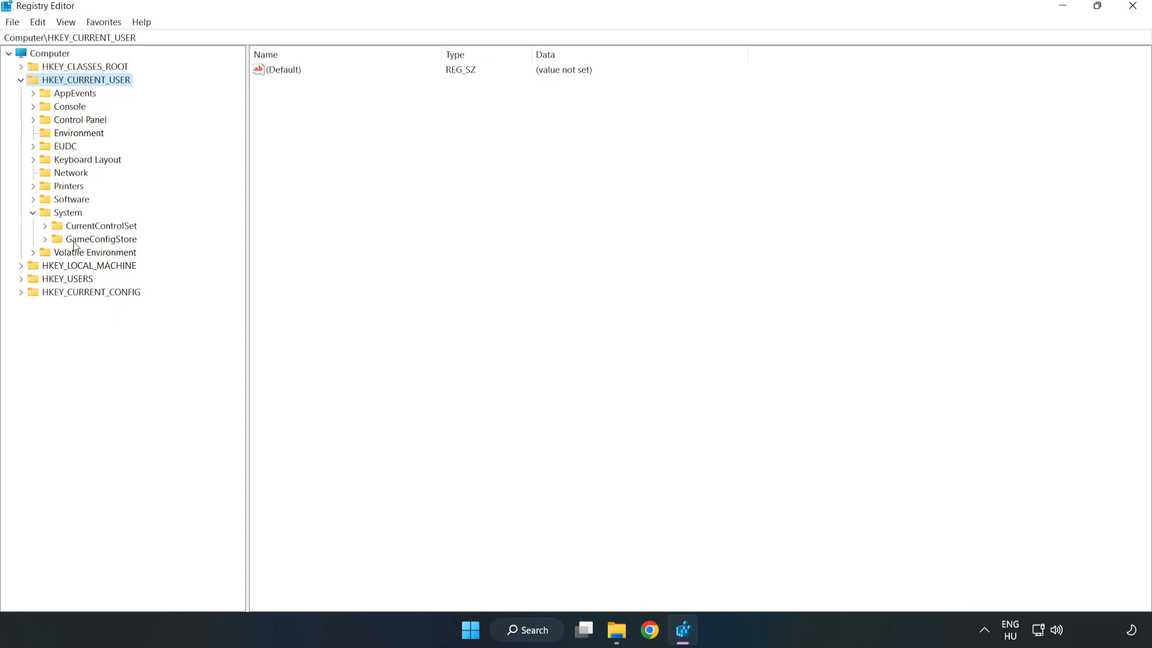
{"action": "left_click", "coordinate": [100, 239]}
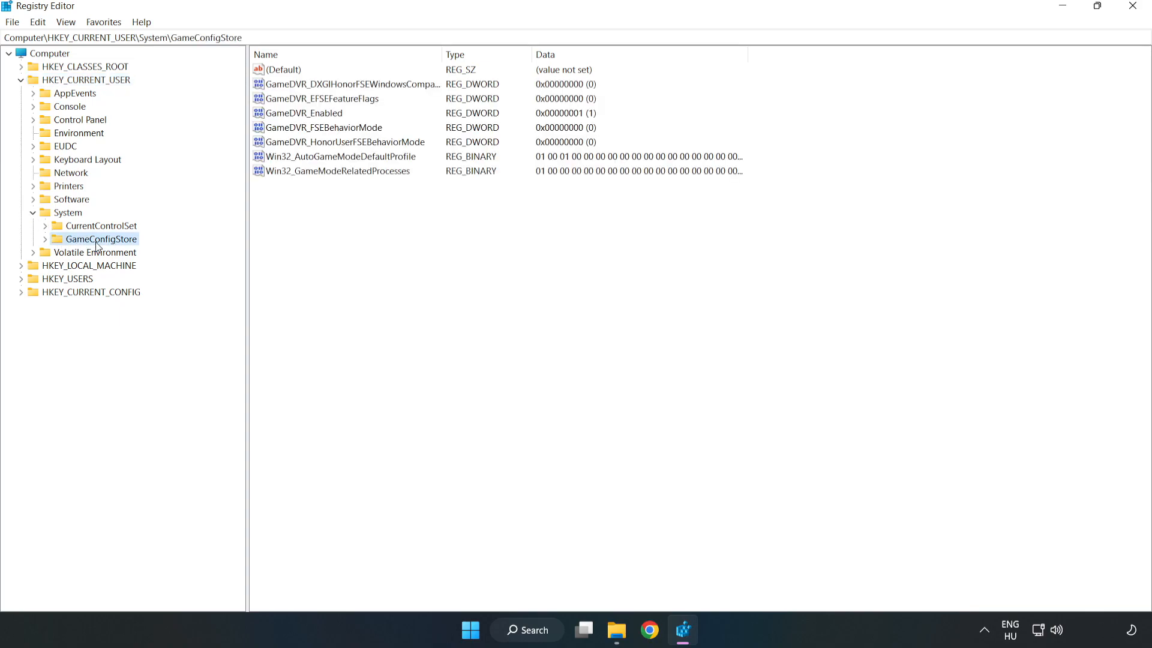
{"action": "mouse_move", "coordinate": [293, 121]}
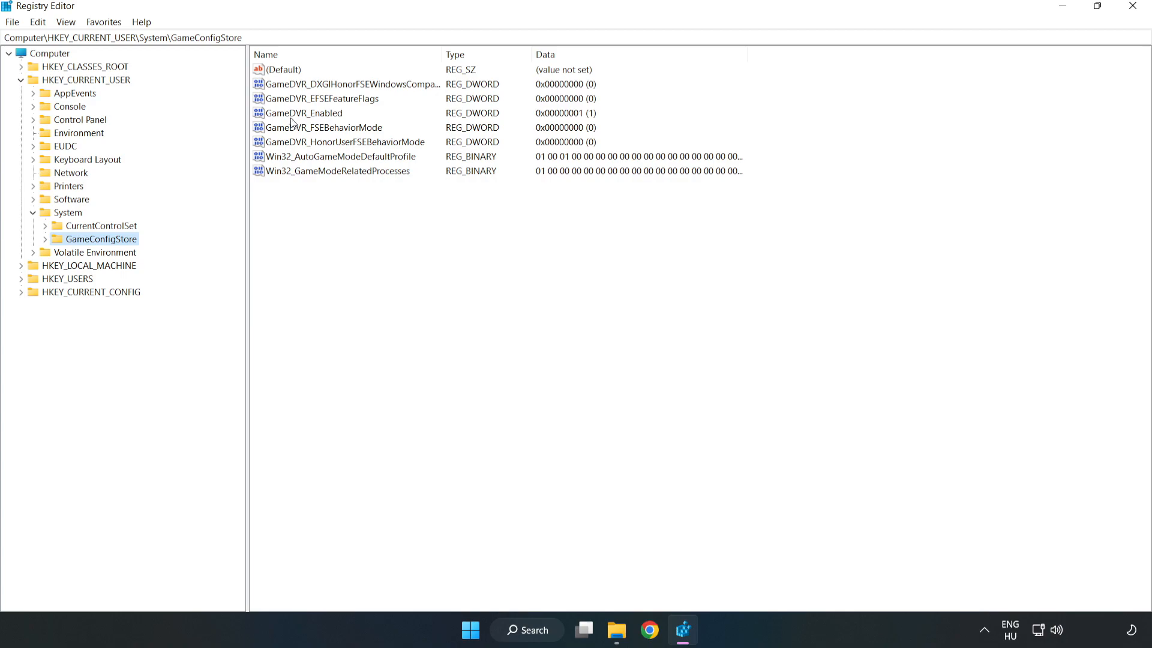
Step: Modify GameDVR_Enabled so its data changes from 1 to 0
{"action": "left_click", "coordinate": [302, 113]}
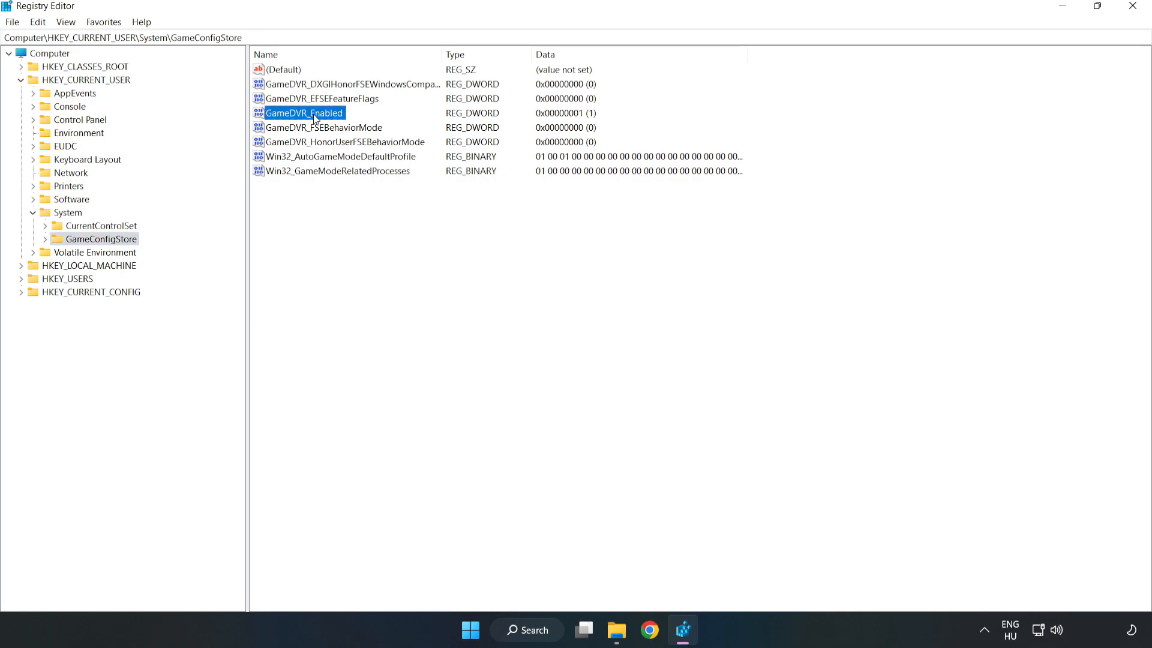
{"action": "right_click", "coordinate": [304, 113]}
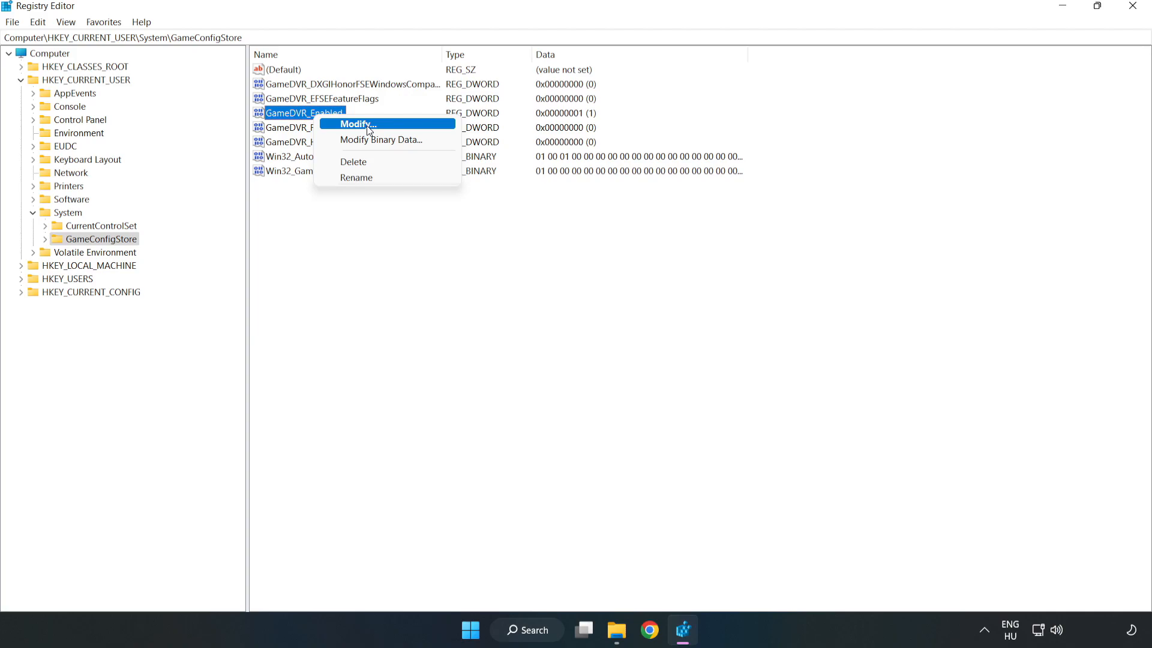
{"action": "left_click", "coordinate": [357, 123]}
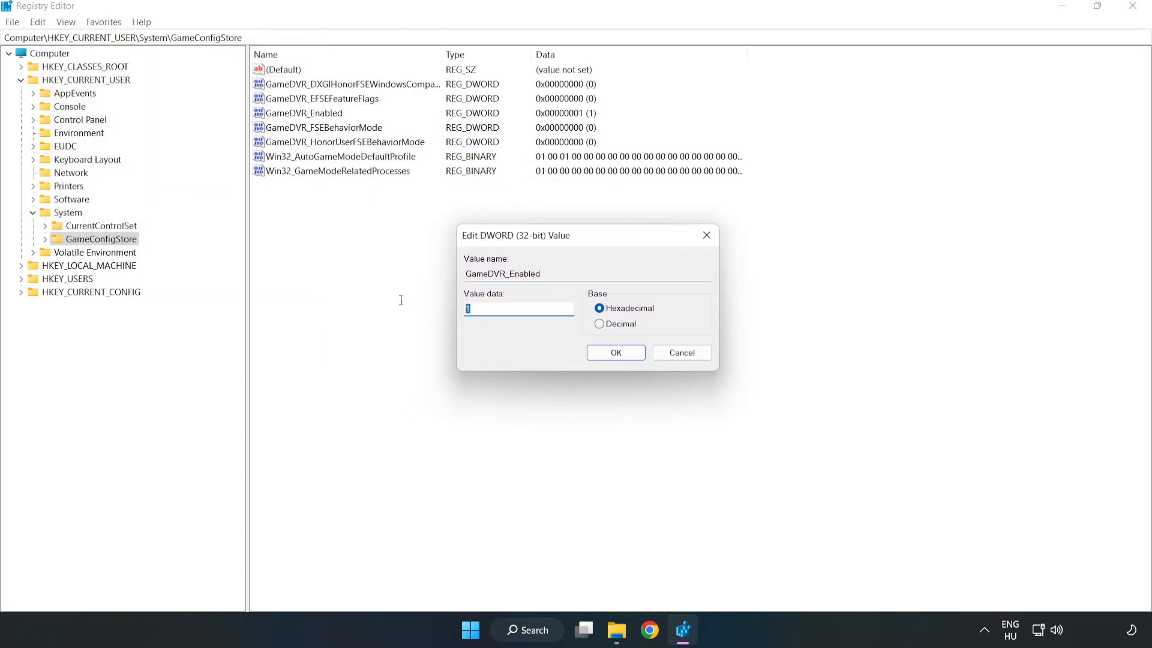
{"action": "type", "text": "0"}
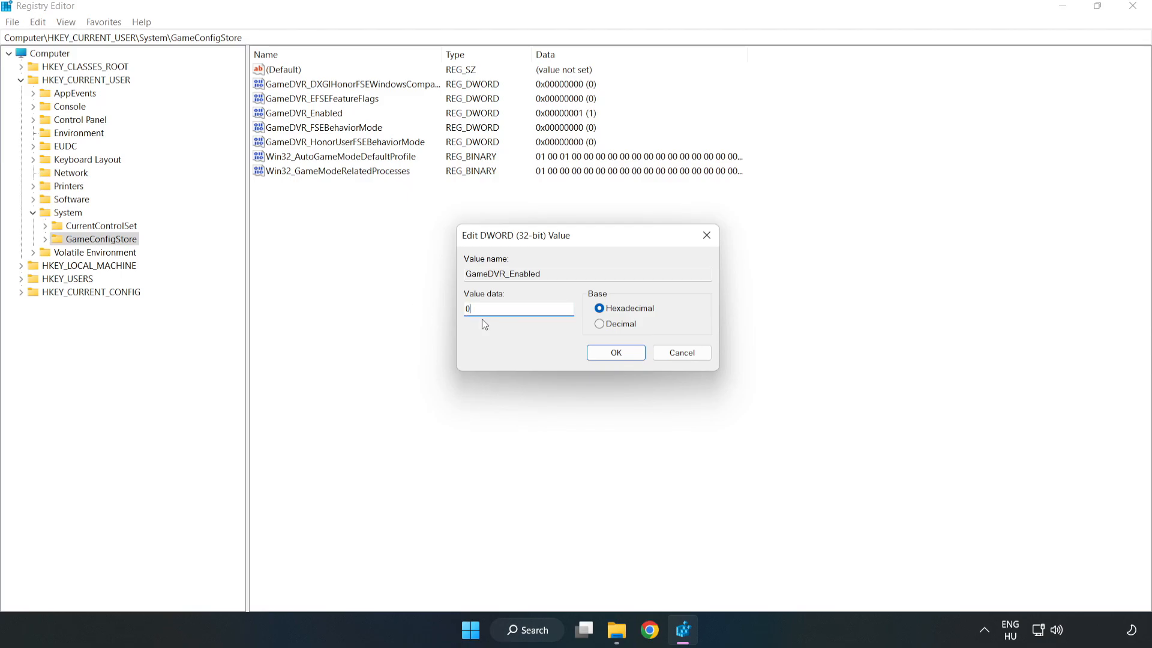
{"action": "mouse_move", "coordinate": [432, 296]}
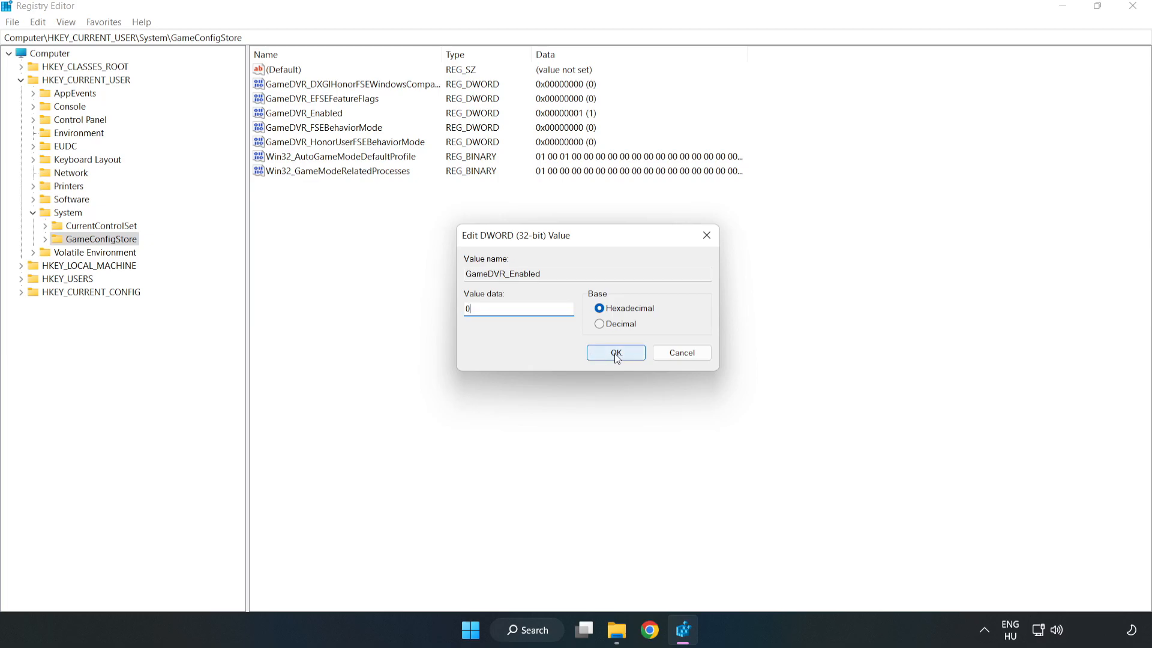
{"action": "left_click", "coordinate": [615, 351]}
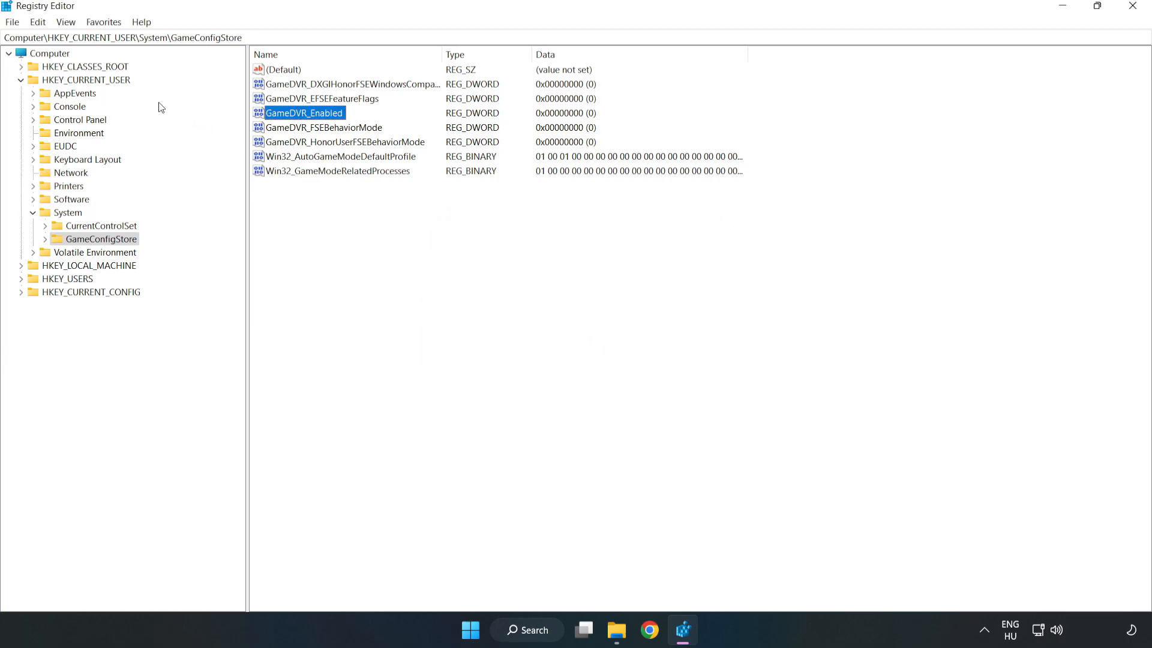
Step: Collapse HKEY_CURRENT_USER and browse HKEY_LOCAL_MACHINE > SOFTWARE > Microsoft > PolicyManager
{"action": "left_click", "coordinate": [22, 79]}
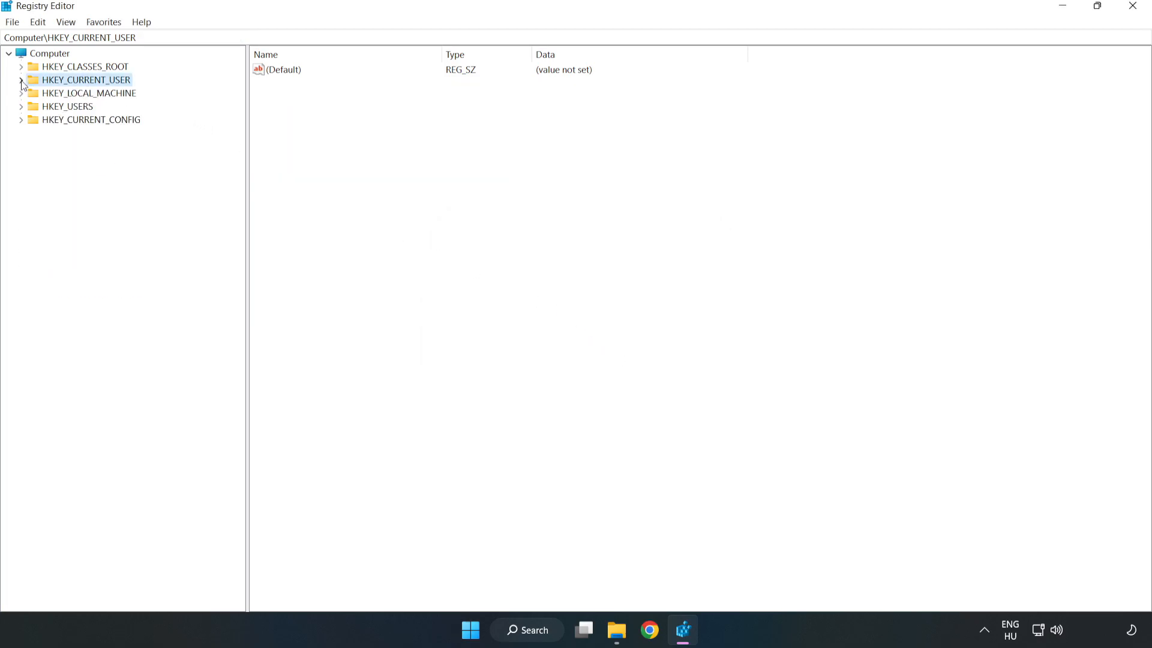
{"action": "mouse_move", "coordinate": [37, 96]}
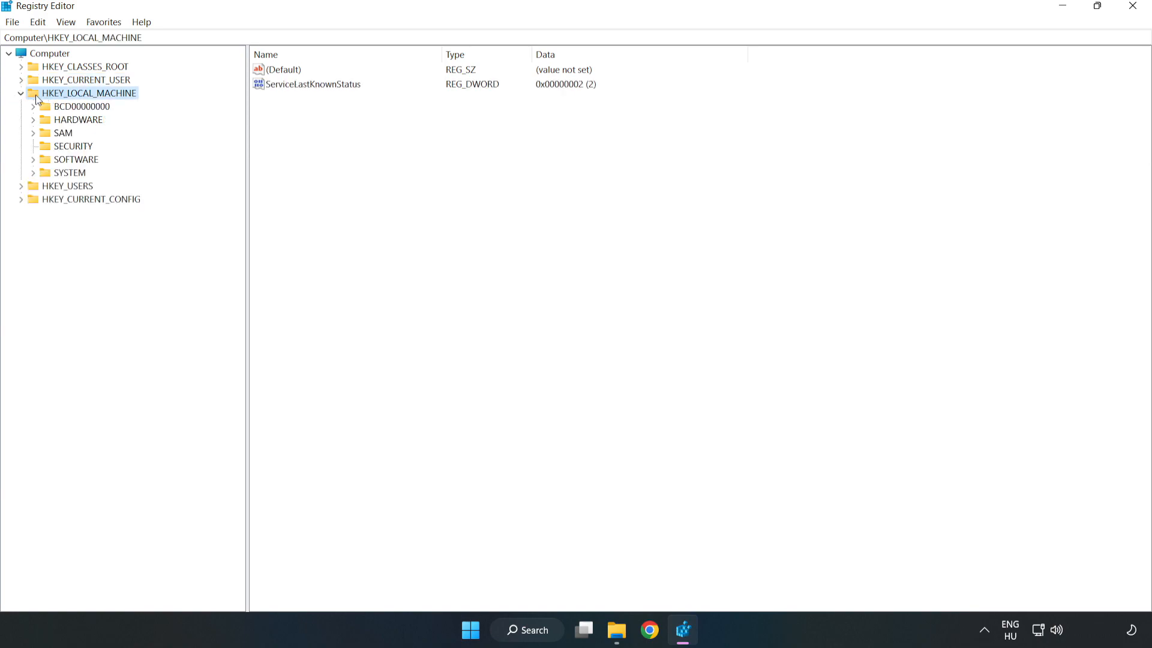
{"action": "mouse_move", "coordinate": [43, 164]}
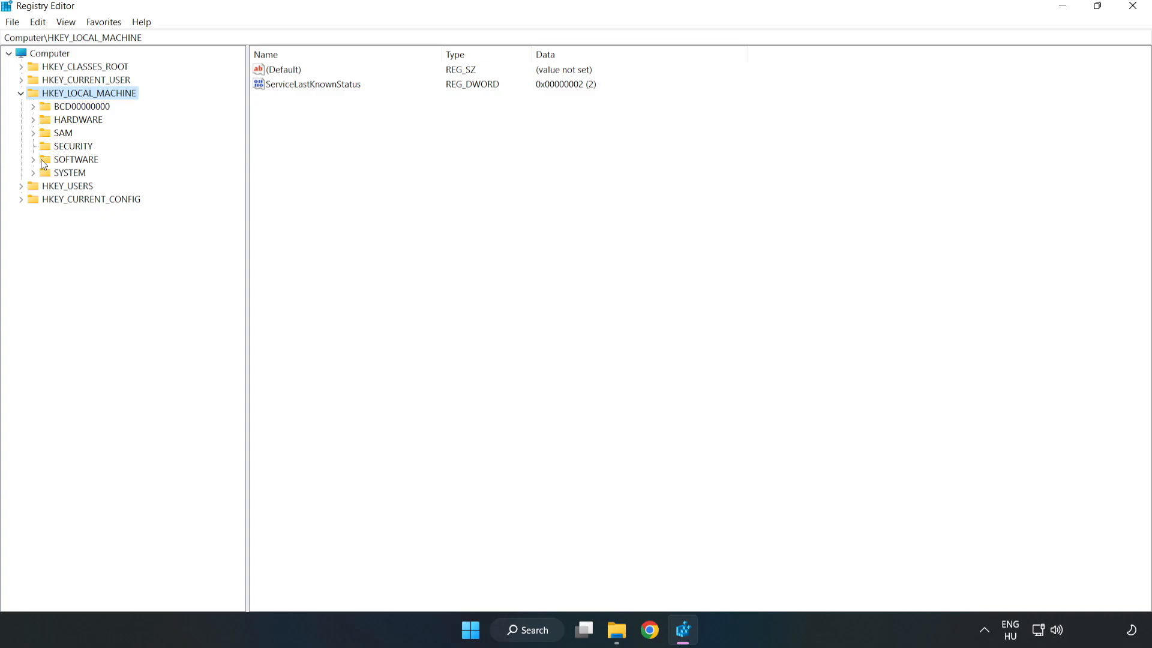
{"action": "mouse_move", "coordinate": [35, 162]}
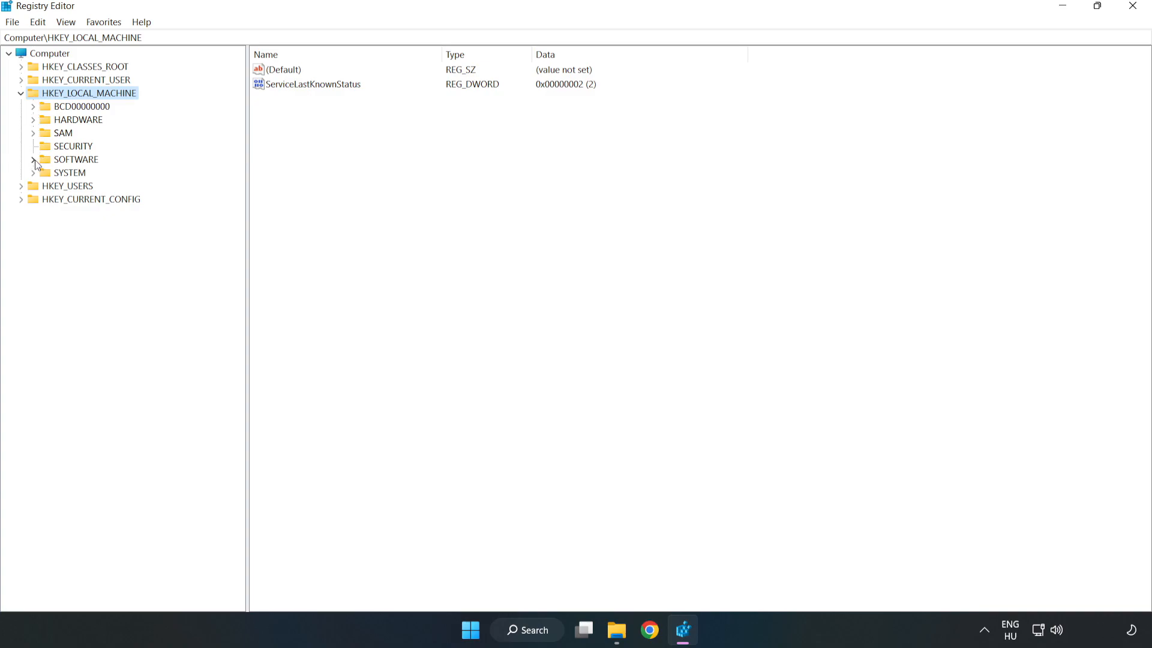
{"action": "left_click", "coordinate": [34, 160]}
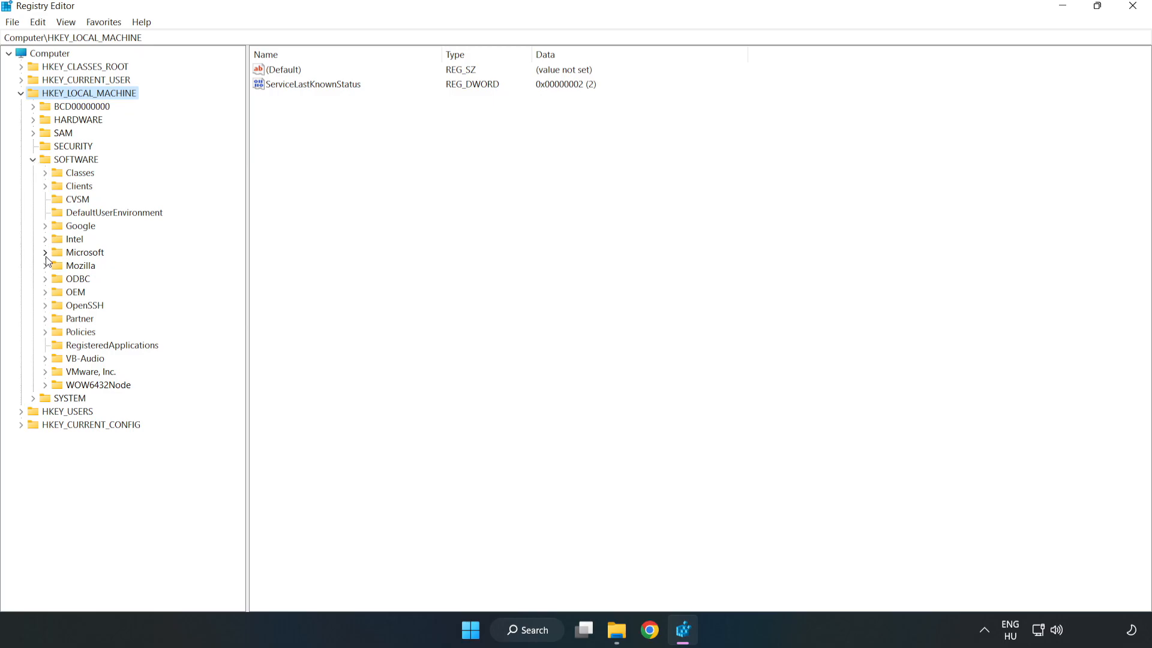
{"action": "left_click", "coordinate": [45, 252]}
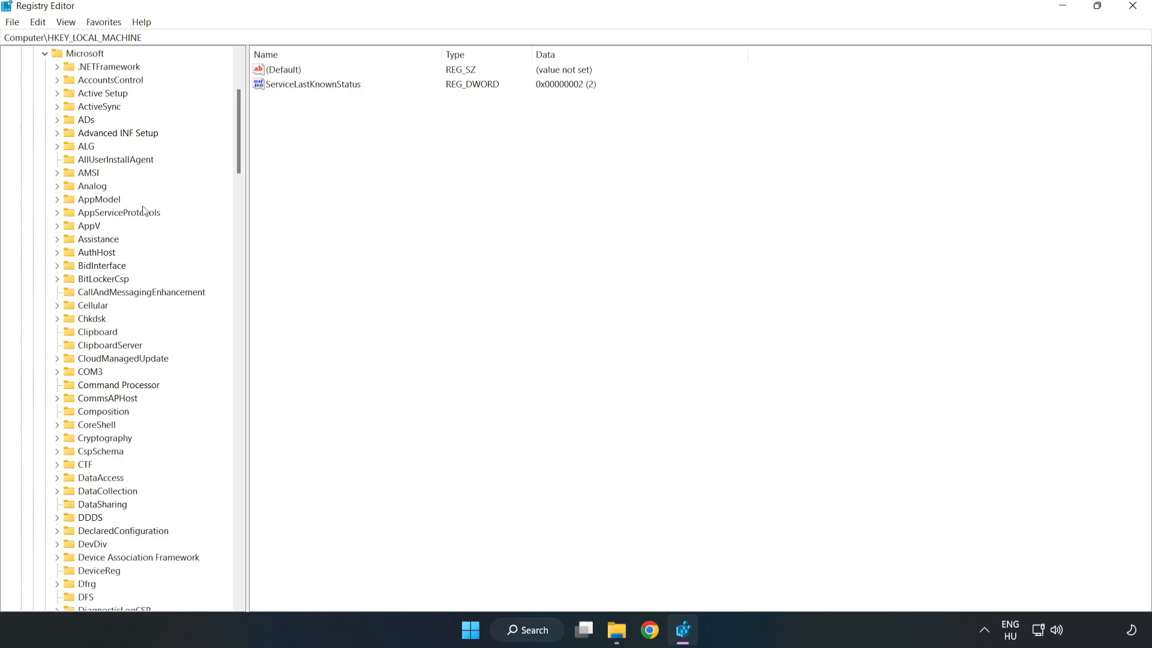
{"action": "scroll", "scroll_direction": "down", "scroll_amount": 3}
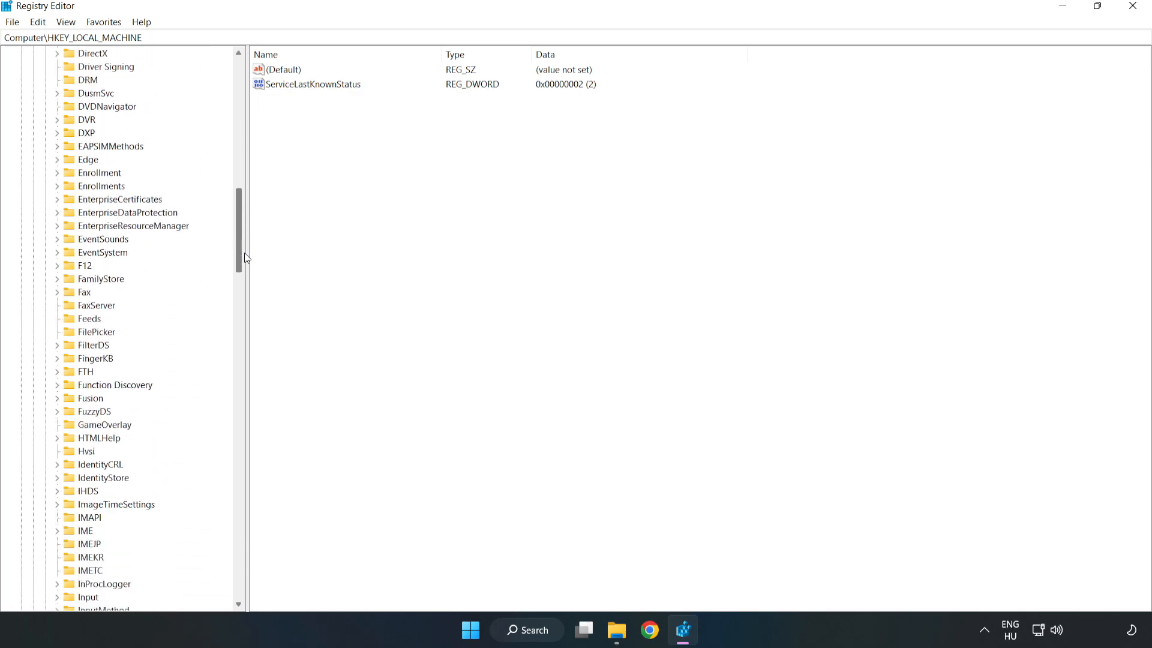
{"action": "scroll", "scroll_direction": "down", "scroll_amount": 3}
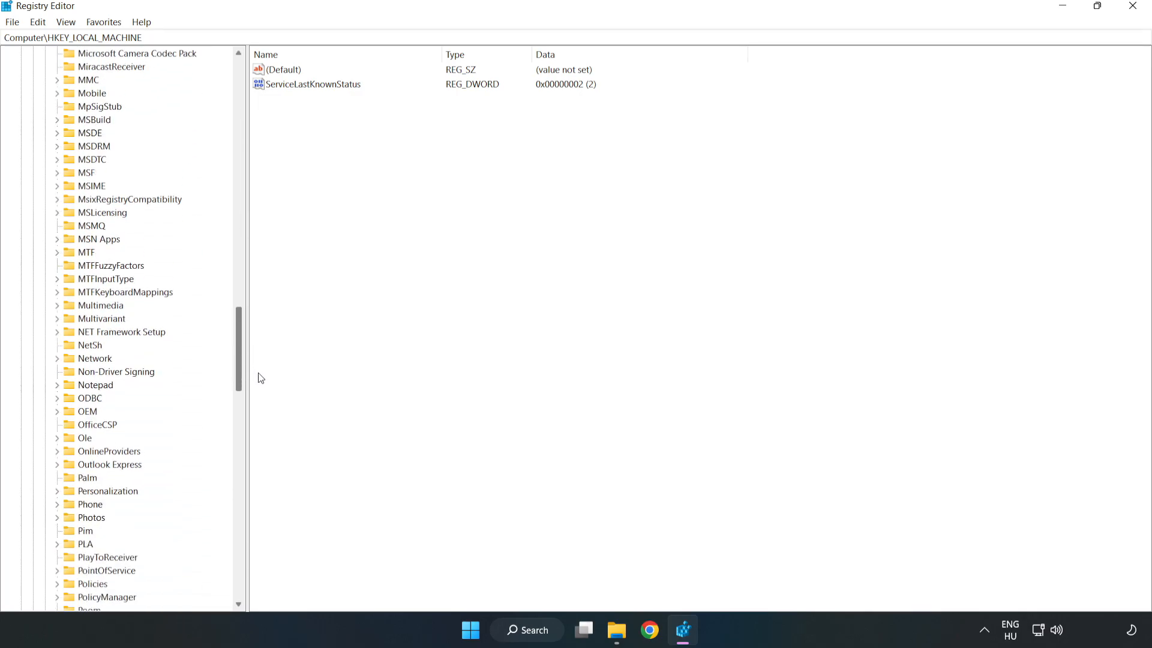
{"action": "scroll", "scroll_direction": "down", "scroll_amount": 3}
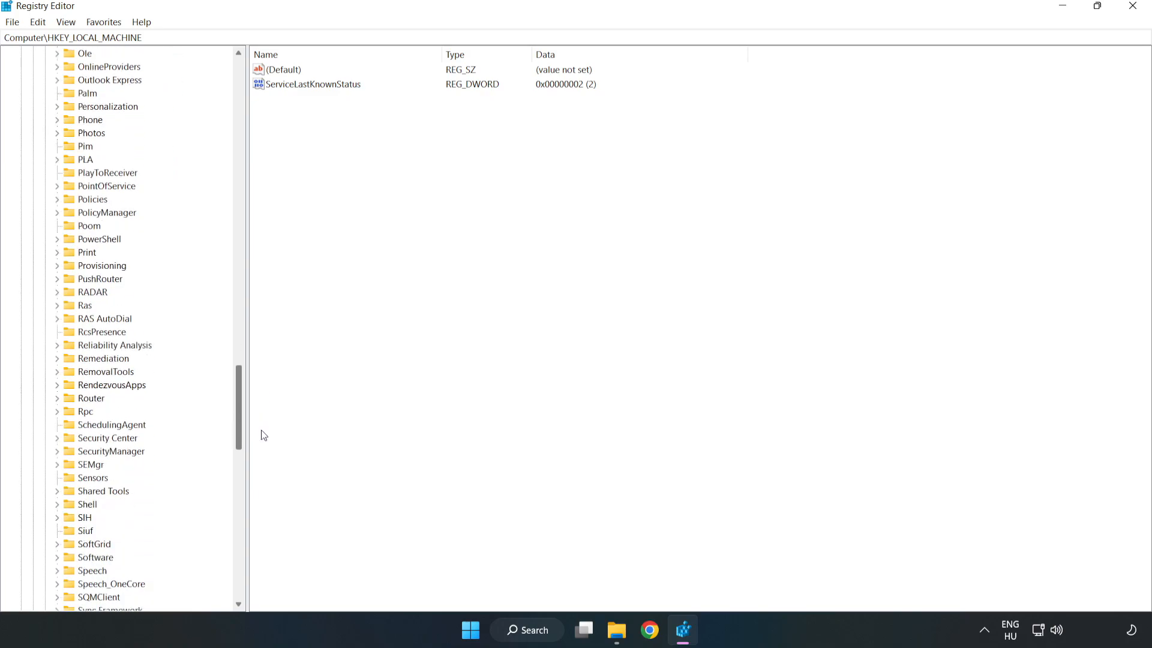
{"action": "scroll", "scroll_direction": "up", "scroll_amount": 3}
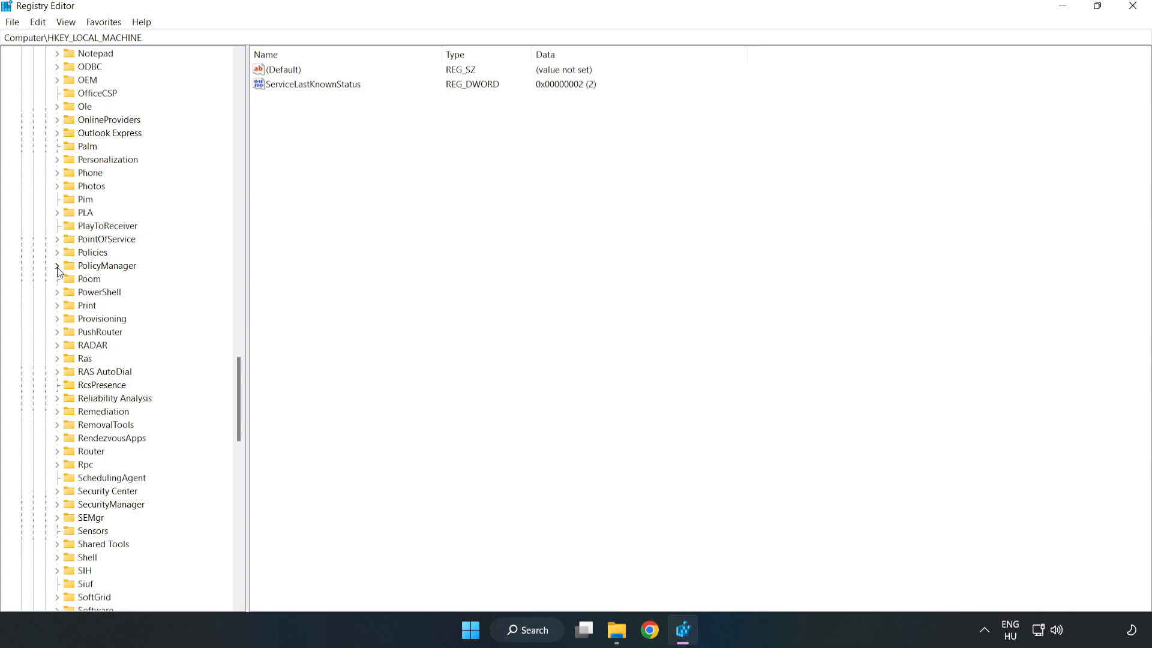
{"action": "left_click", "coordinate": [58, 265]}
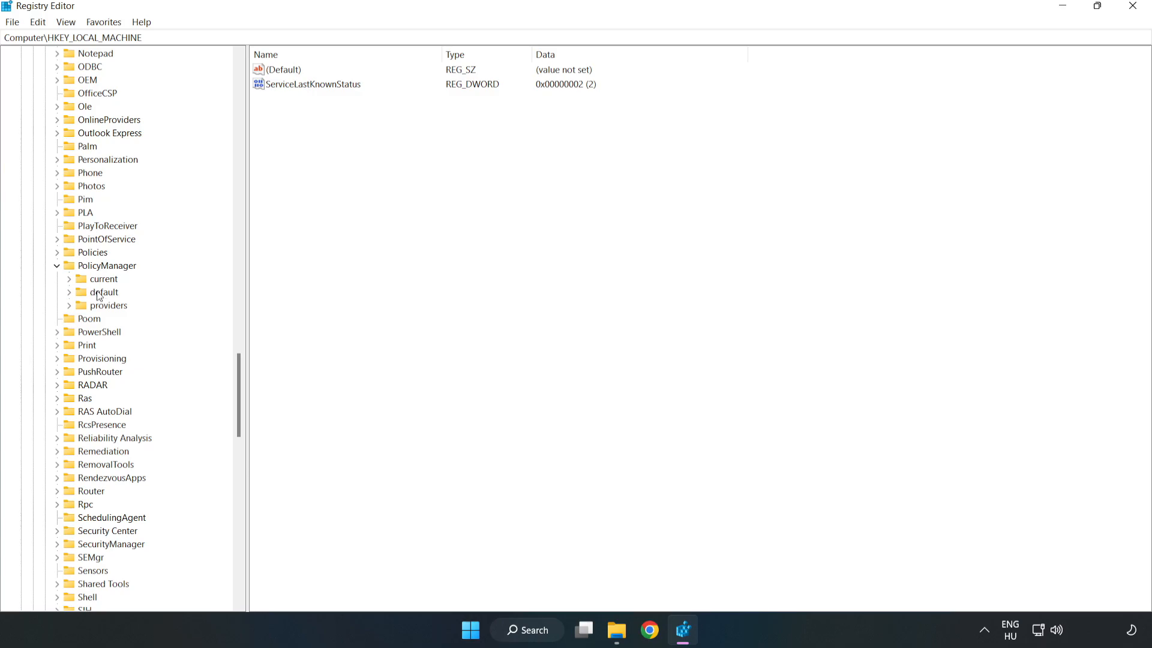
Step: Continue into default > ApplicationManagement and select the AllowGameDVR key
{"action": "left_click", "coordinate": [67, 291]}
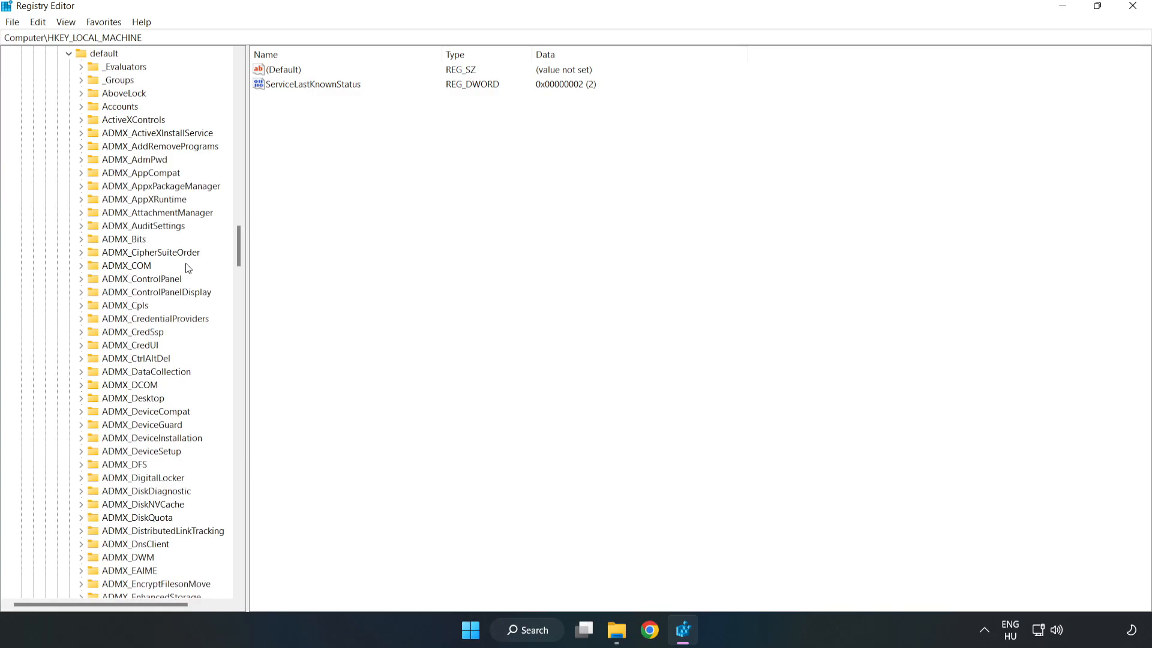
{"action": "scroll", "scroll_direction": "down", "scroll_amount": 3}
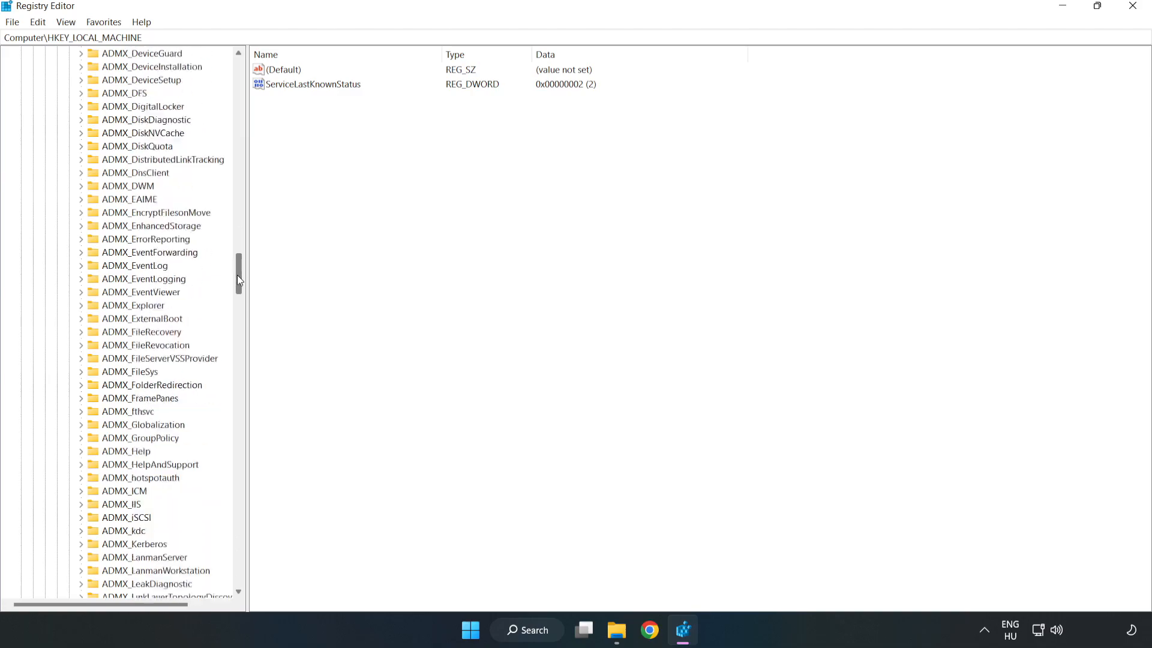
{"action": "scroll", "scroll_direction": "down", "scroll_amount": 3}
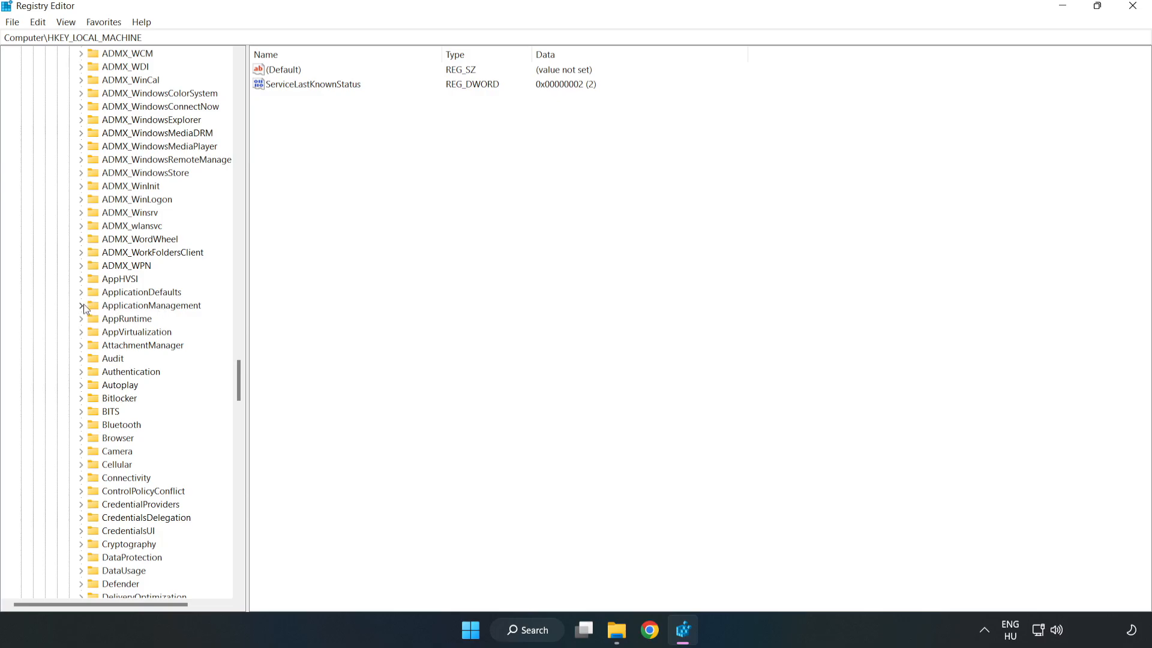
{"action": "left_click", "coordinate": [80, 304]}
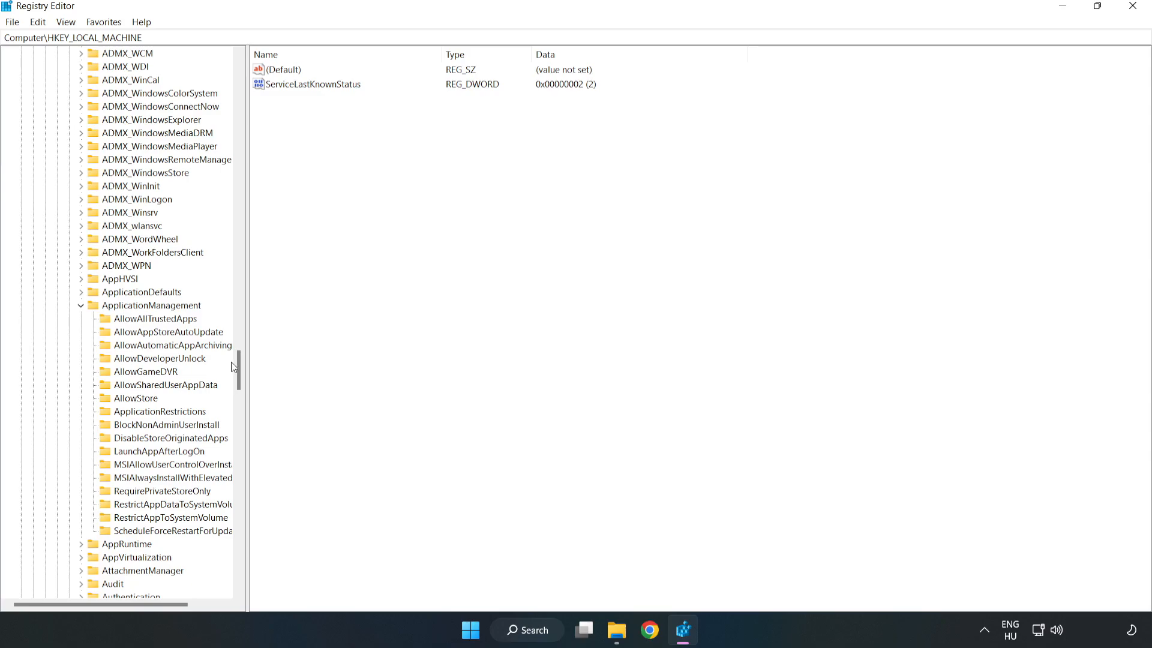
{"action": "mouse_move", "coordinate": [153, 377]}
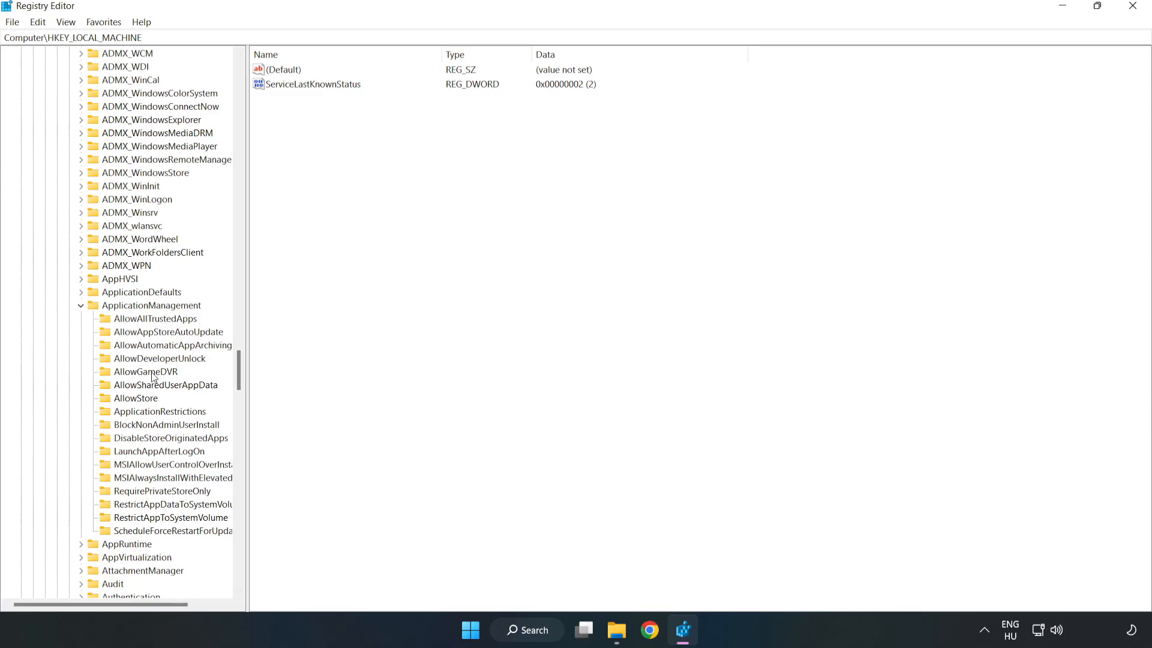
{"action": "mouse_move", "coordinate": [133, 374]}
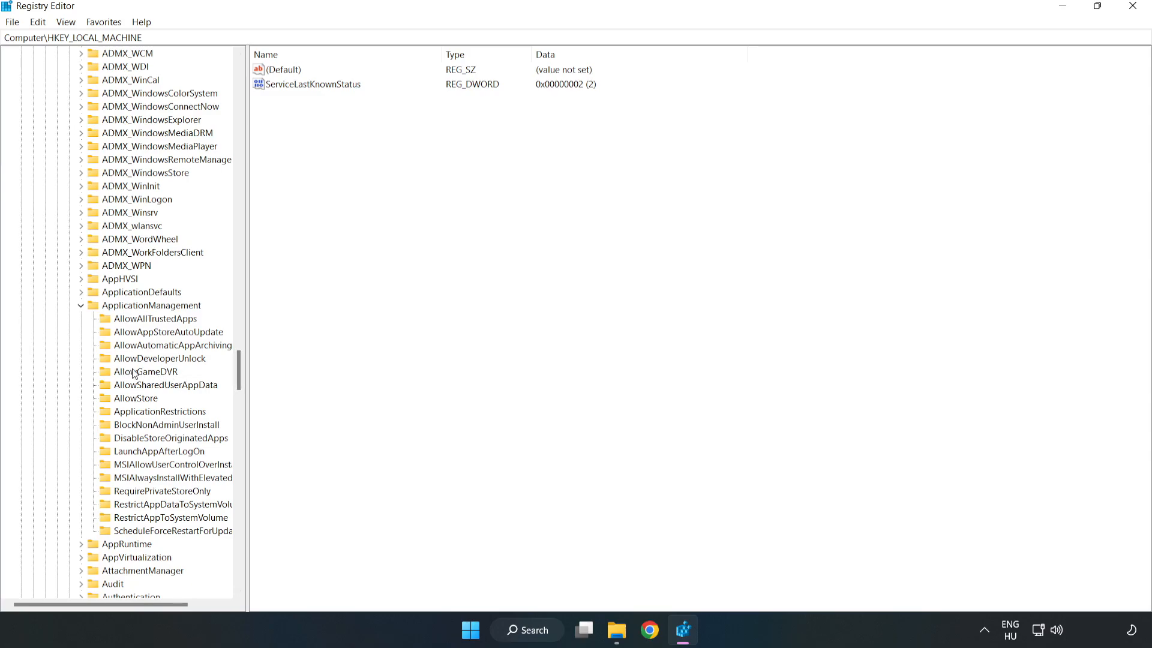
{"action": "left_click", "coordinate": [145, 371]}
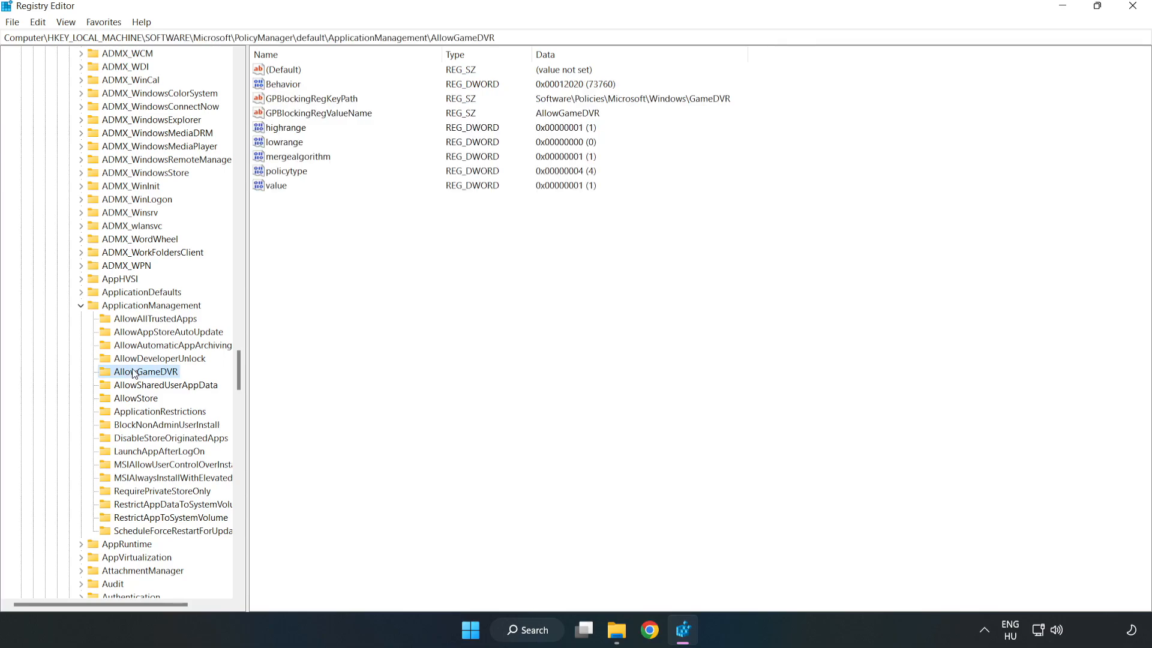
{"action": "mouse_move", "coordinate": [289, 231]}
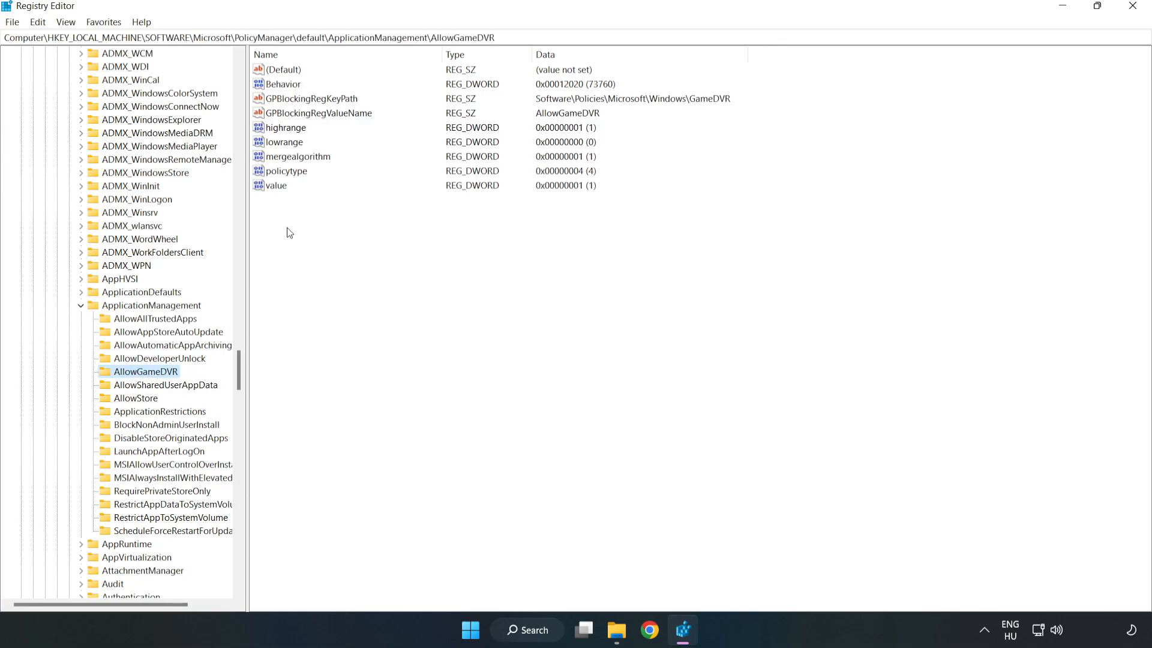
Step: Modify the 'value' entry under AllowGameDVR so its data reads 0
{"action": "left_click", "coordinate": [277, 185]}
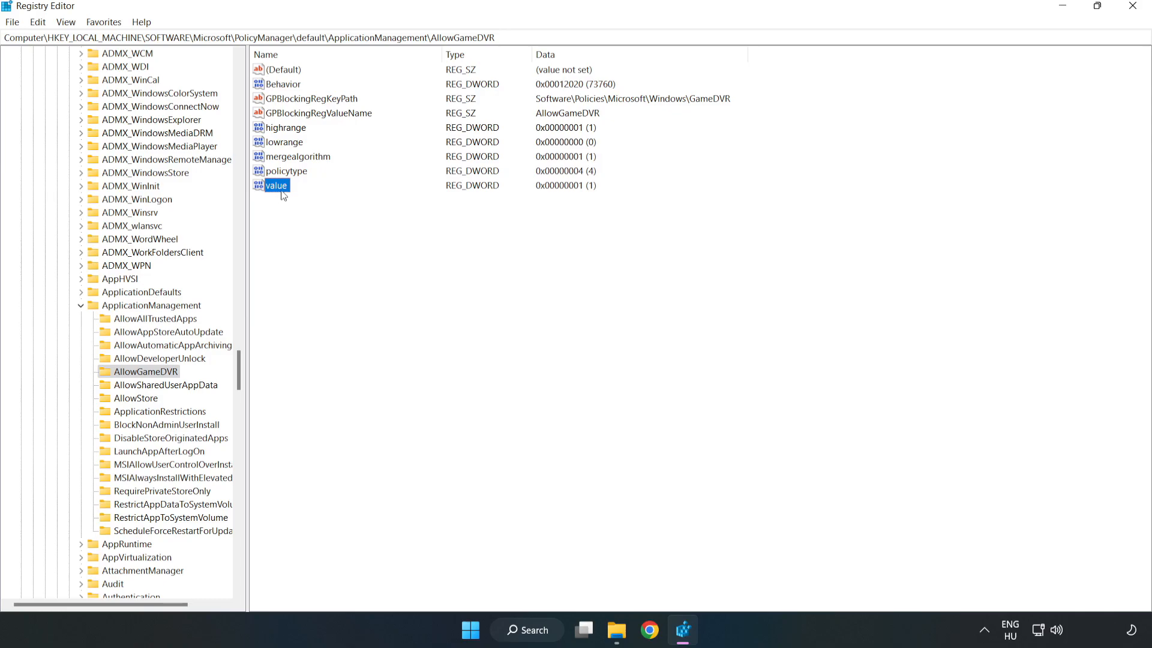
{"action": "right_click", "coordinate": [277, 184]}
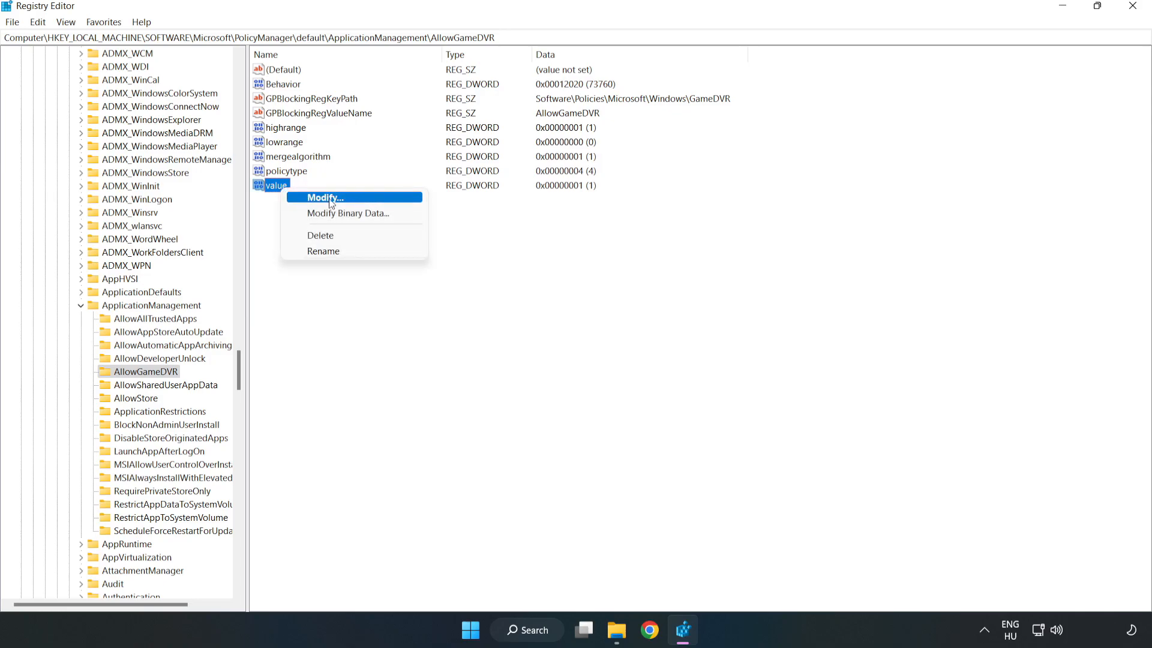
{"action": "left_click", "coordinate": [321, 196]}
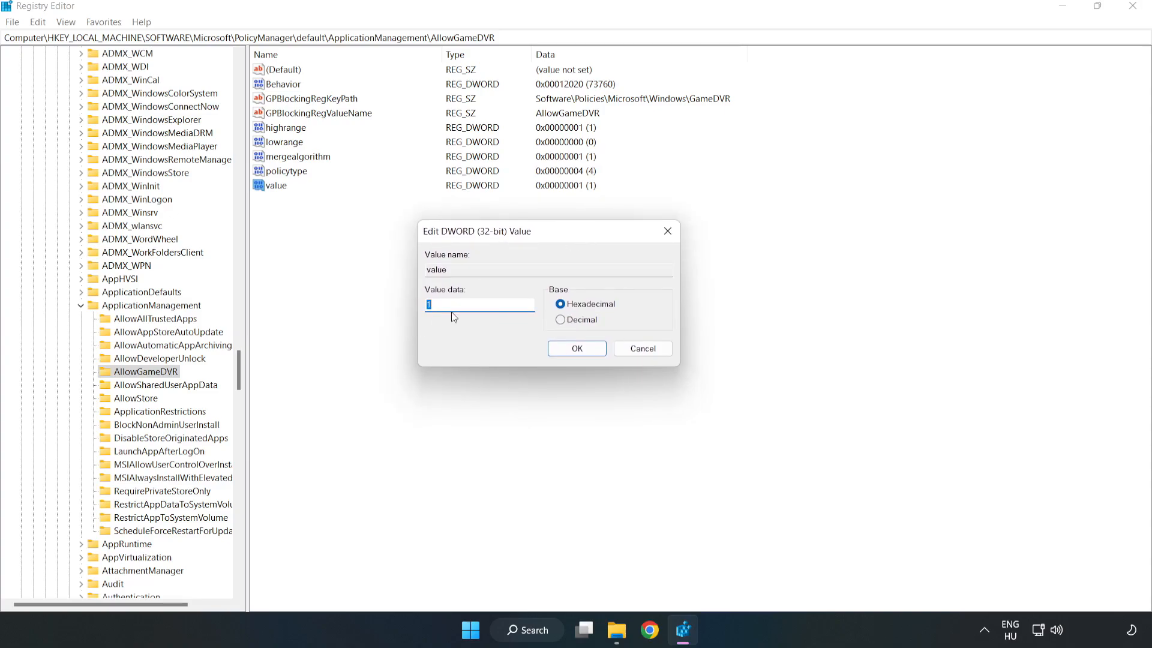
{"action": "type", "text": "0"}
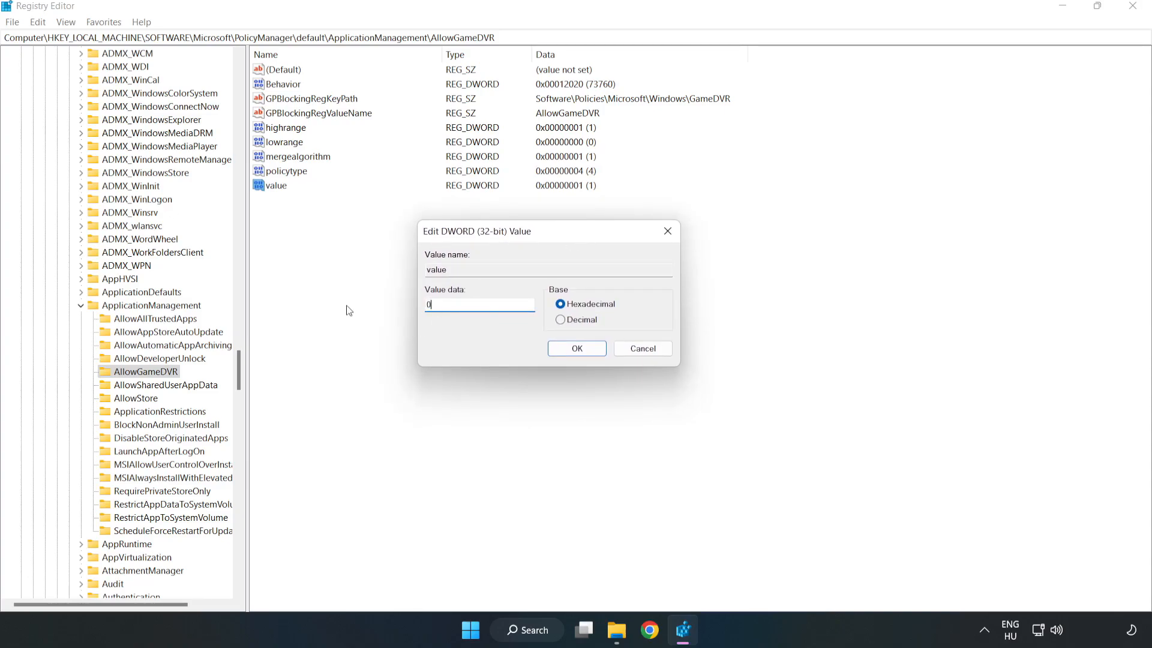
{"action": "mouse_move", "coordinate": [577, 348]}
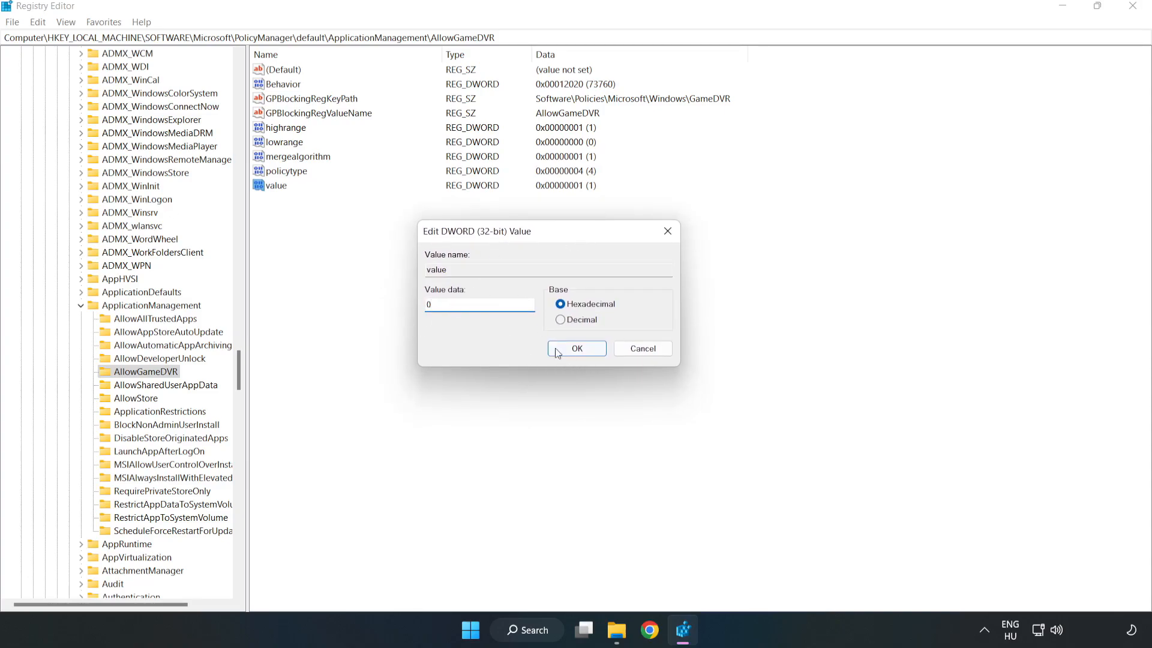
{"action": "left_click", "coordinate": [576, 348]}
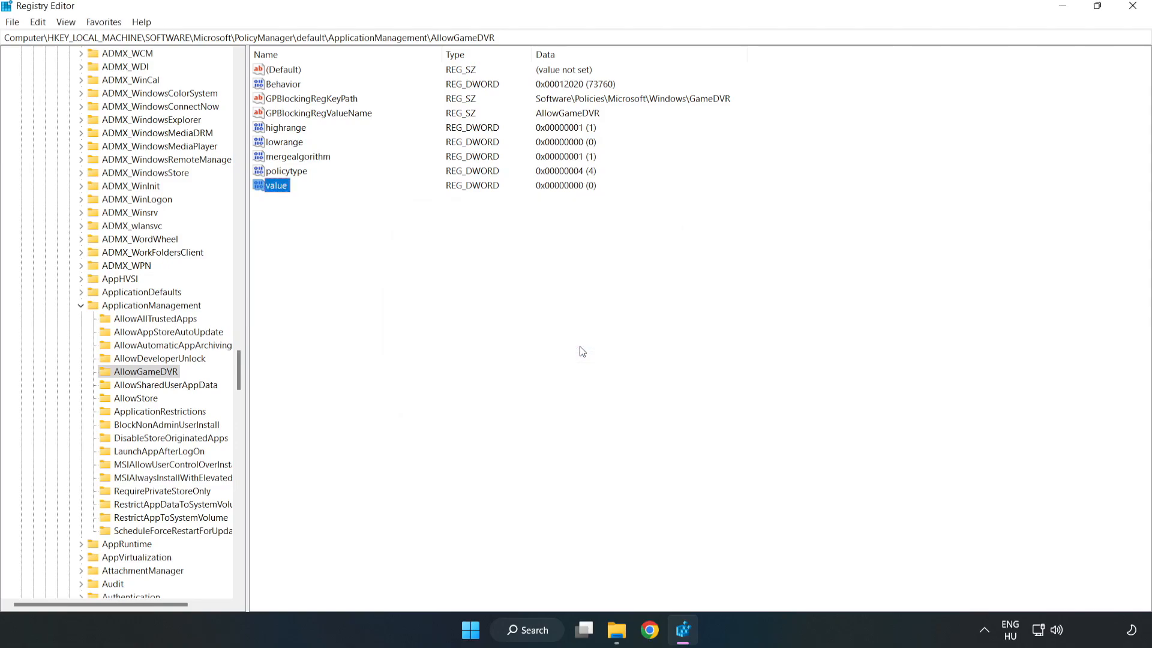
{"action": "mouse_move", "coordinate": [1131, 21]}
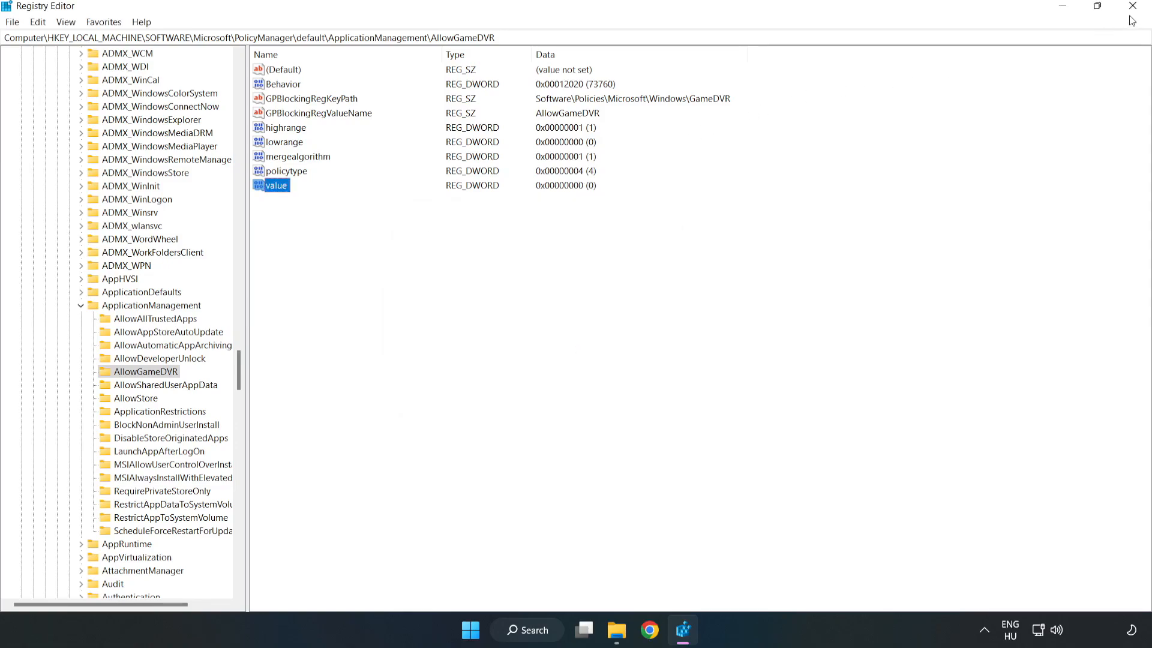
{"action": "mouse_move", "coordinate": [1131, 9]}
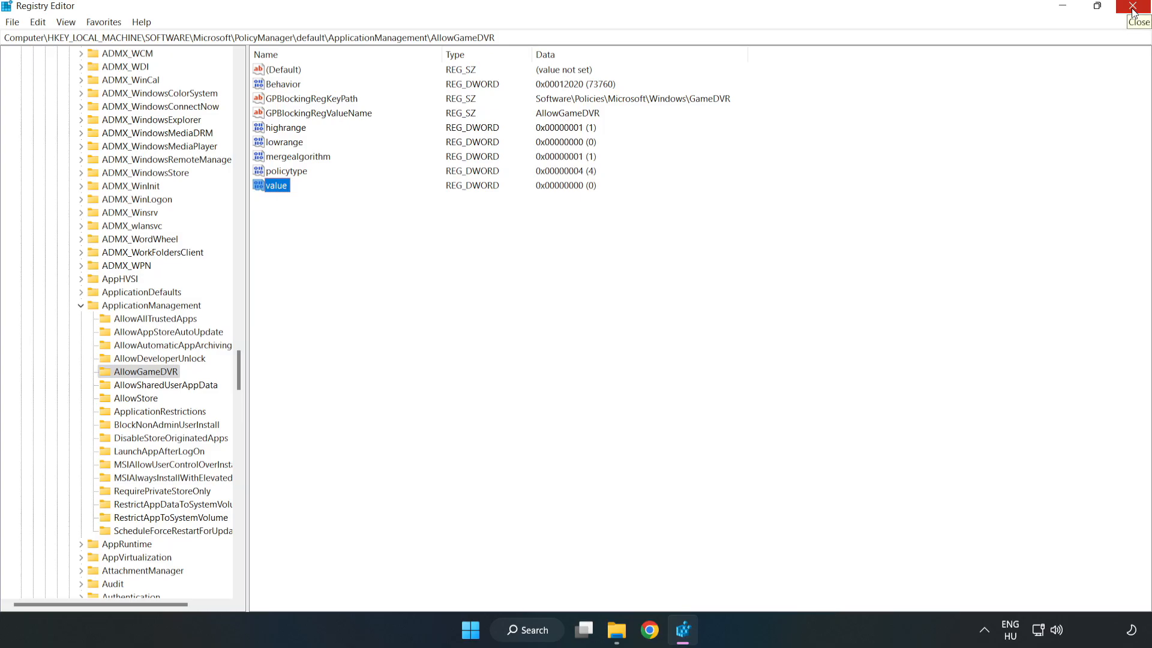
Step: Leave Registry Editor, download dxwebsetup.exe from Microsoft's DirectX page in Chrome and run it
{"action": "left_click", "coordinate": [1137, 11]}
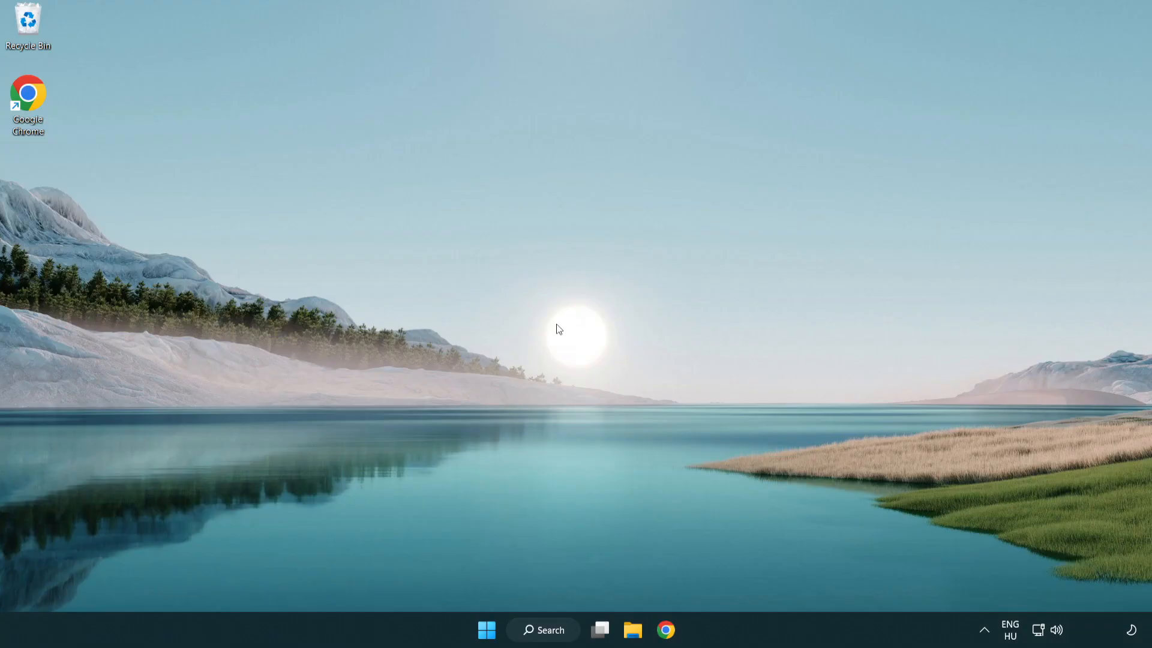
{"action": "mouse_move", "coordinate": [664, 630]}
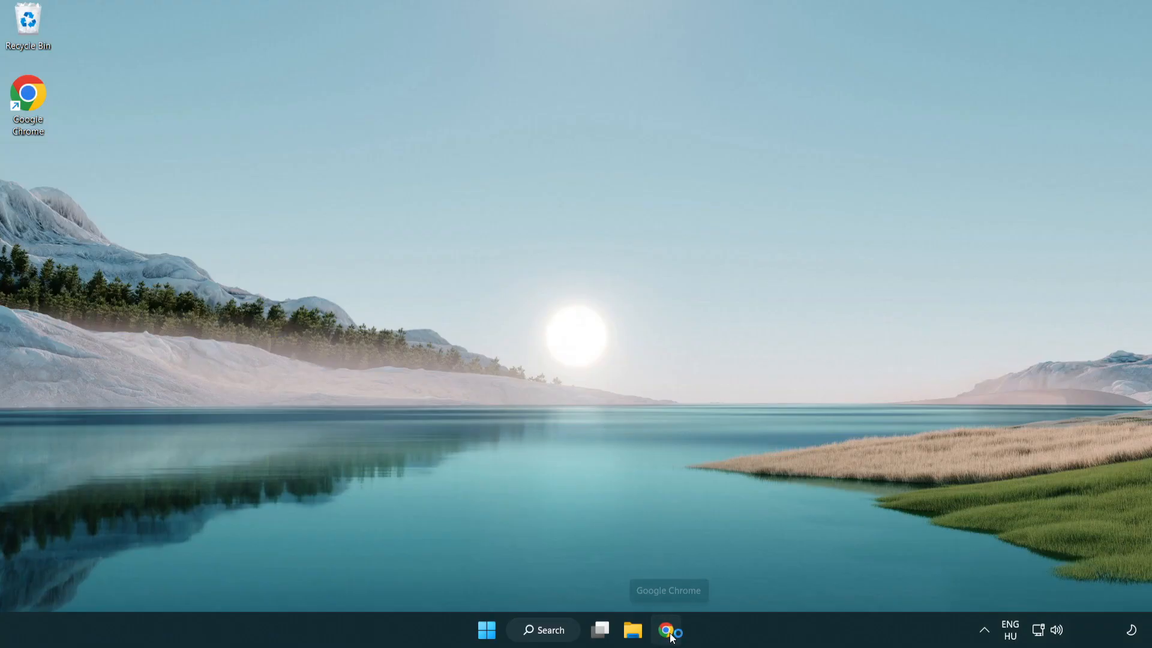
{"action": "left_click", "coordinate": [667, 630]}
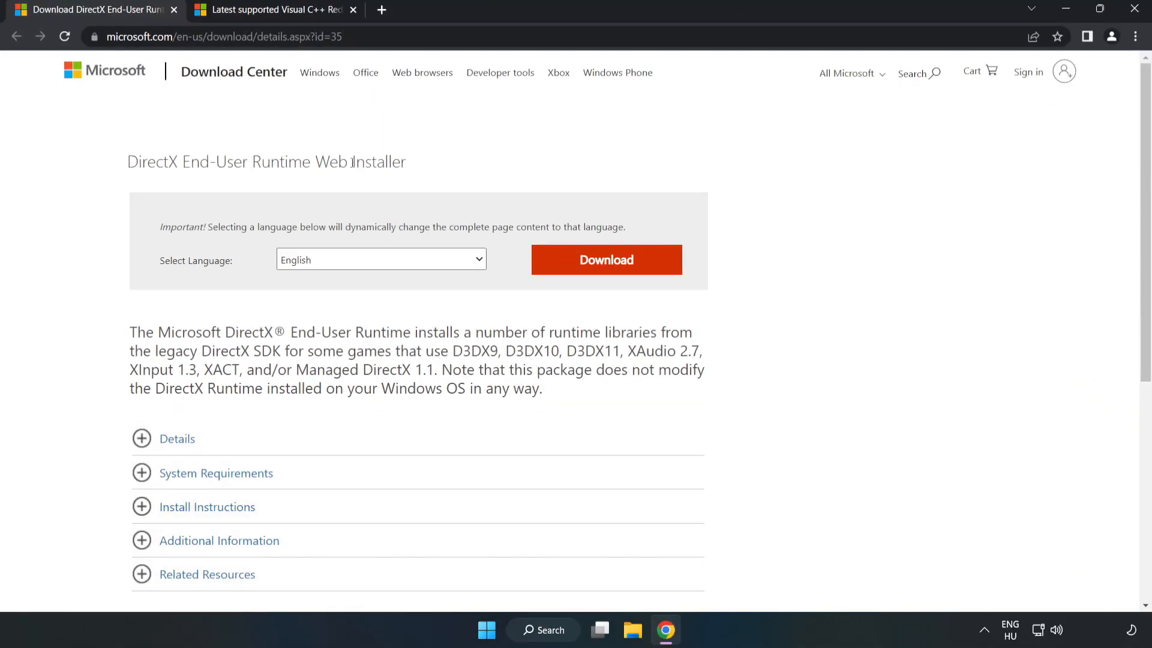
{"action": "left_click", "coordinate": [221, 37]}
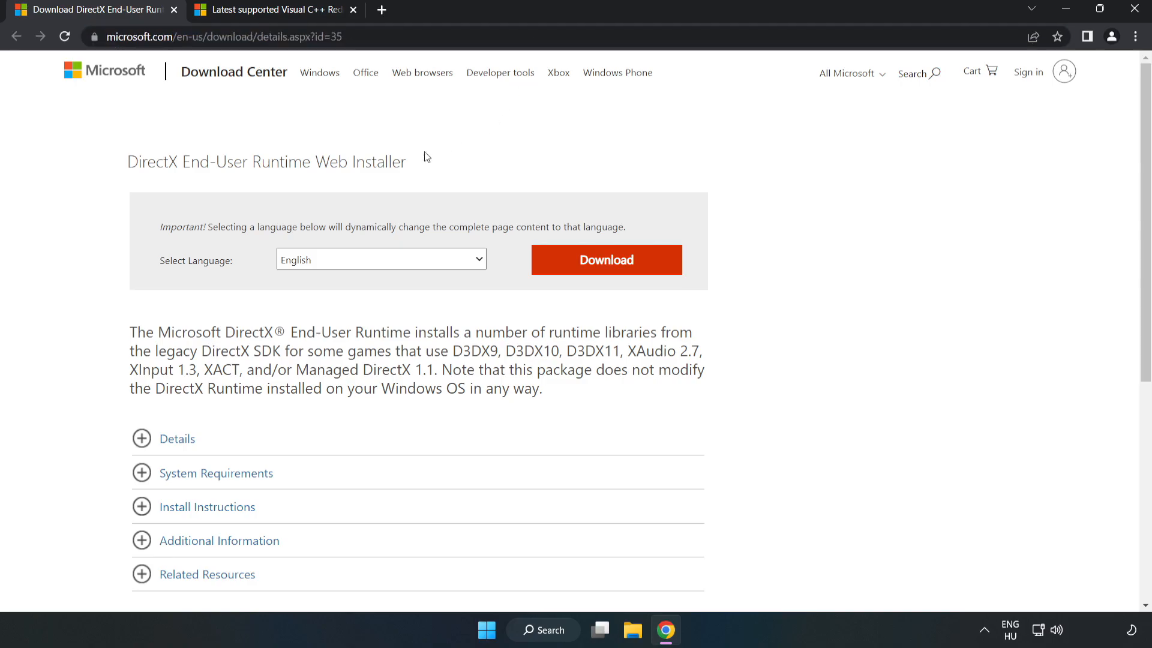
{"action": "mouse_move", "coordinate": [614, 273]}
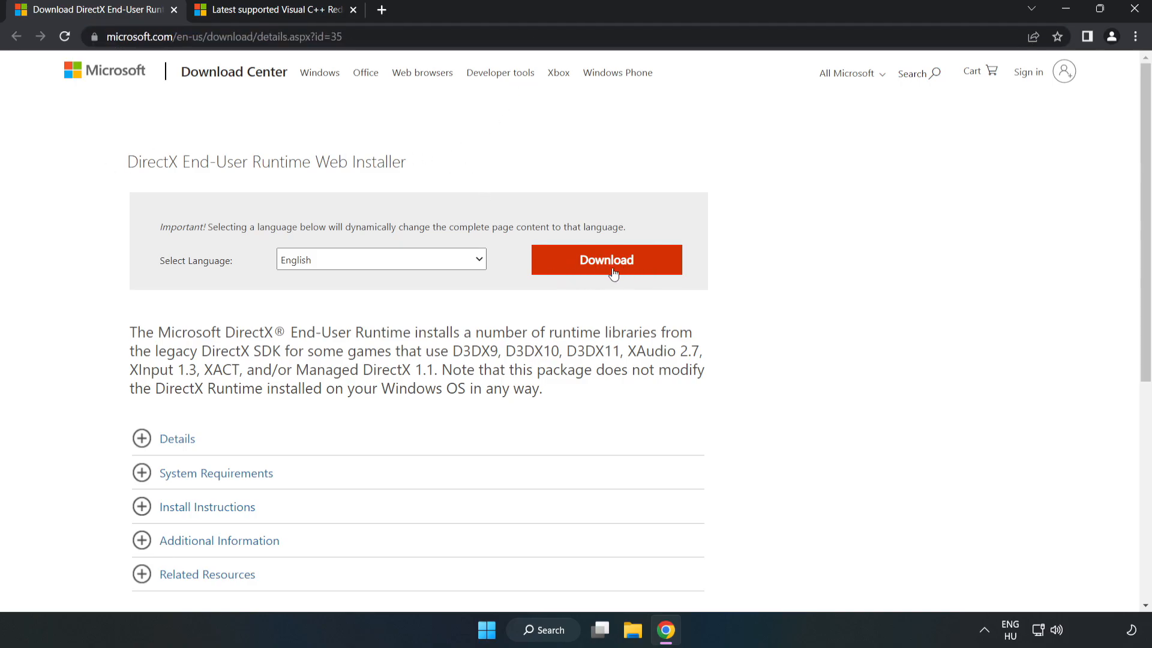
{"action": "left_click", "coordinate": [605, 259]}
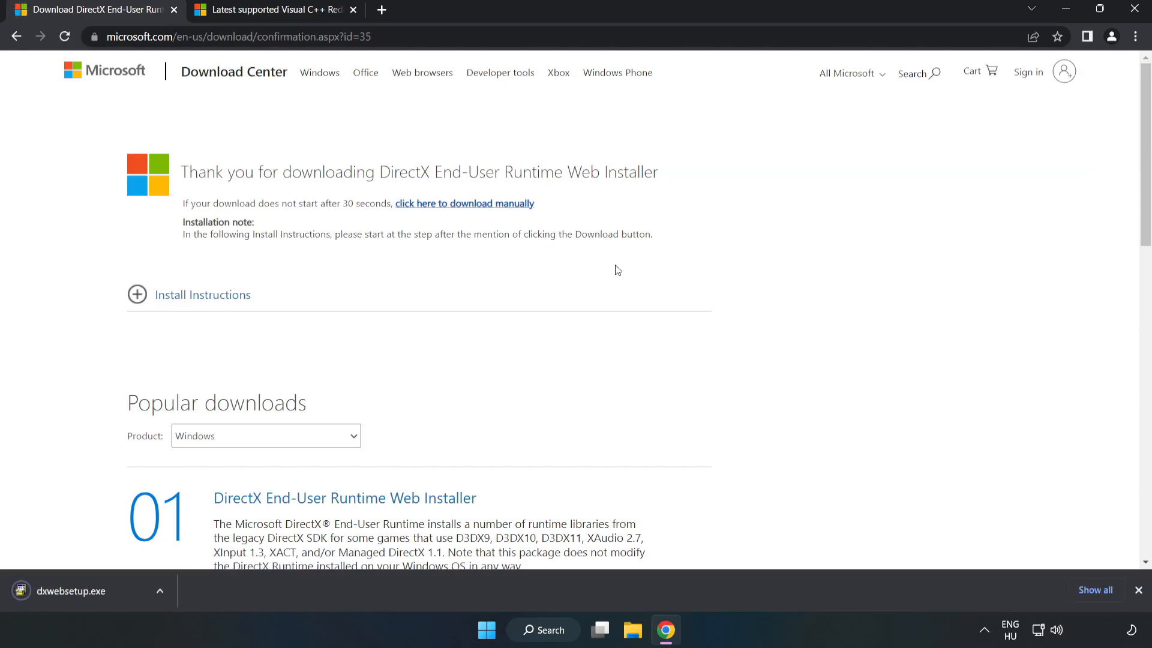
{"action": "mouse_move", "coordinate": [99, 598]}
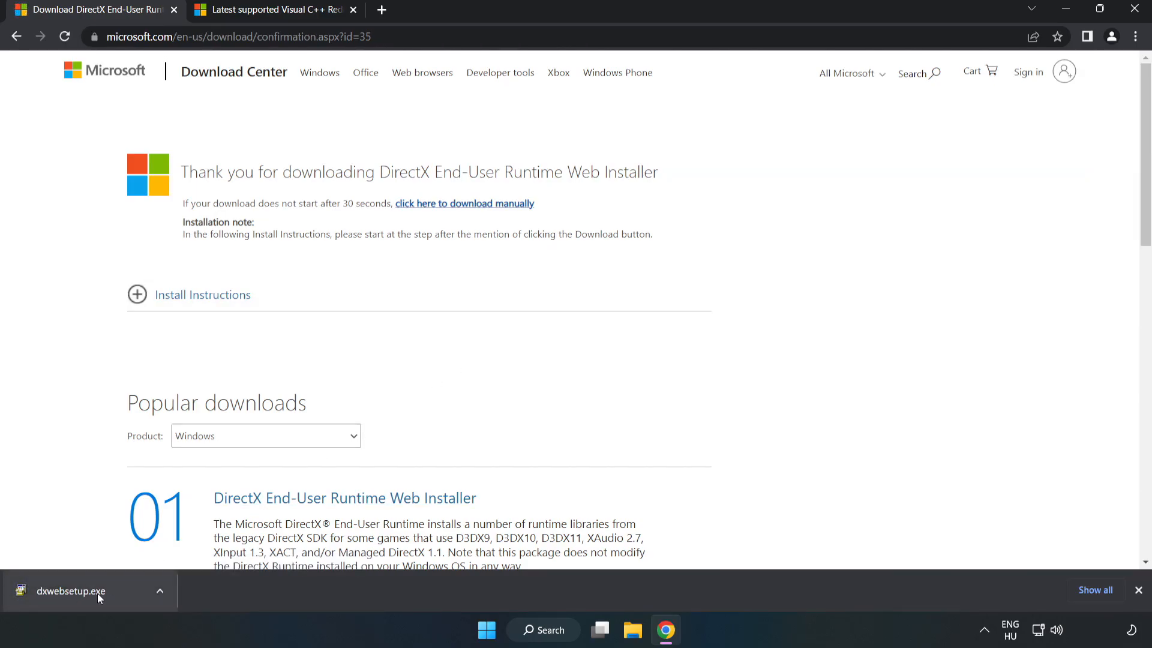
{"action": "left_click", "coordinate": [71, 590]}
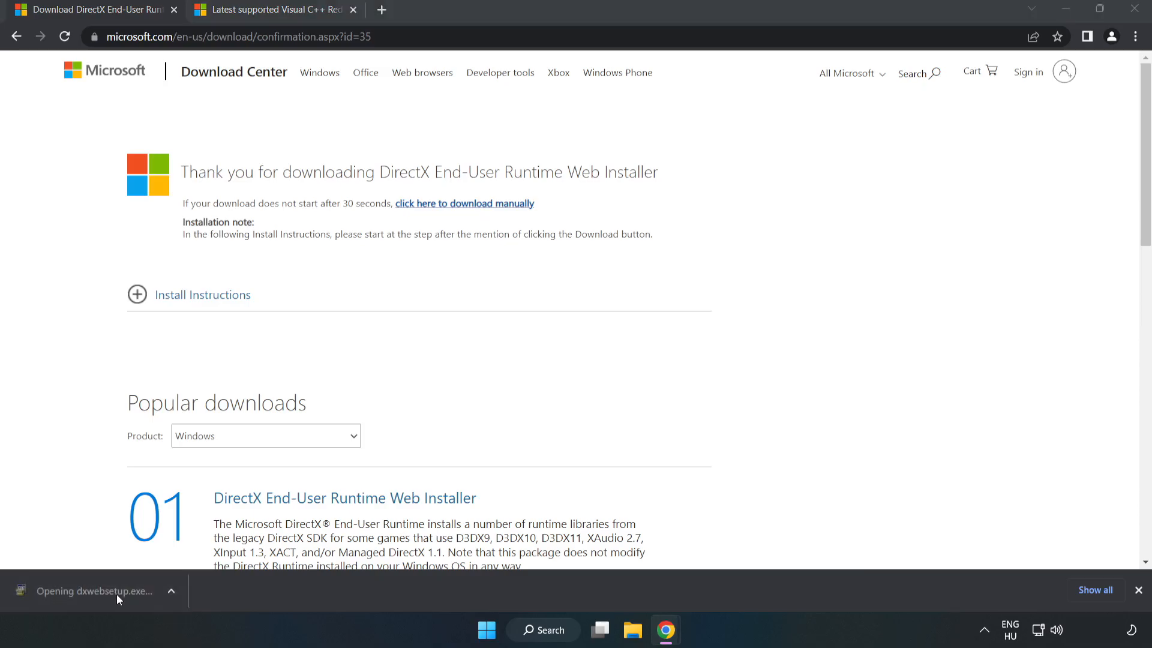
{"action": "mouse_move", "coordinate": [117, 595]}
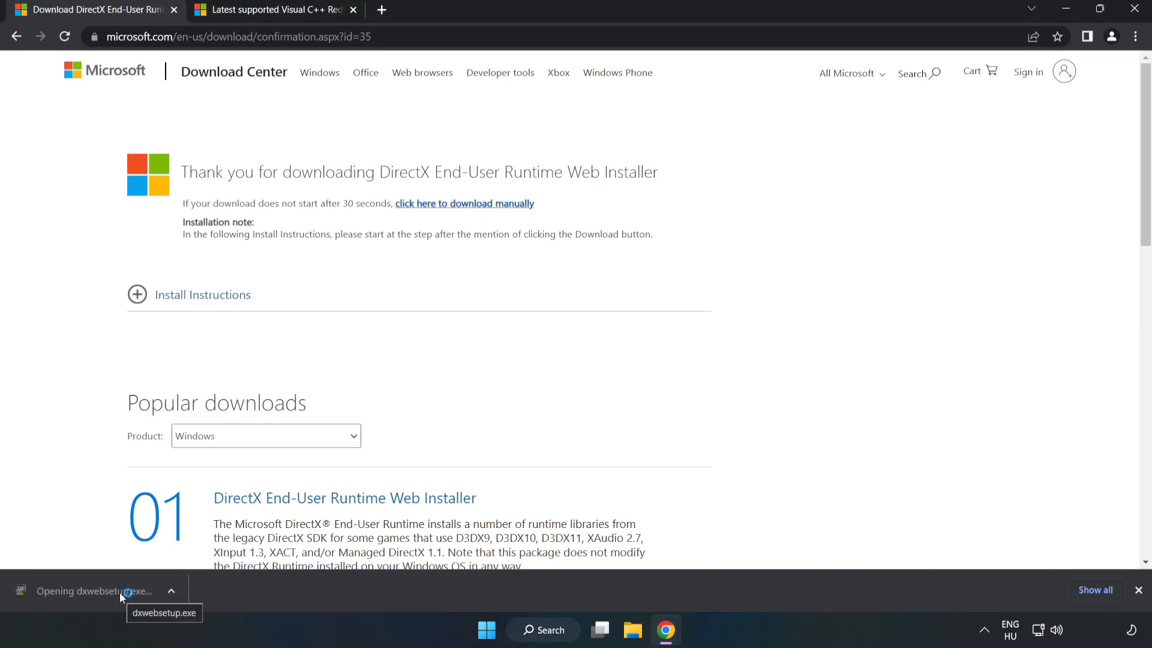
Step: Install the DirectX runtime with the agreement accepted and the Bing Bar unticked, then Finish
{"action": "left_click", "coordinate": [94, 591]}
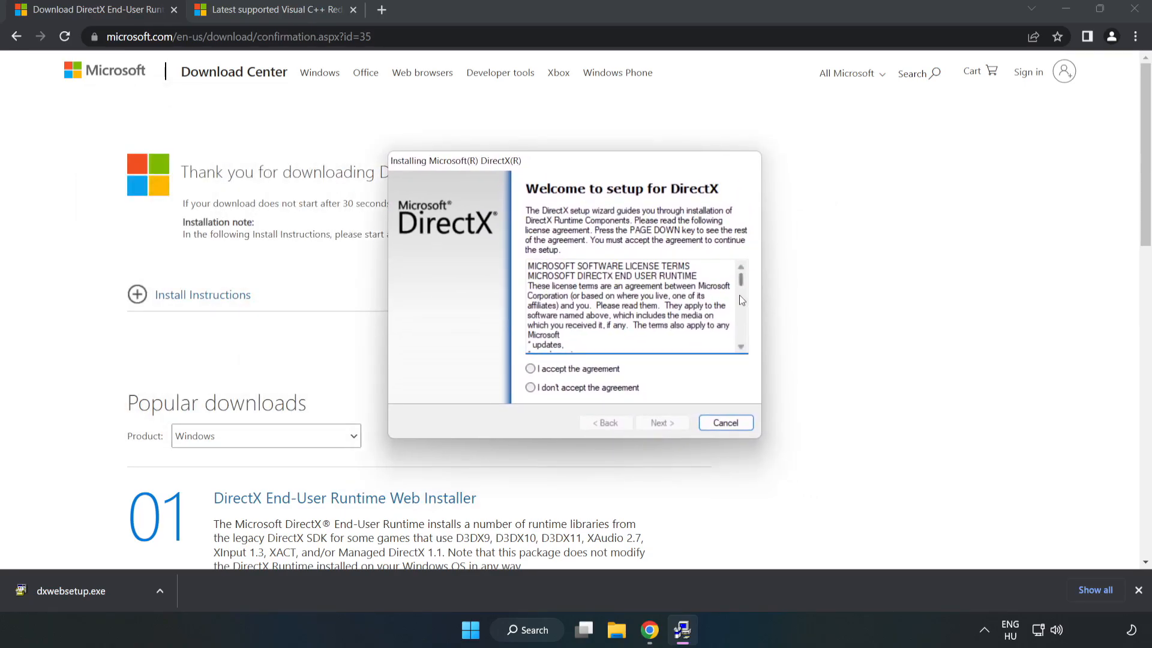
{"action": "scroll", "scroll_direction": "down", "scroll_amount": 3}
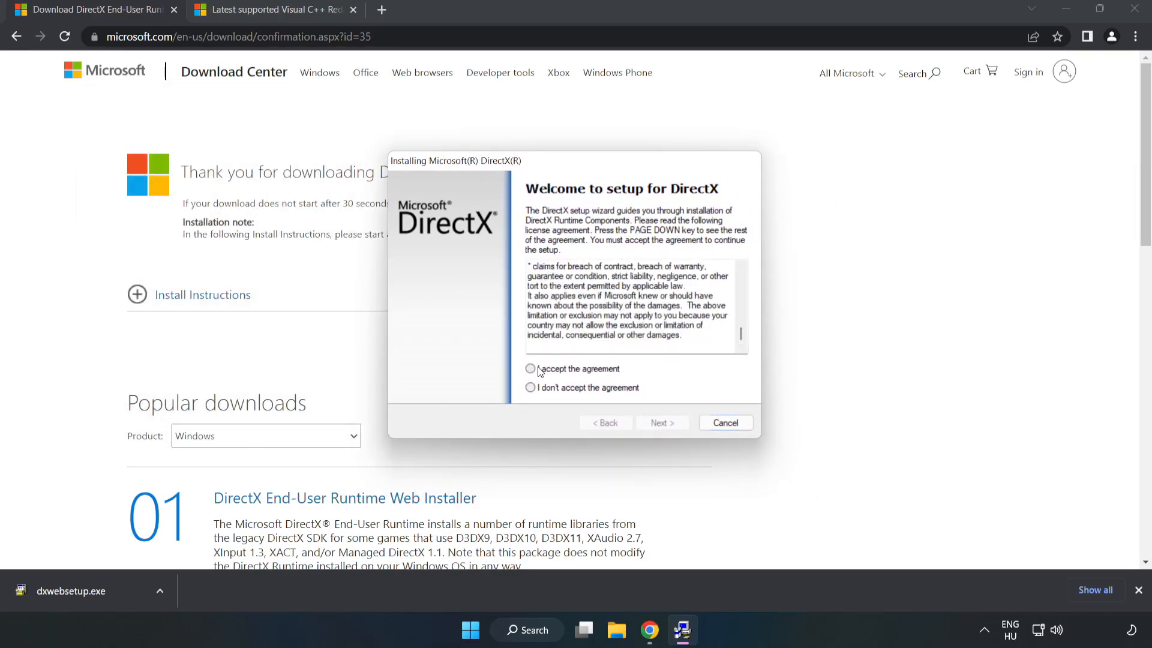
{"action": "left_click", "coordinate": [529, 369]}
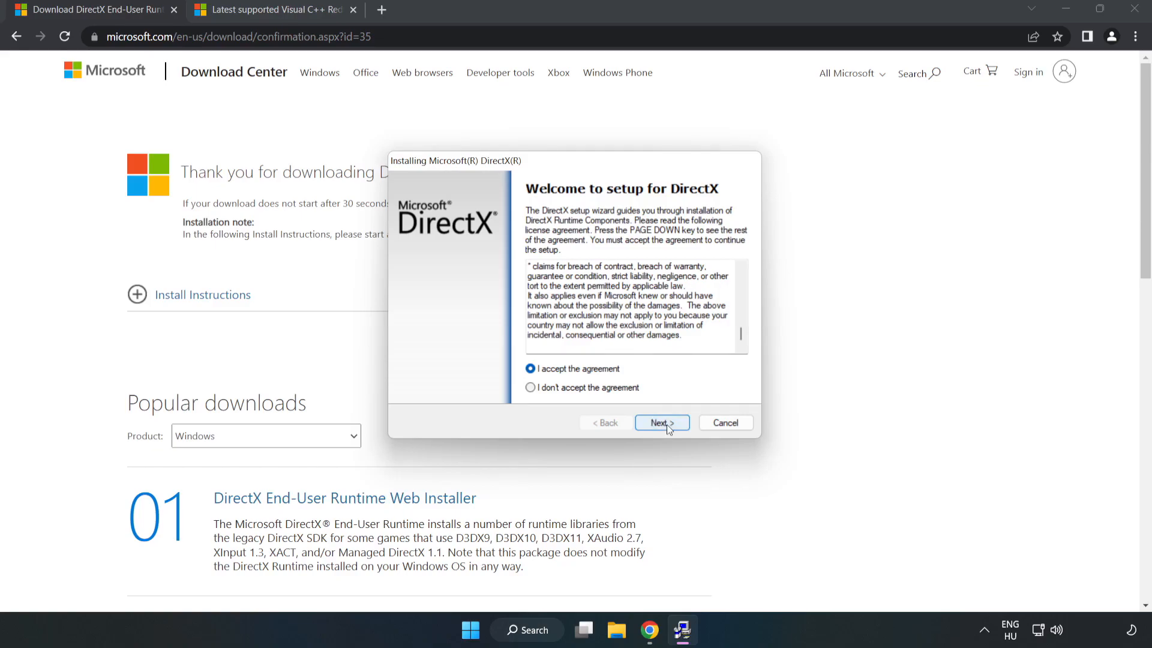
{"action": "left_click", "coordinate": [660, 423]}
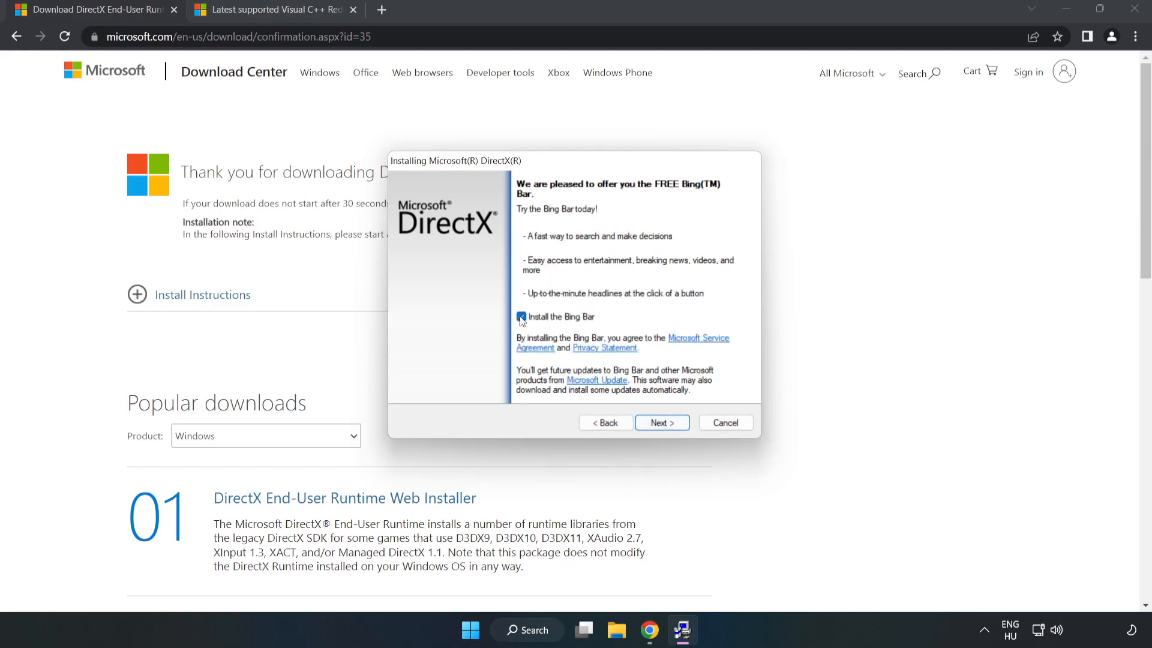
{"action": "left_click", "coordinate": [521, 317]}
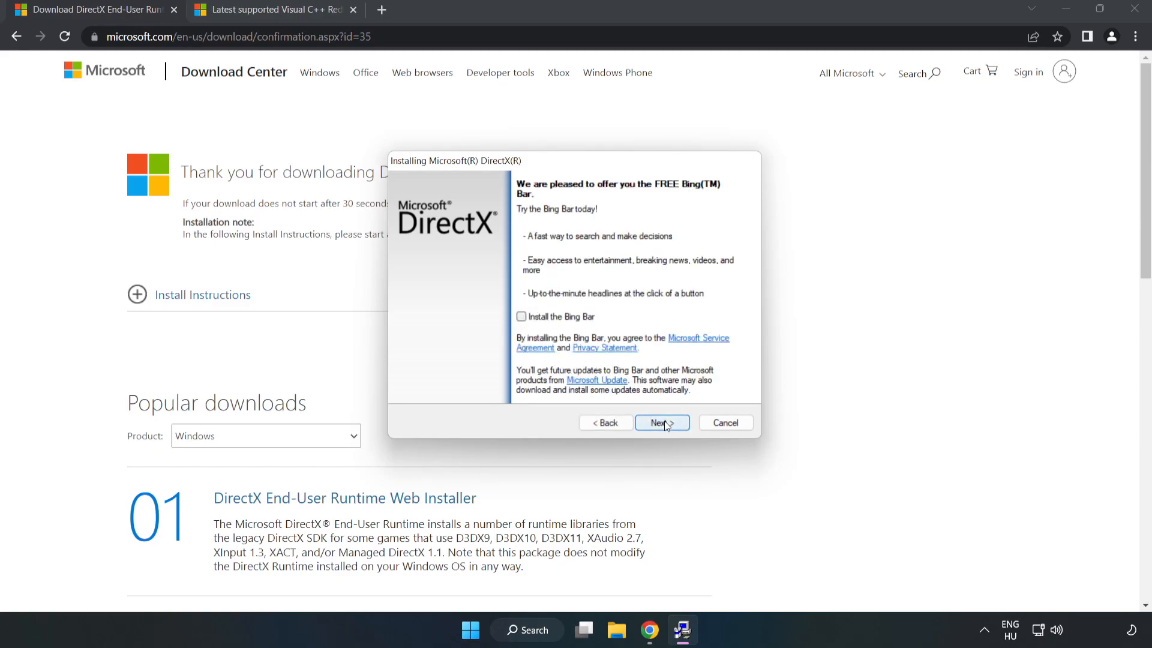
{"action": "left_click", "coordinate": [658, 422]}
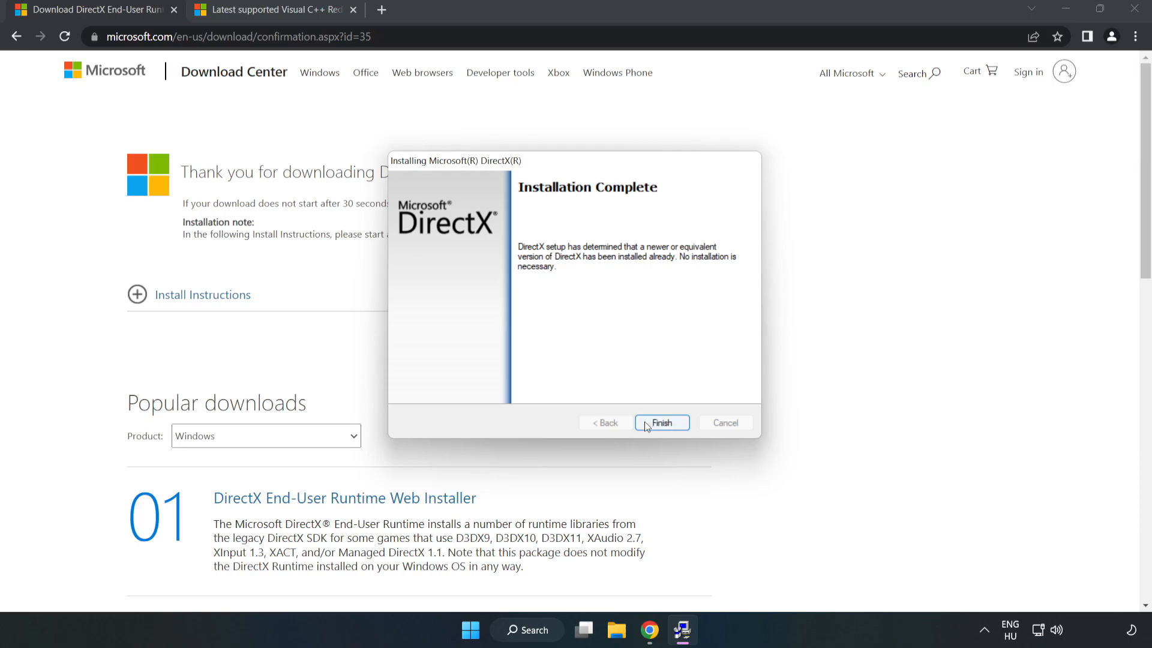
{"action": "left_click", "coordinate": [660, 422]}
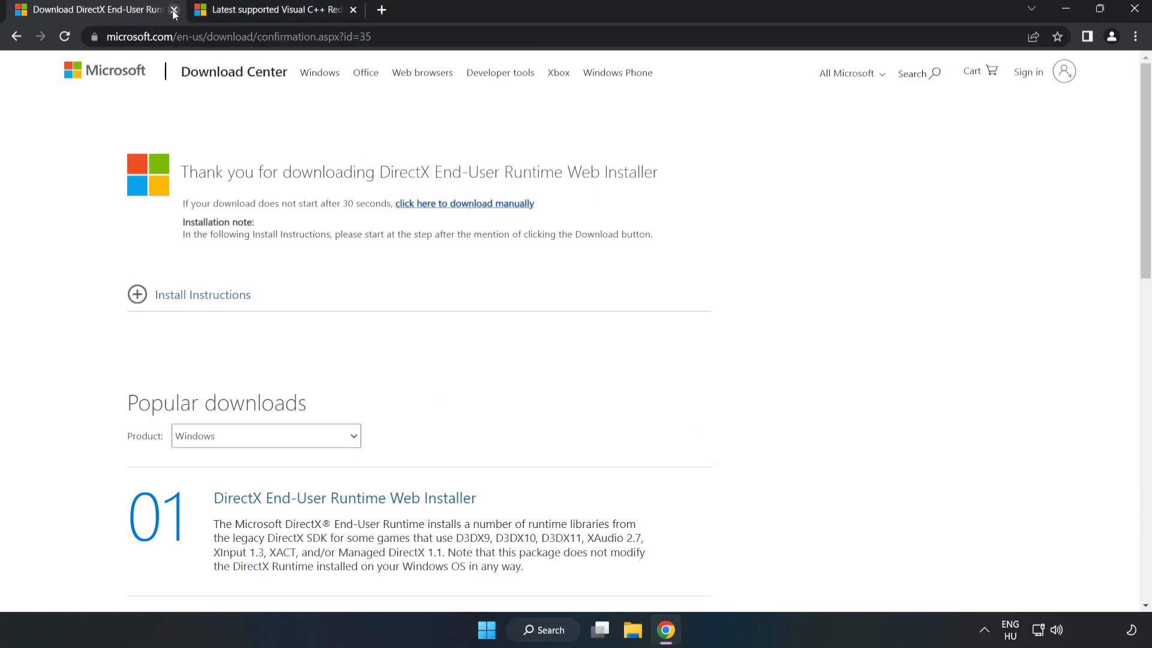
Step: Download the vc_redist ARM64 and X64 installers from Microsoft Learn and launch VC_redist.arm64.exe
{"action": "left_click", "coordinate": [173, 13]}
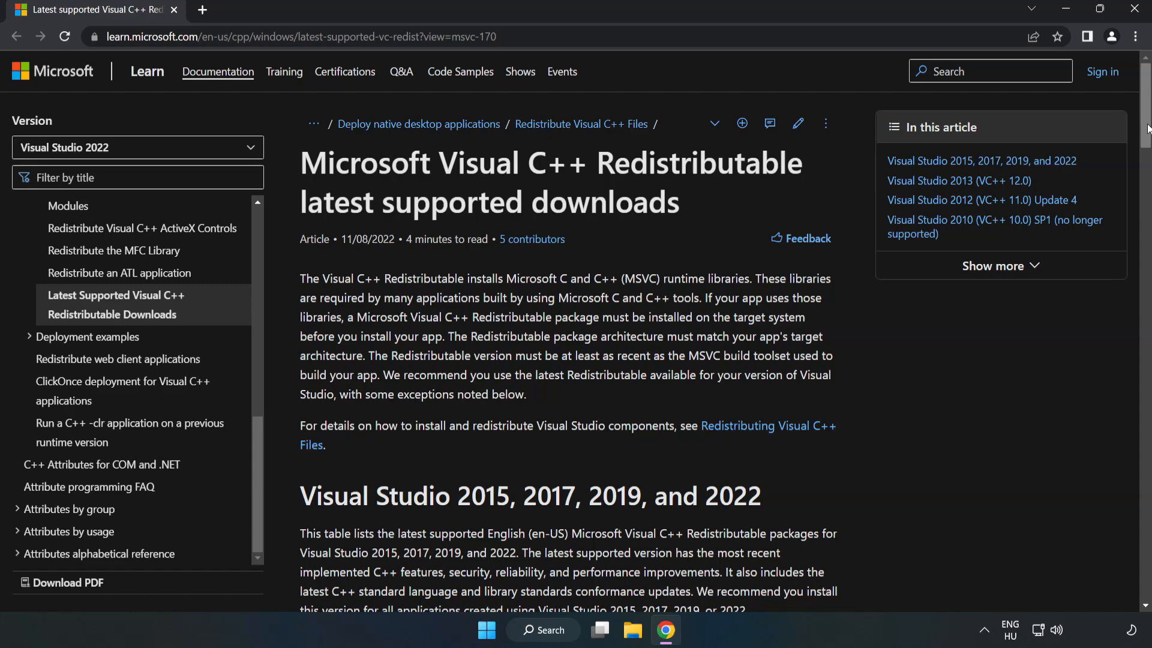
{"action": "scroll", "scroll_direction": "down", "scroll_amount": 3}
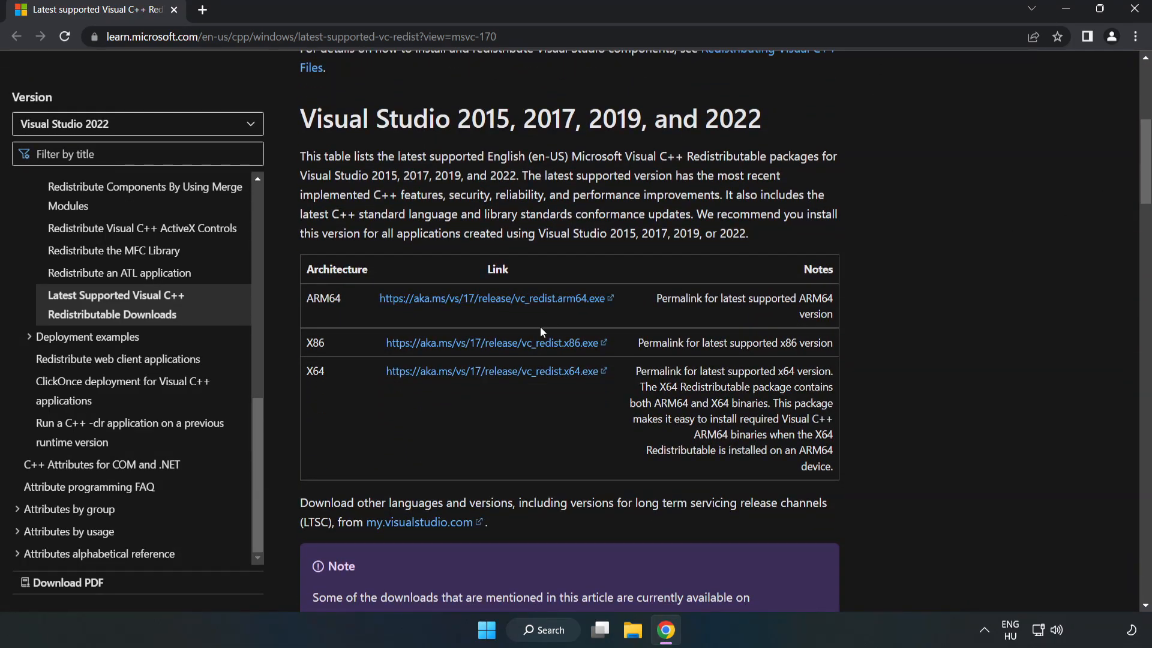
{"action": "left_click", "coordinate": [496, 342]}
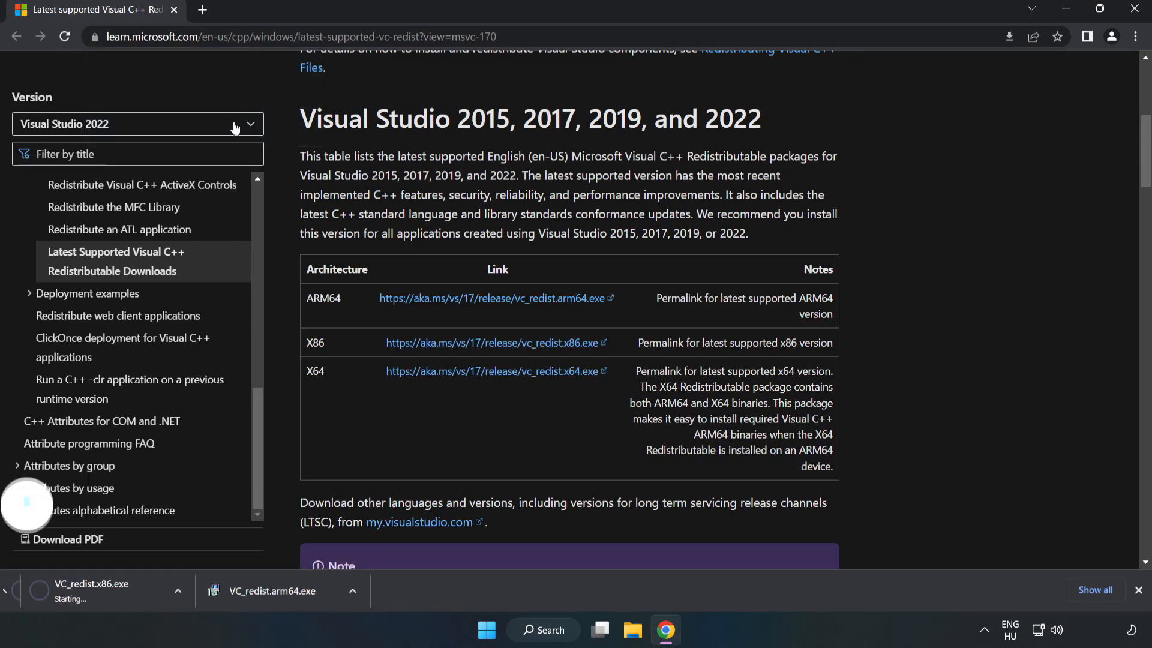
{"action": "left_click", "coordinate": [495, 371]}
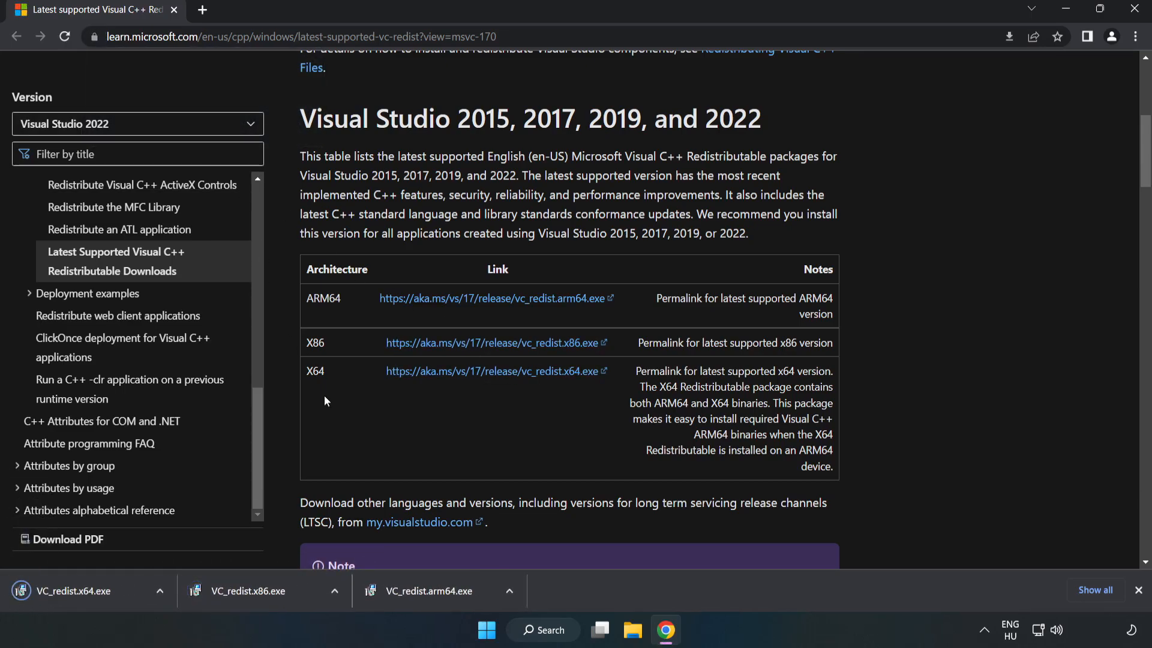
{"action": "left_click", "coordinate": [432, 590]}
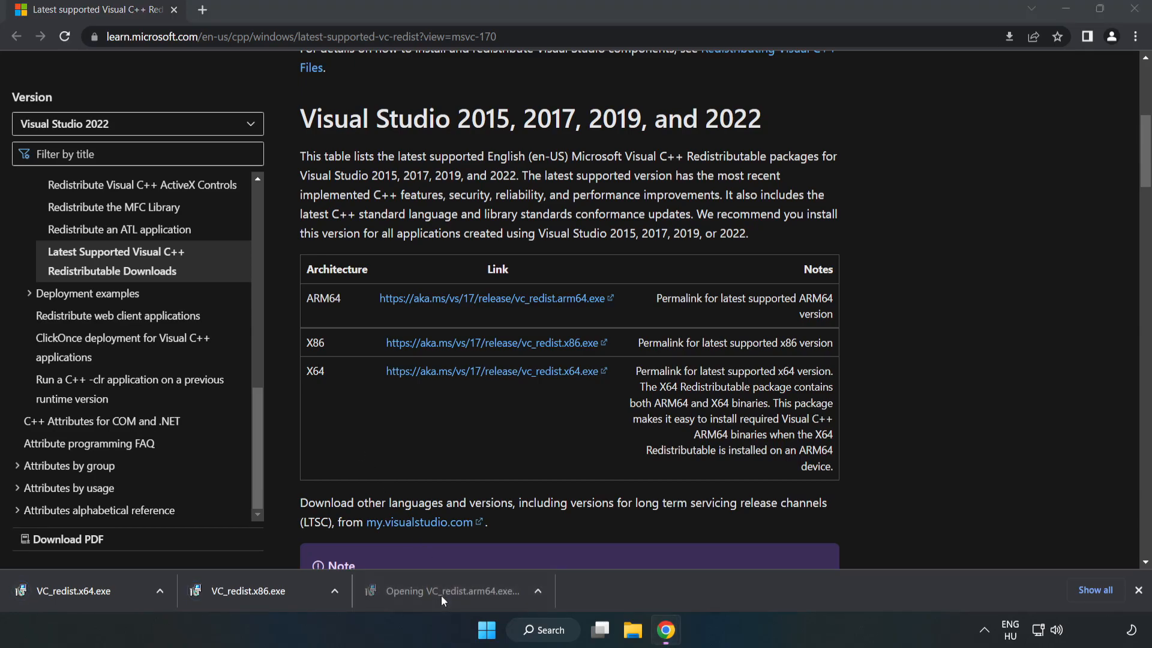
Step: Accept the licence and run the Arm64 redistributable setup, closing it after it fails as unsupported
{"action": "left_click", "coordinate": [452, 590]}
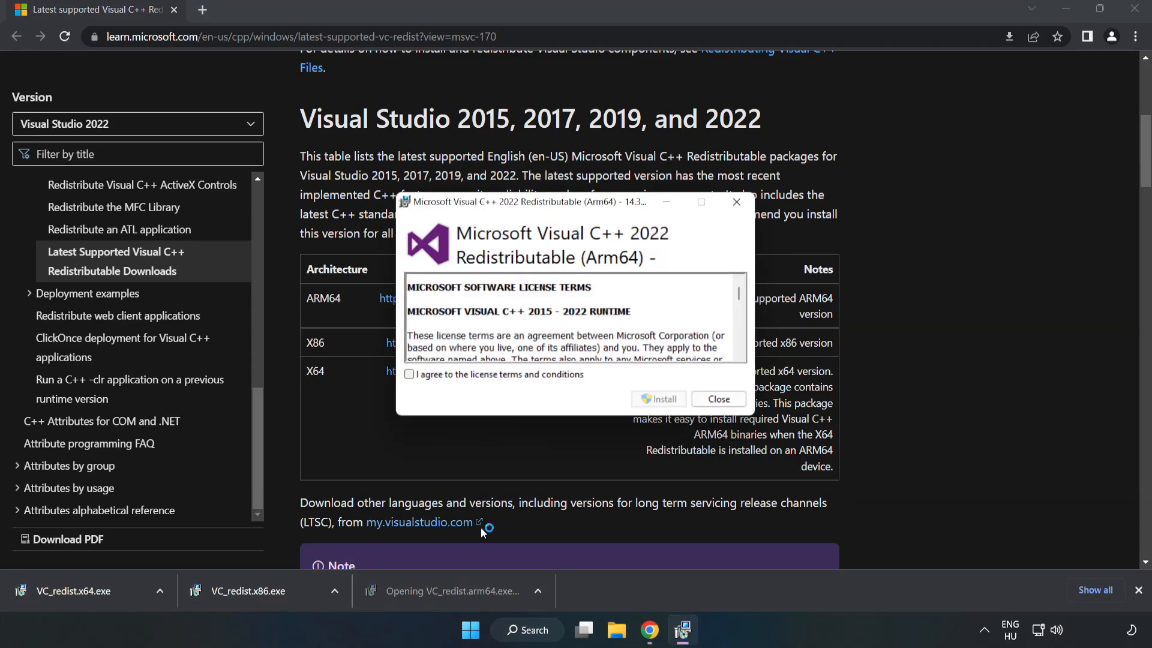
{"action": "scroll", "scroll_direction": "down", "scroll_amount": 3}
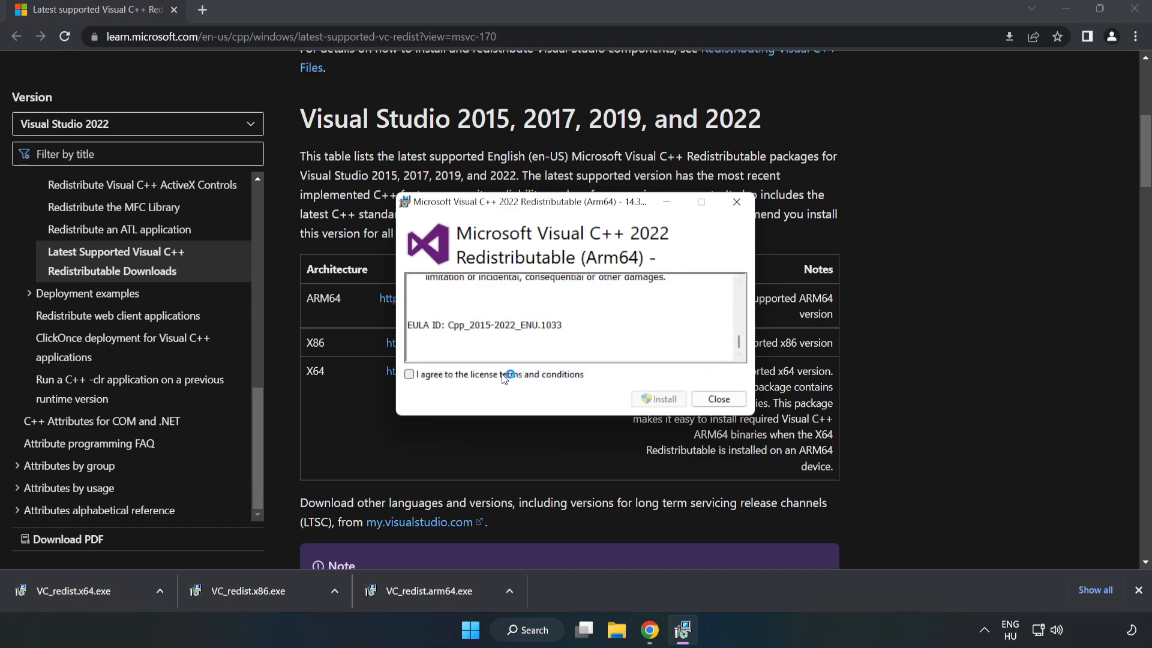
{"action": "left_click", "coordinate": [409, 374]}
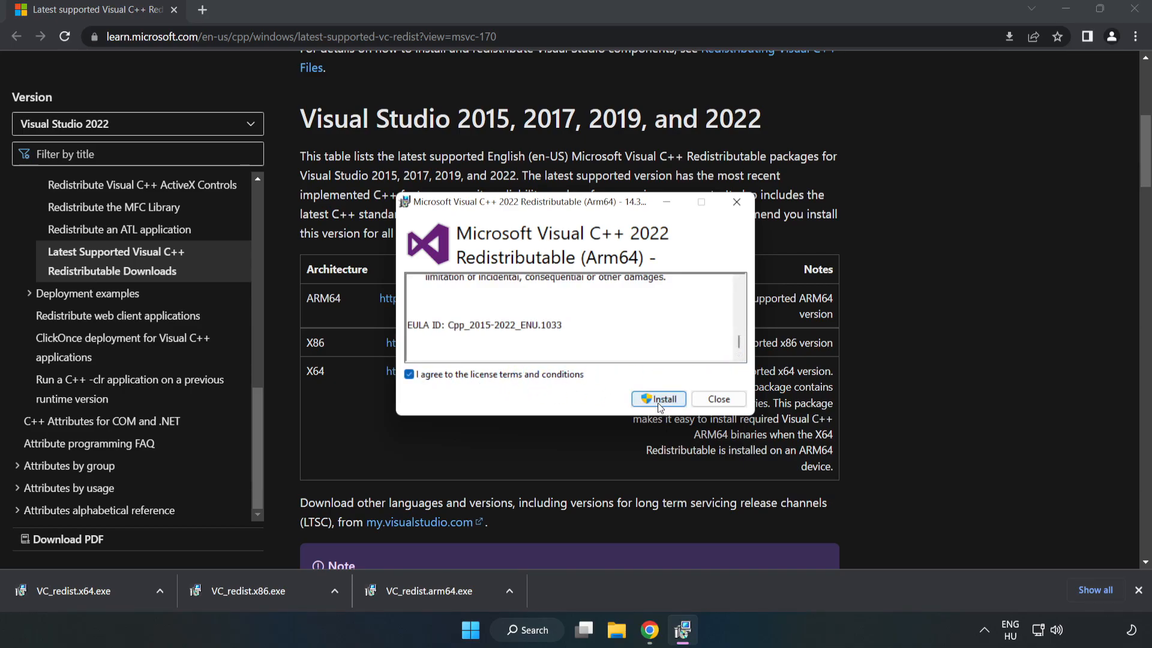
{"action": "left_click", "coordinate": [658, 399]}
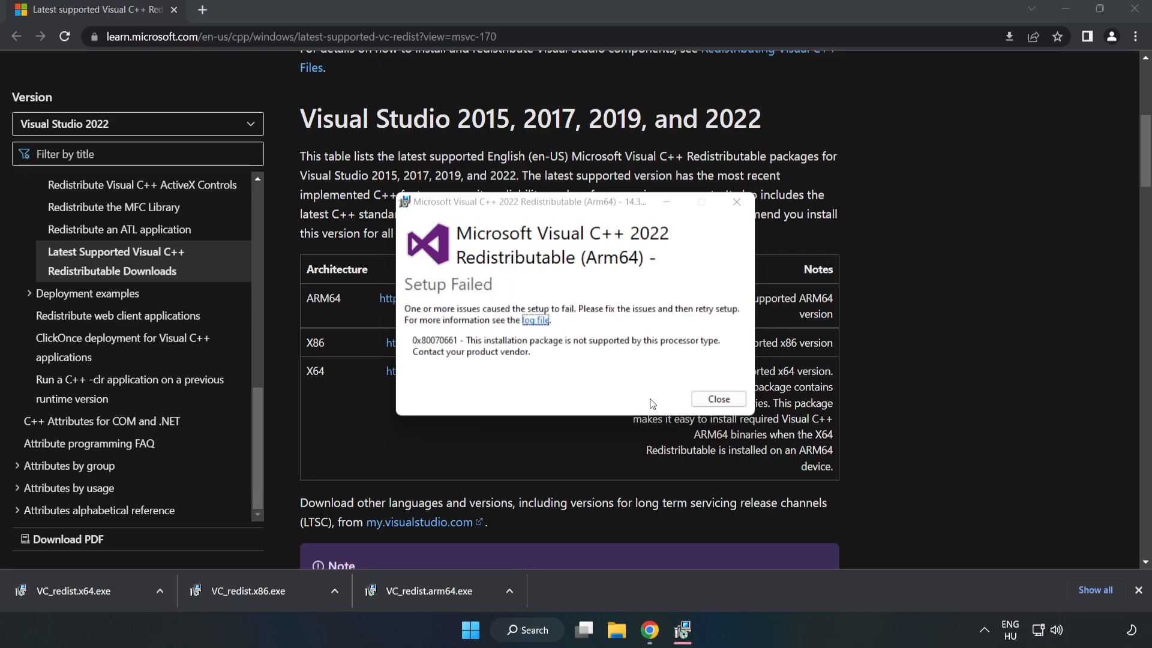
{"action": "mouse_move", "coordinate": [719, 404]}
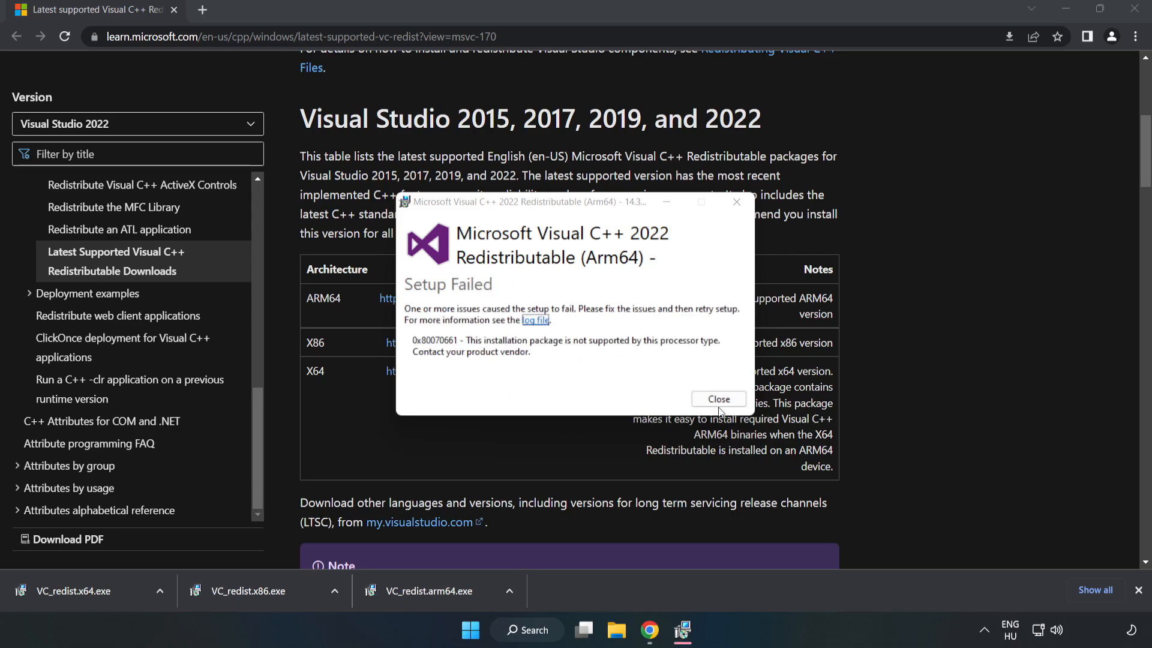
{"action": "left_click", "coordinate": [718, 399]}
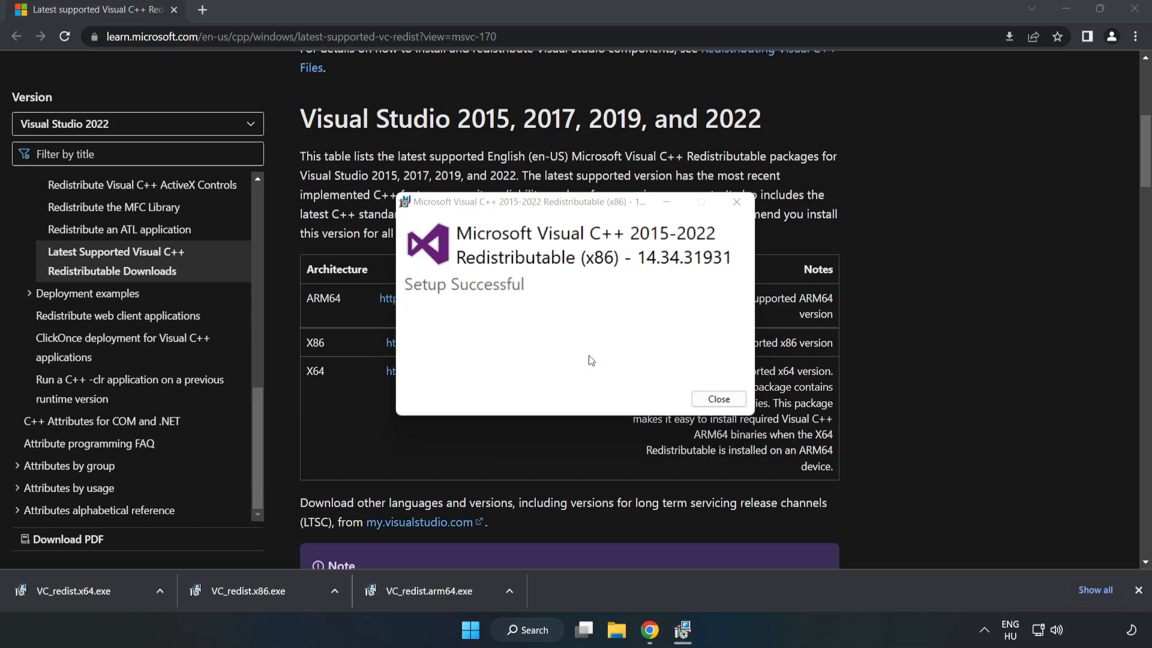
Step: Install the 2015-2022 x86 and x64 redistributables, closing each without restarting
{"action": "left_click", "coordinate": [717, 398]}
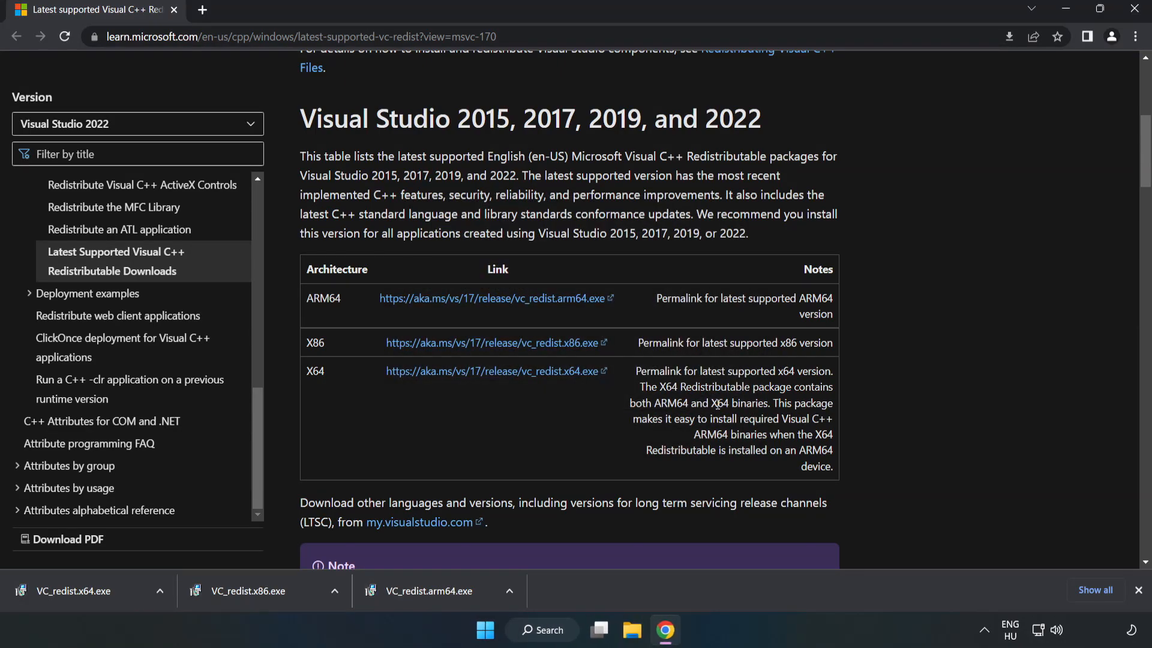
{"action": "left_click", "coordinate": [80, 590]}
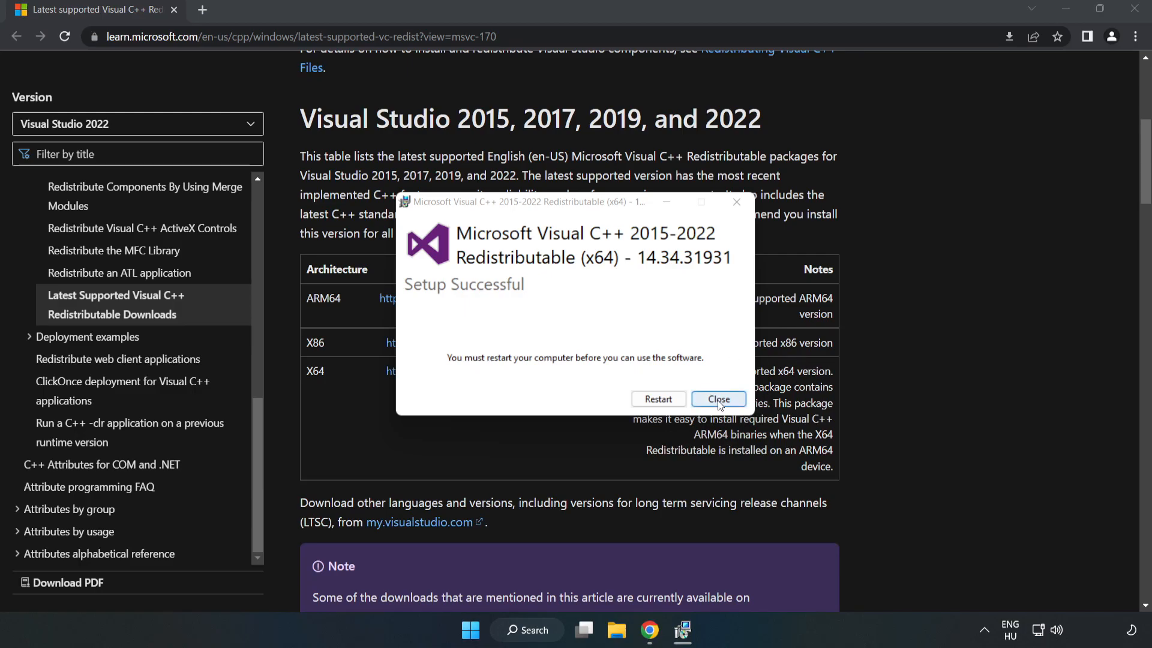
{"action": "left_click", "coordinate": [717, 398]}
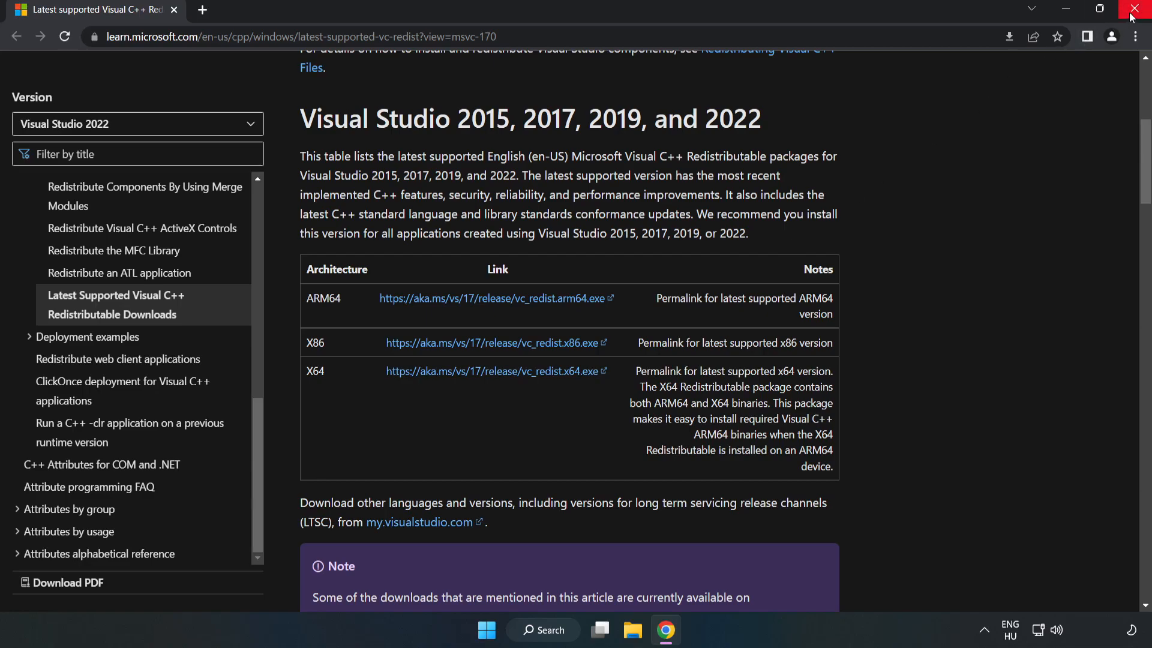
Step: Close Chrome and bring up the Start menu power options to restart the PC
{"action": "left_click", "coordinate": [1138, 8]}
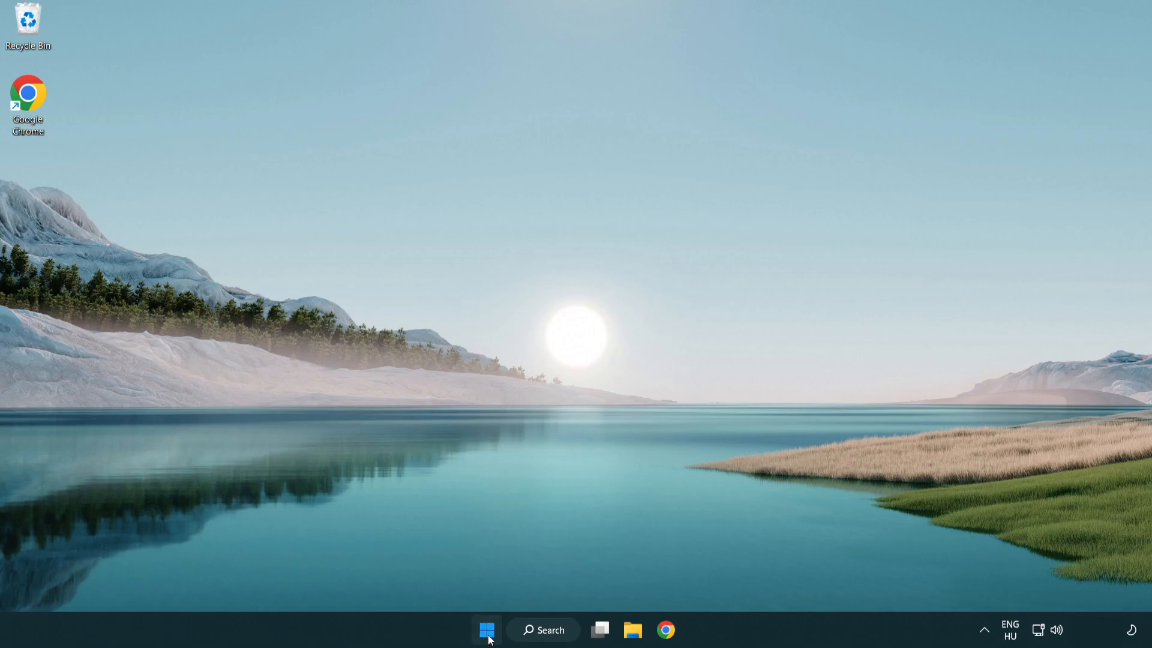
{"action": "left_click", "coordinate": [486, 630]}
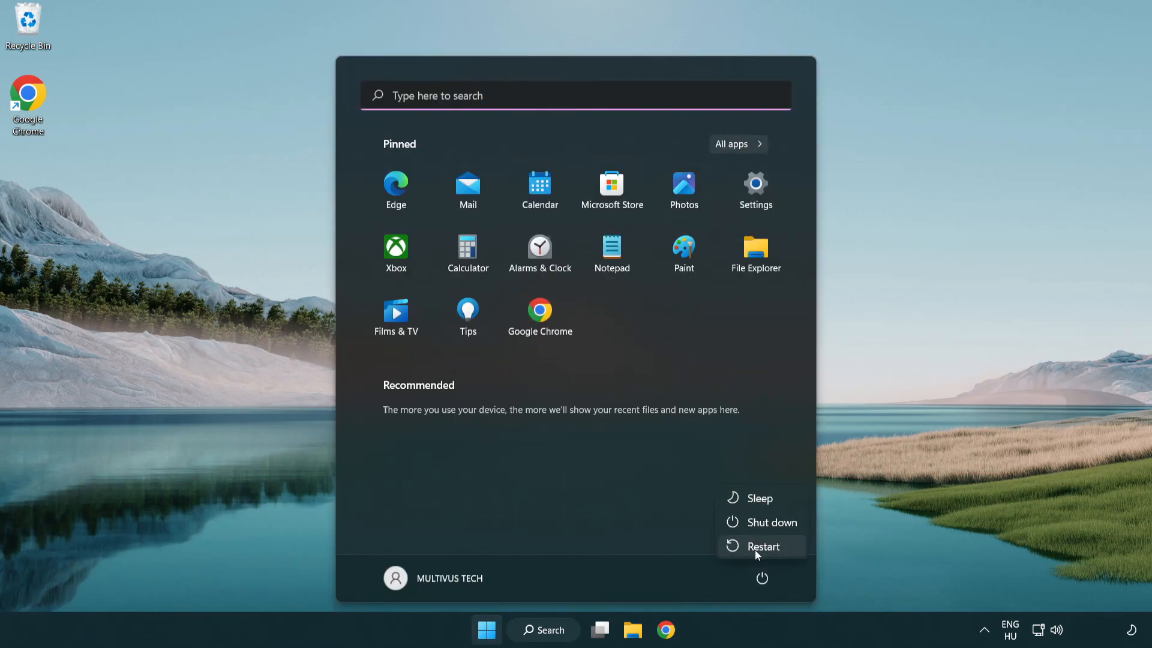
{"action": "mouse_move", "coordinate": [765, 546]}
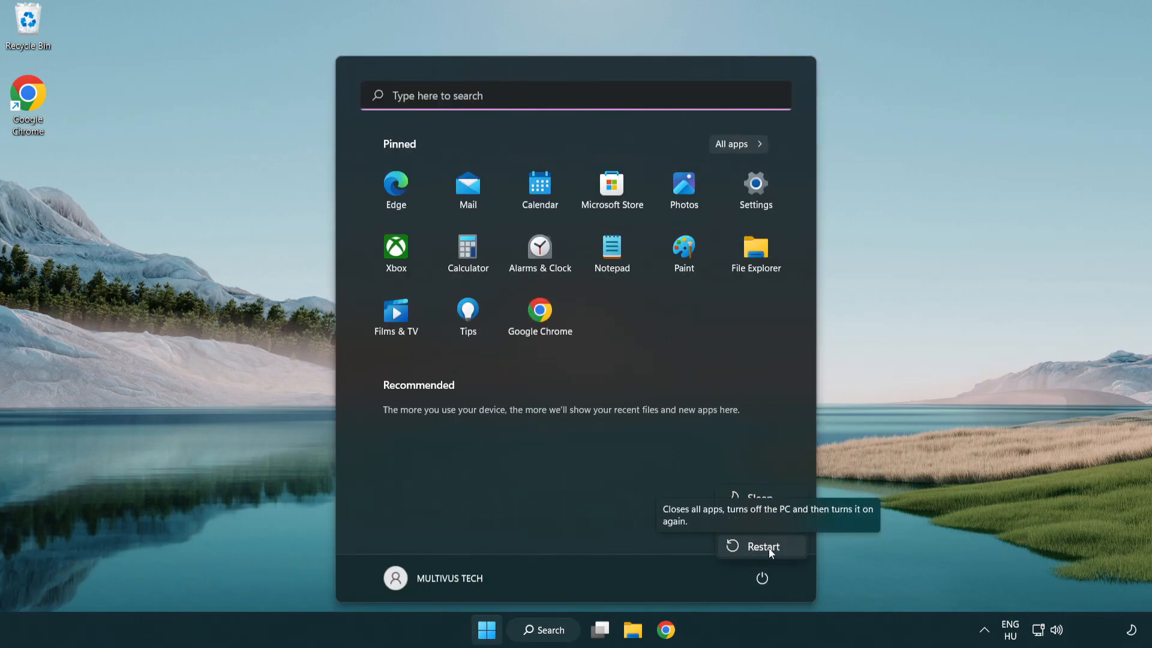